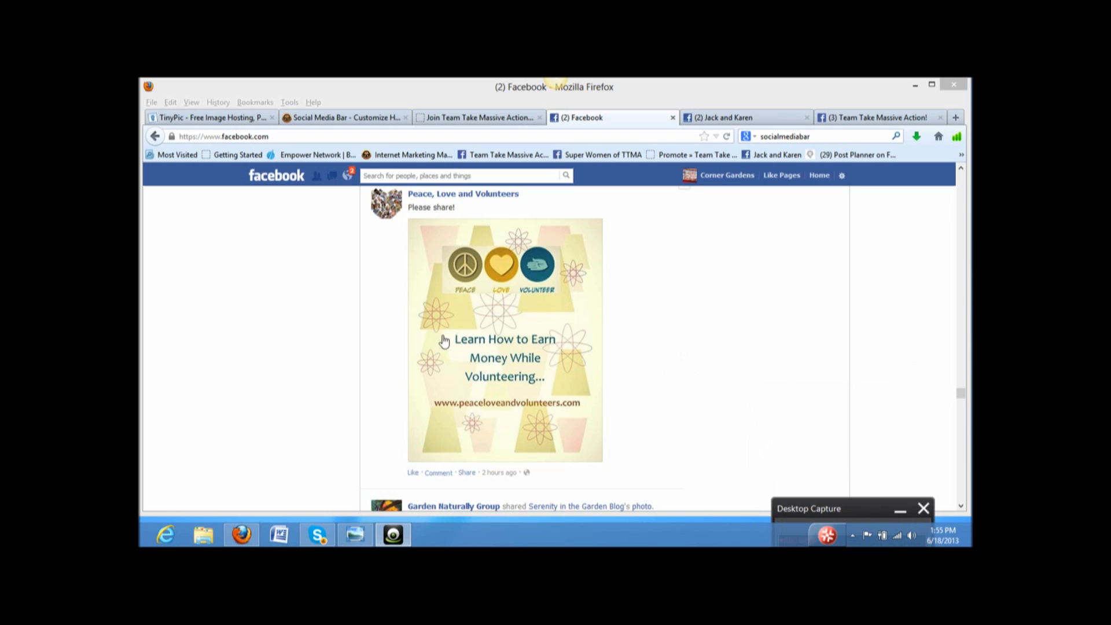
pyautogui.moveTo(700, 319)
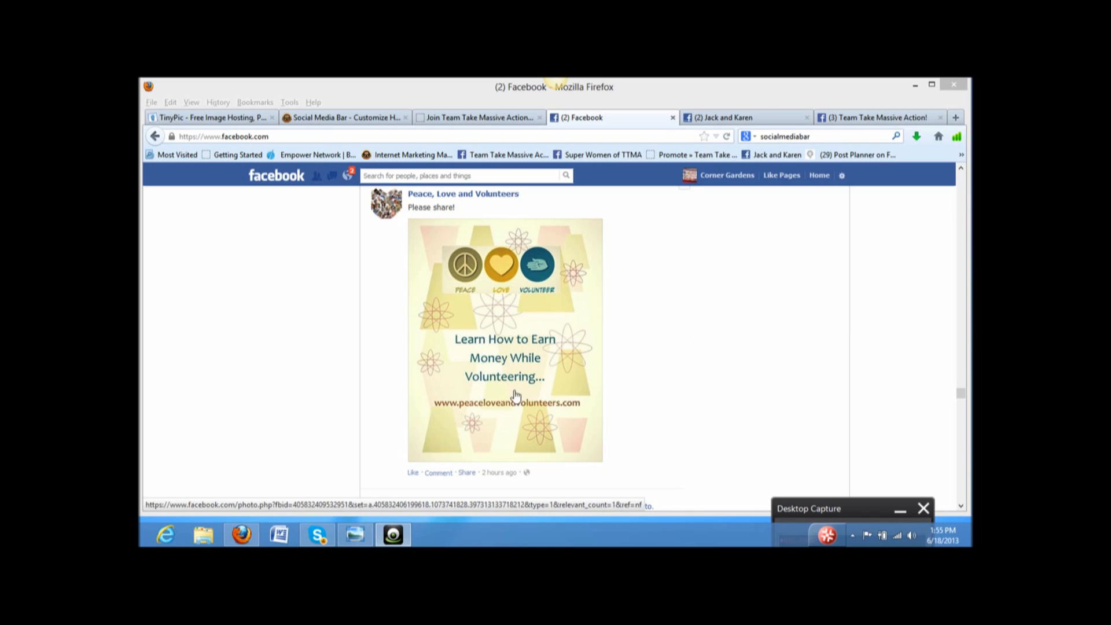
pyautogui.moveTo(537, 418)
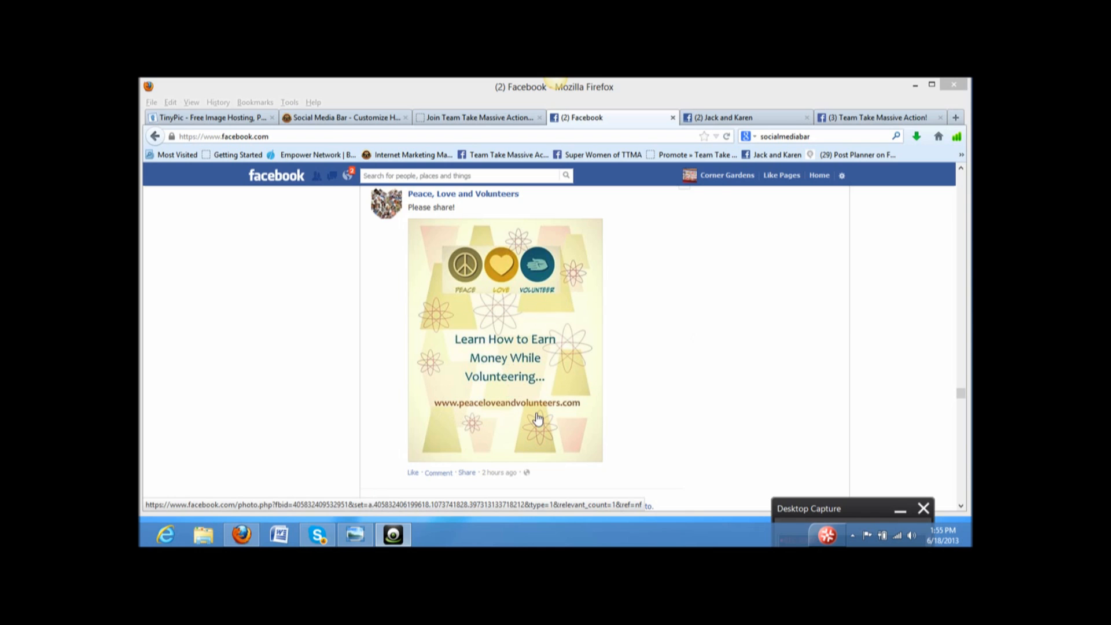
pyautogui.moveTo(516, 328)
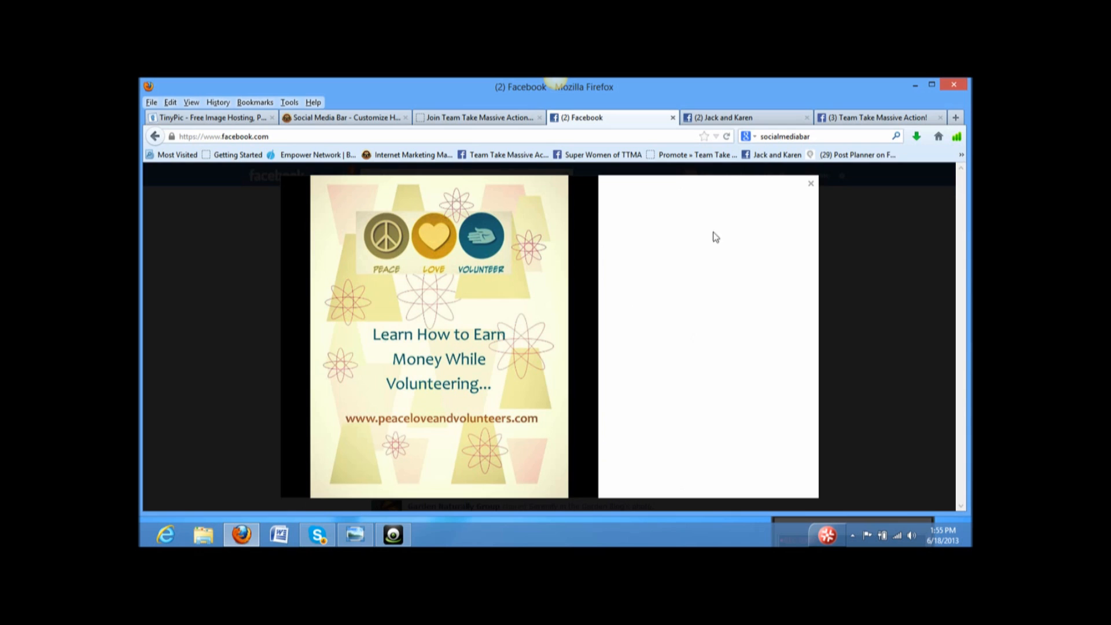
# - Open the Jack and Karen page and view its shared socialmediabar.com small-business funding link
pyautogui.click(810, 183)
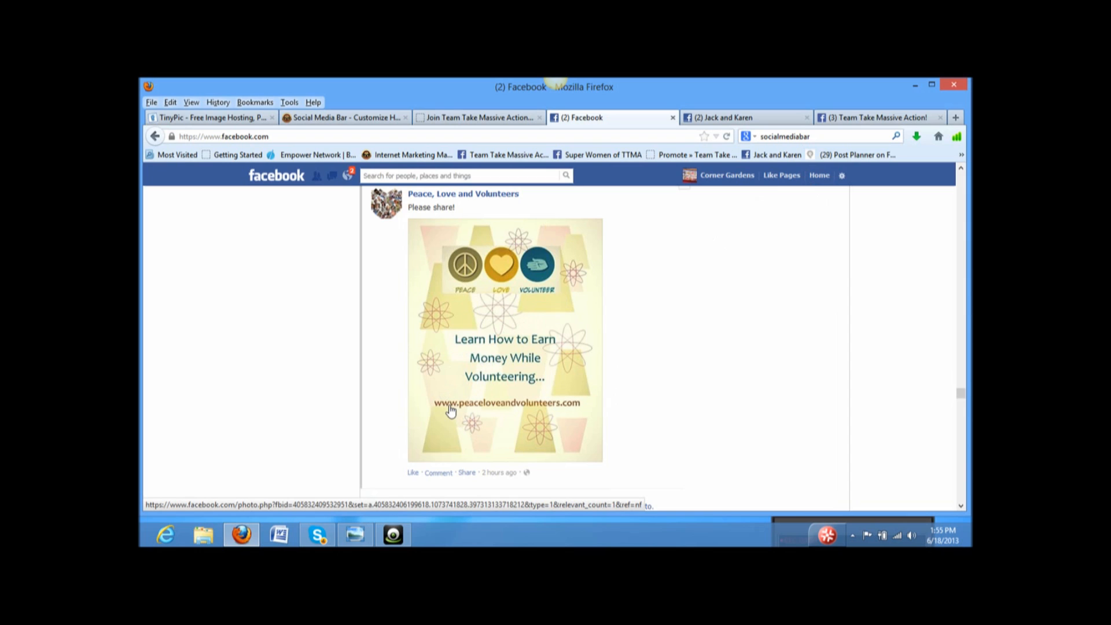
pyautogui.moveTo(543, 412)
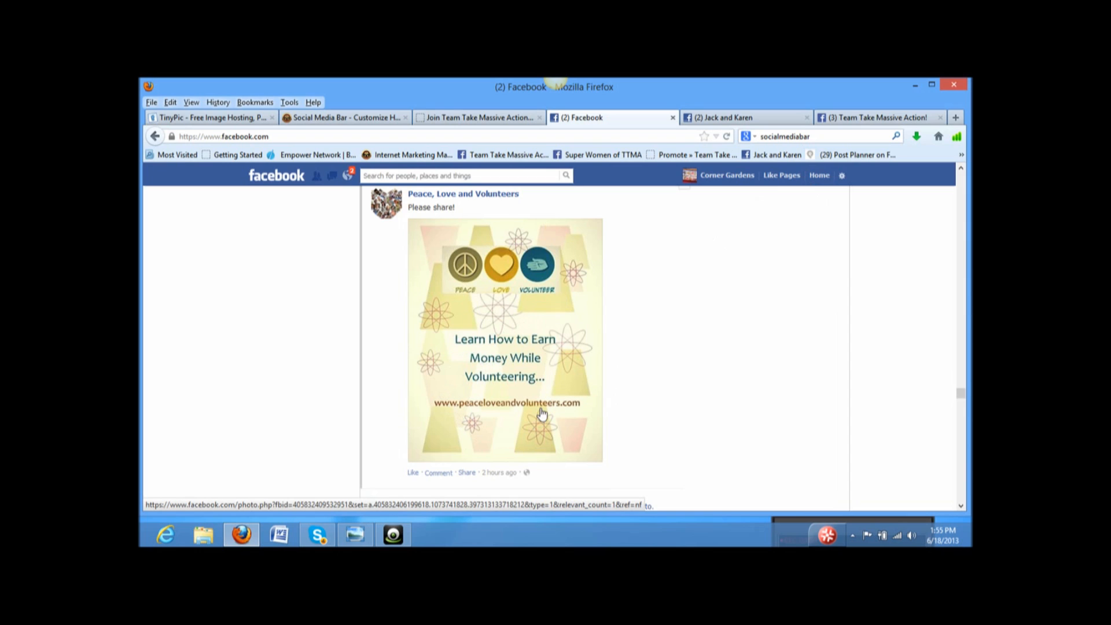
pyautogui.moveTo(552, 385)
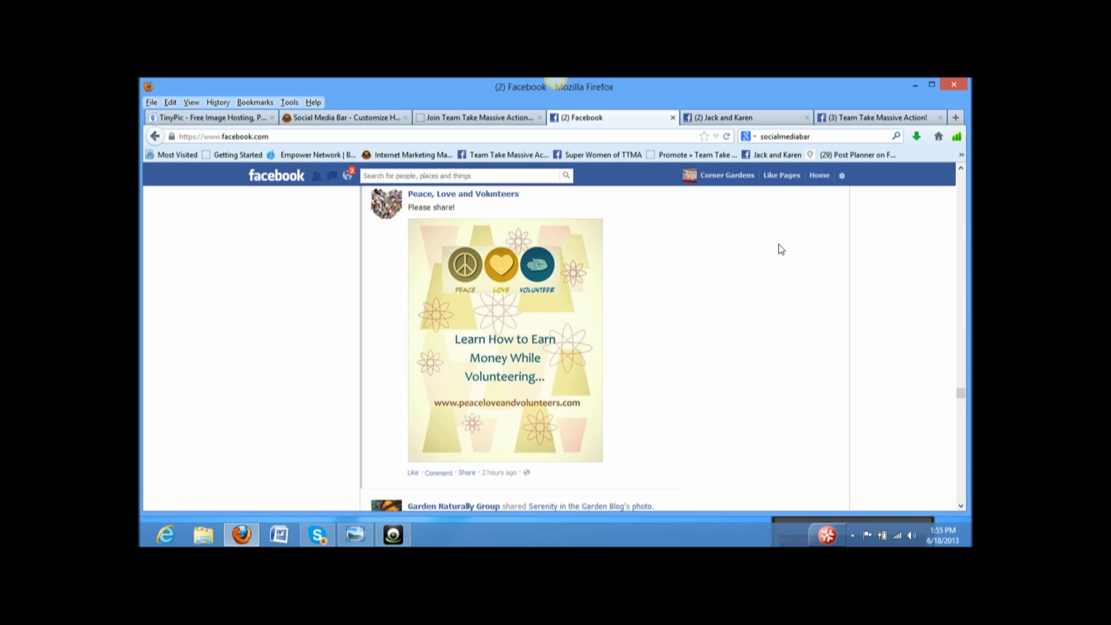
pyautogui.moveTo(724, 283)
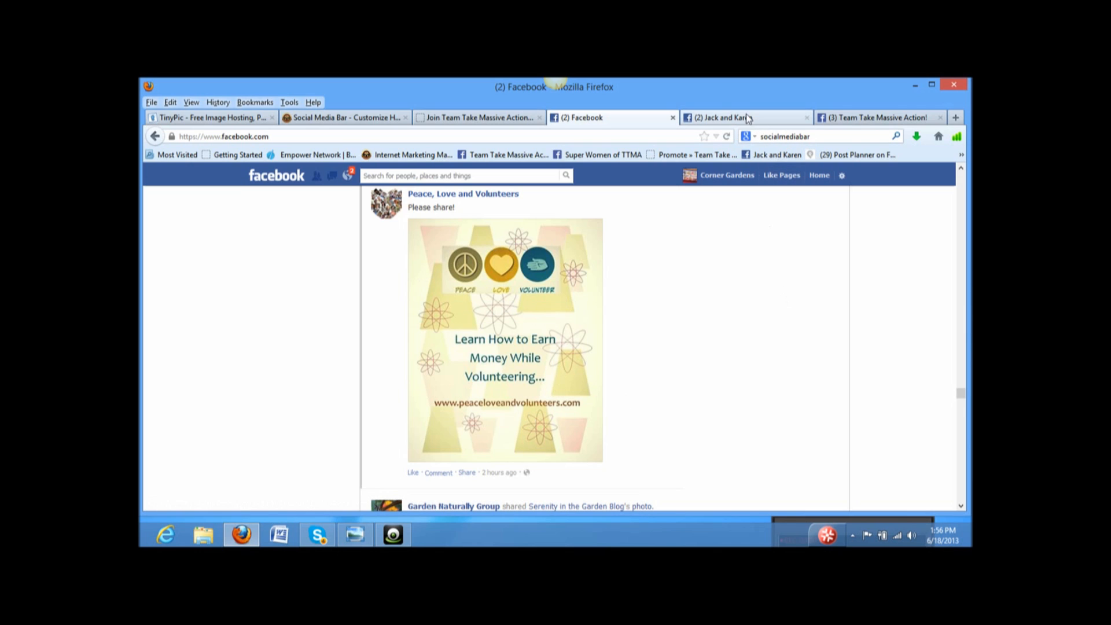
pyautogui.click(723, 118)
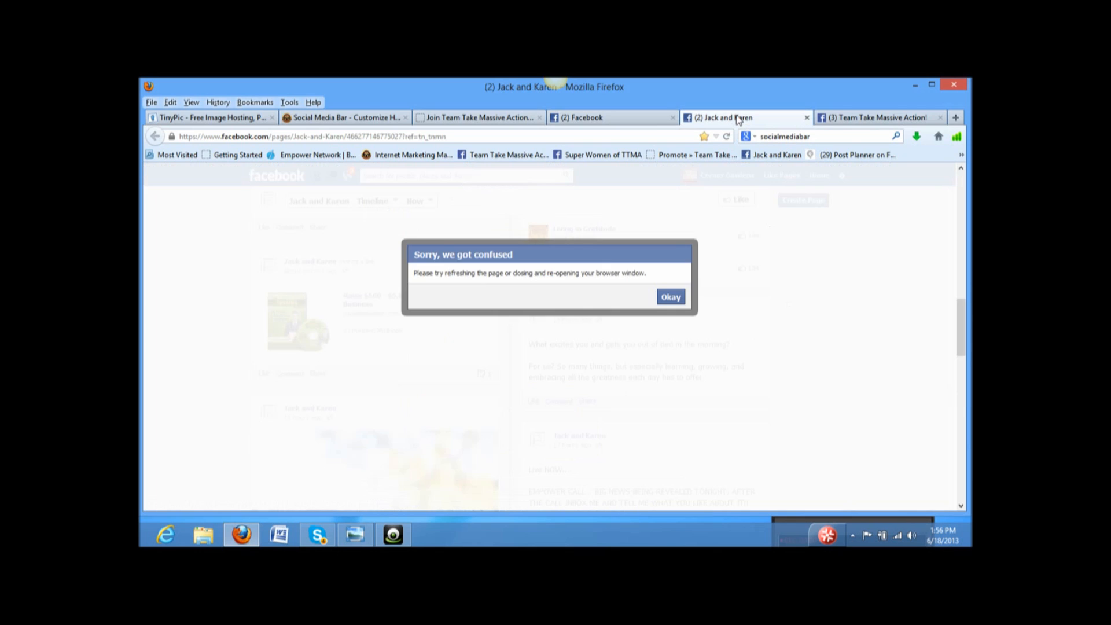
pyautogui.click(670, 296)
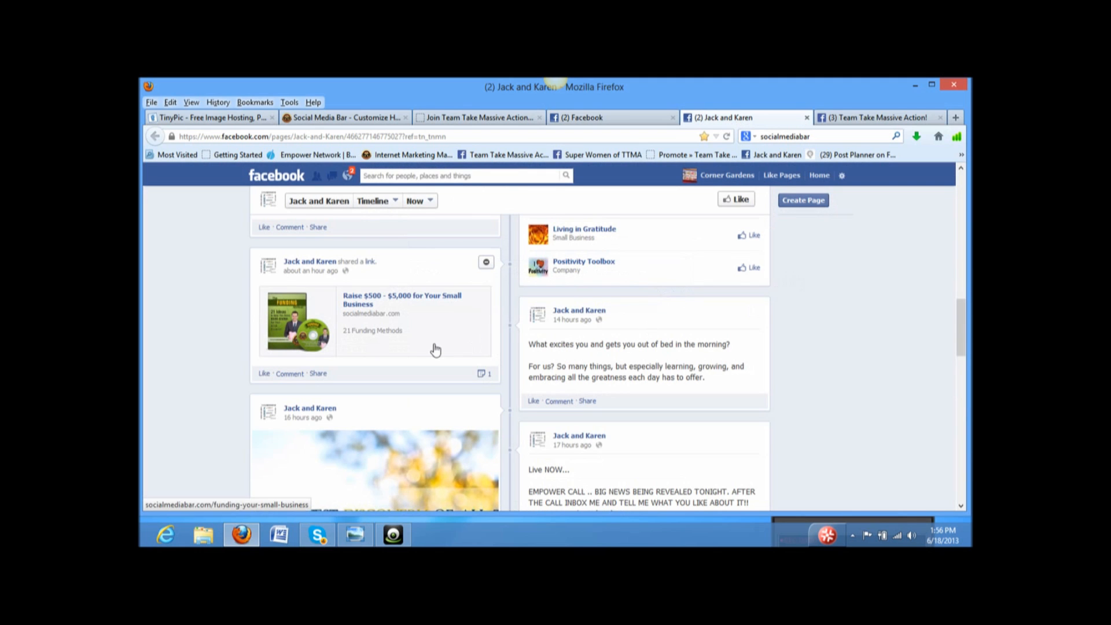
pyautogui.moveTo(304, 323)
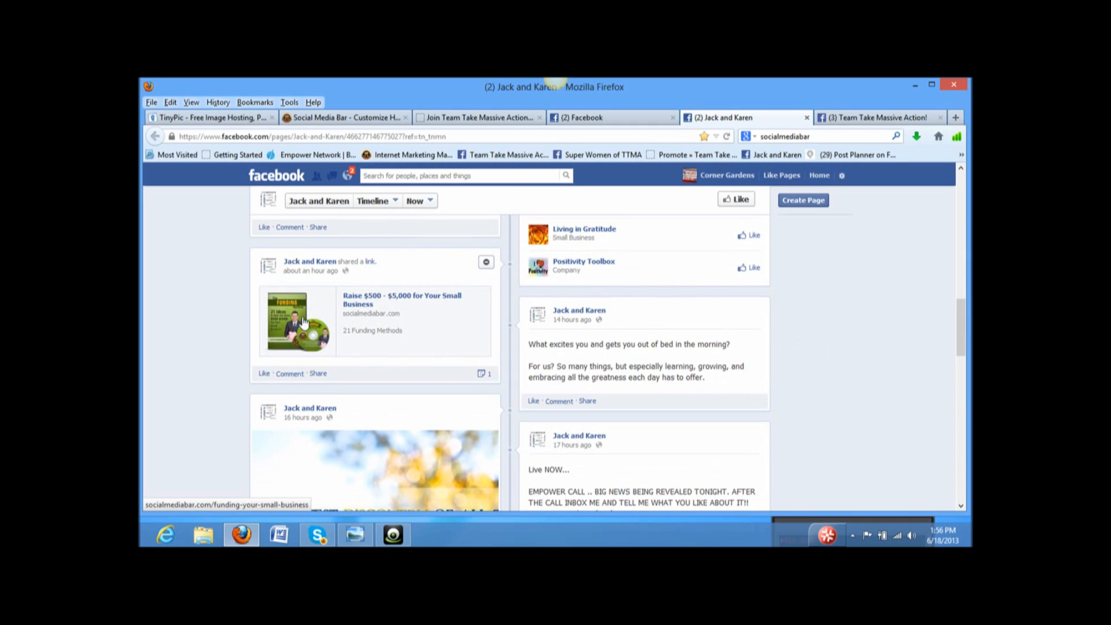
pyautogui.moveTo(294, 338)
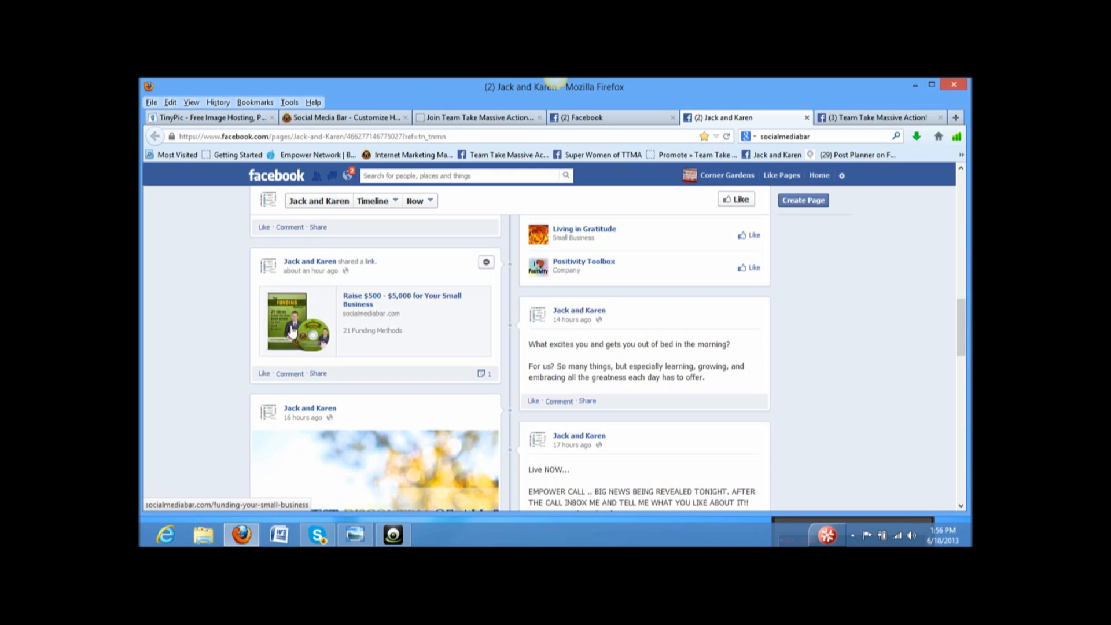
pyautogui.moveTo(260, 334)
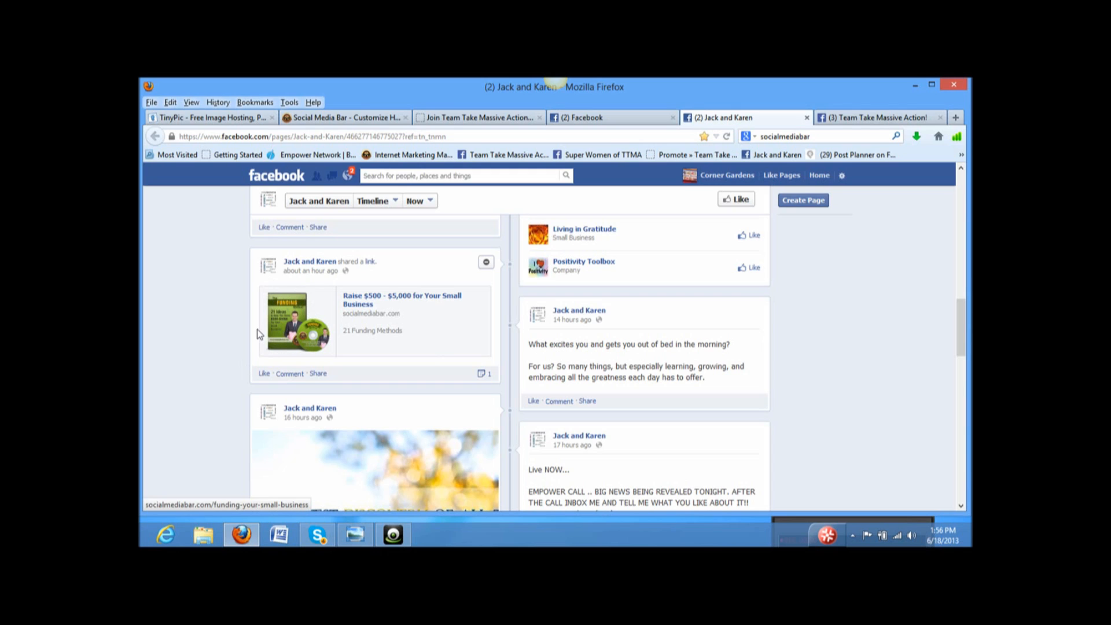
pyautogui.moveTo(275, 338)
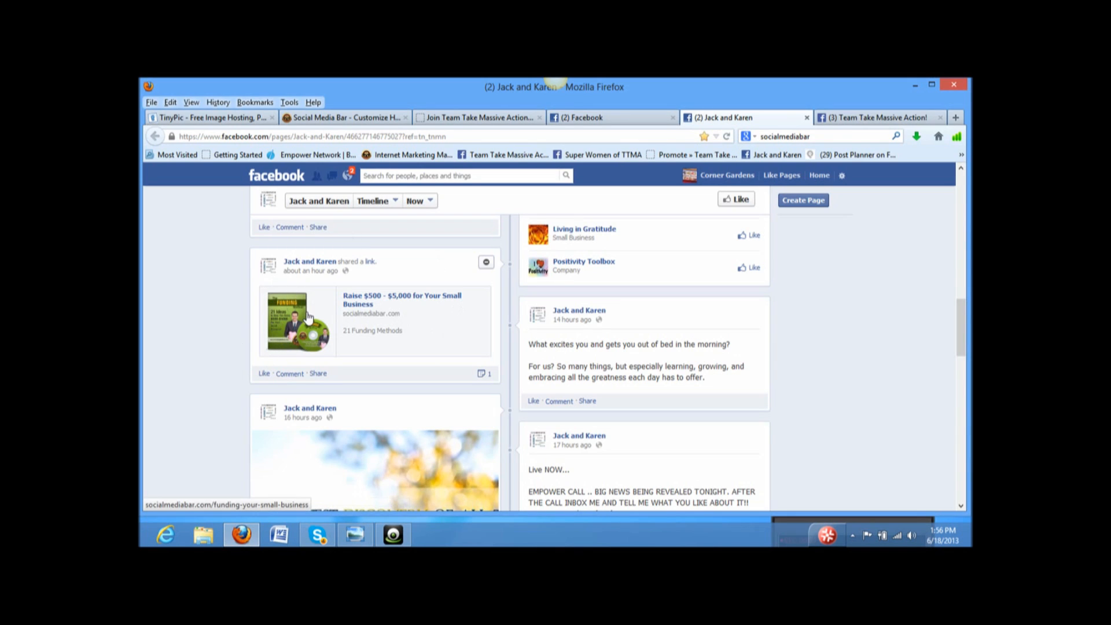
pyautogui.moveTo(363, 316)
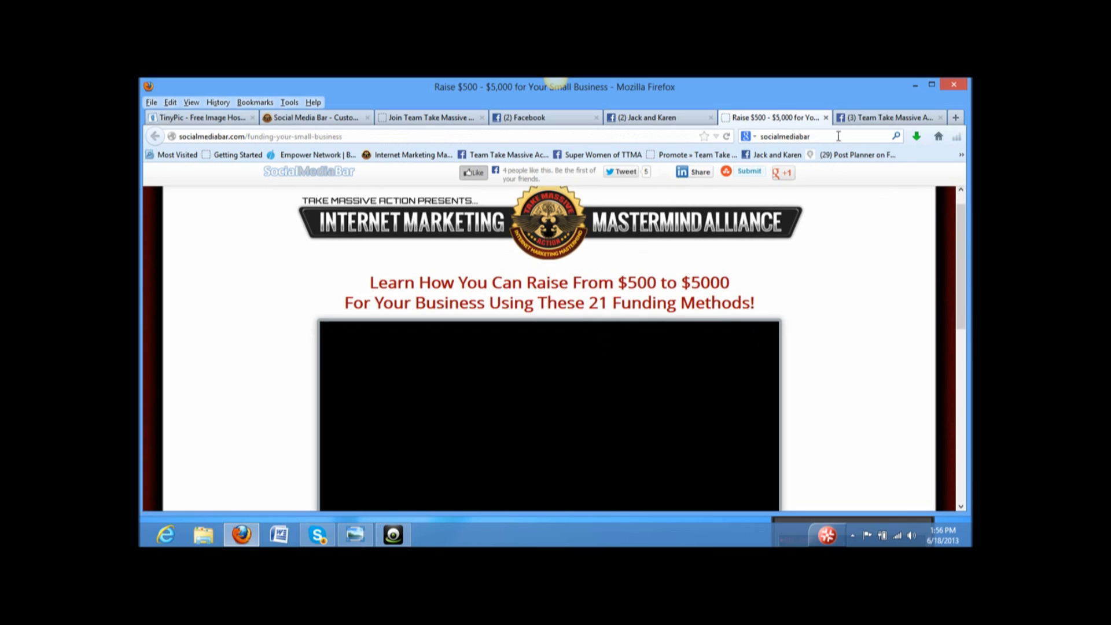
pyautogui.click(649, 117)
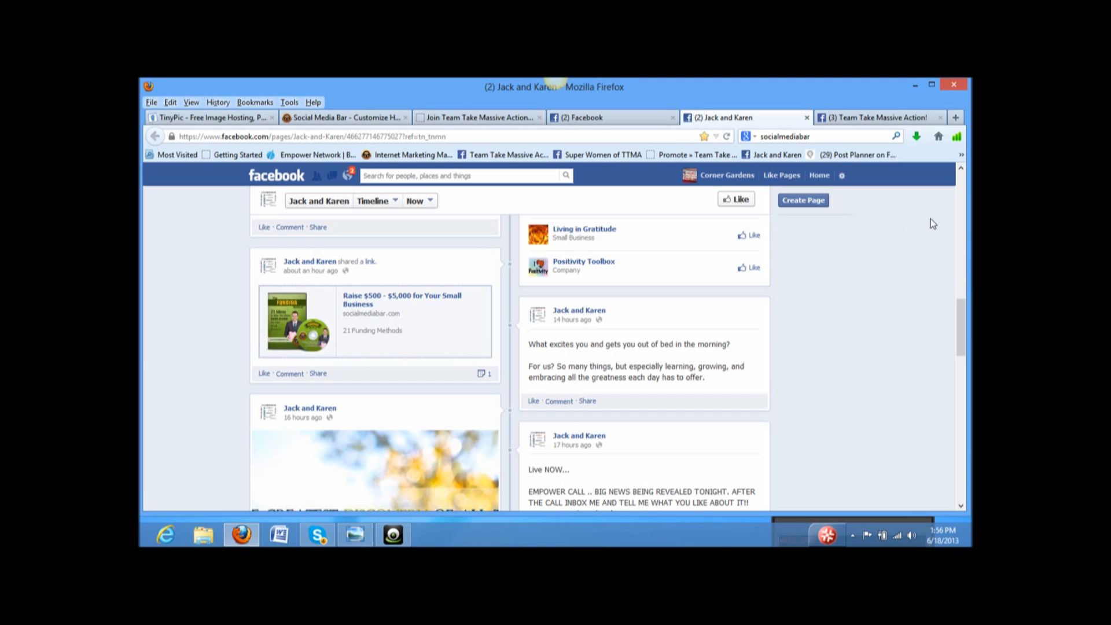
pyautogui.moveTo(909, 258)
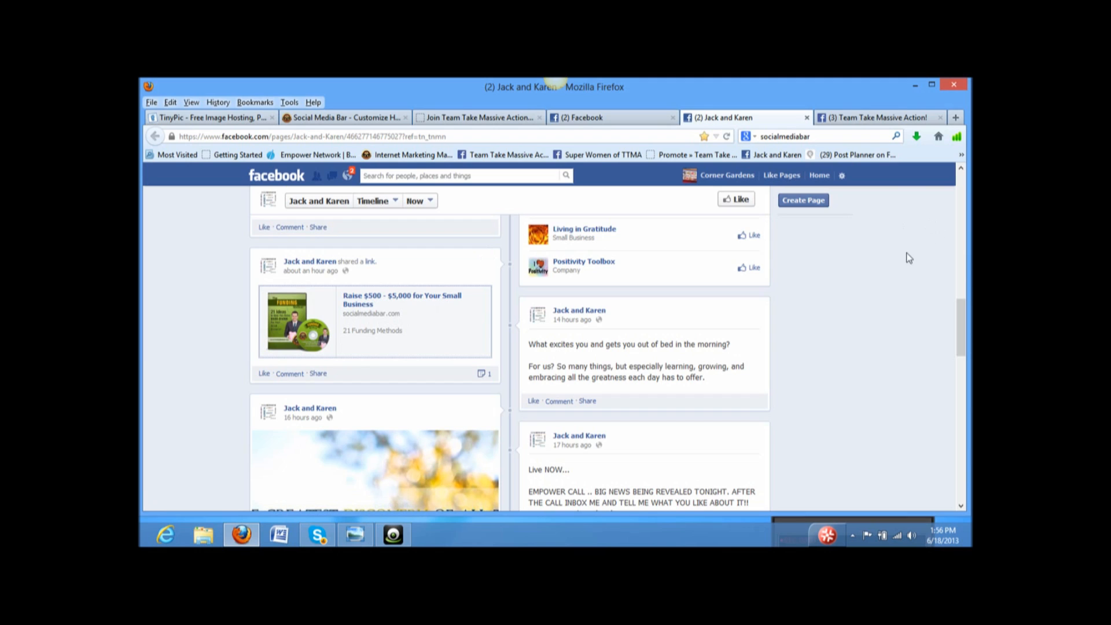
pyautogui.moveTo(900, 253)
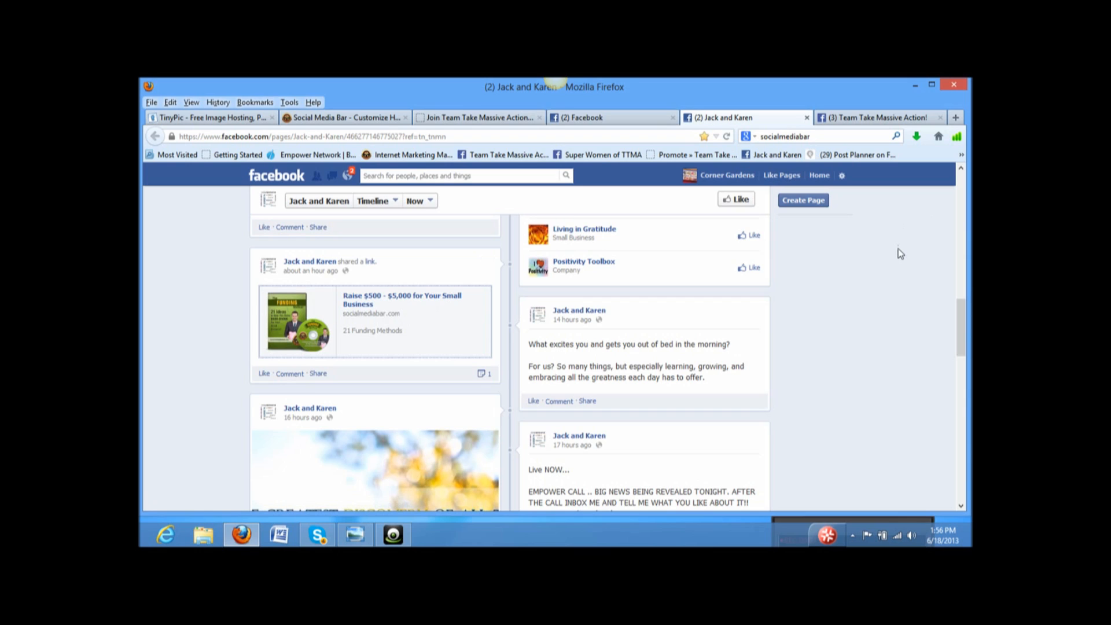
pyautogui.moveTo(890, 255)
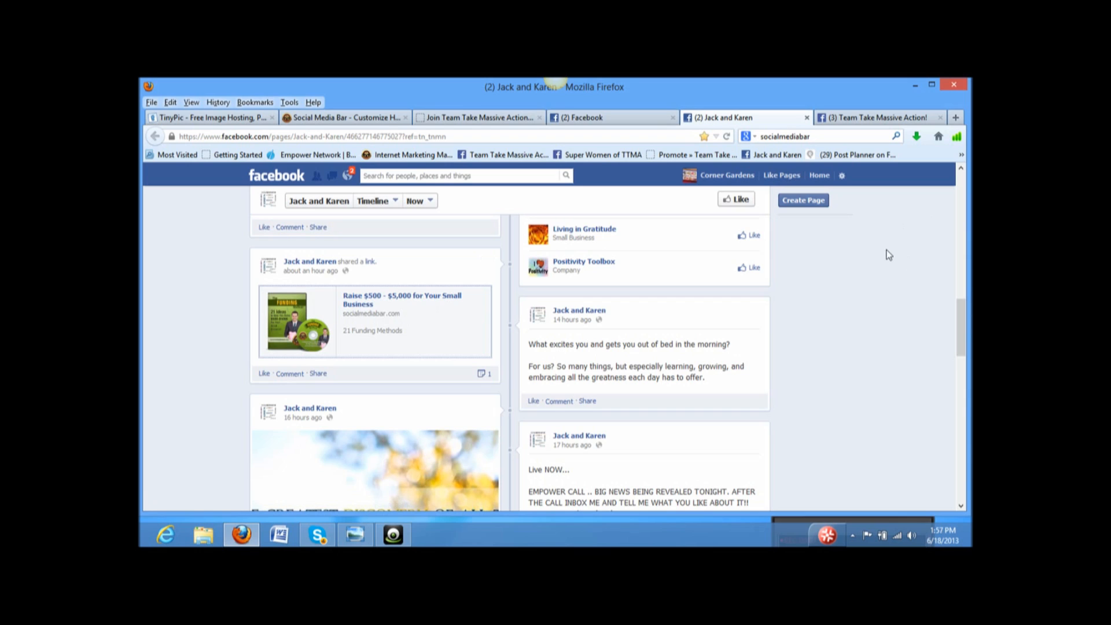
pyautogui.moveTo(849, 264)
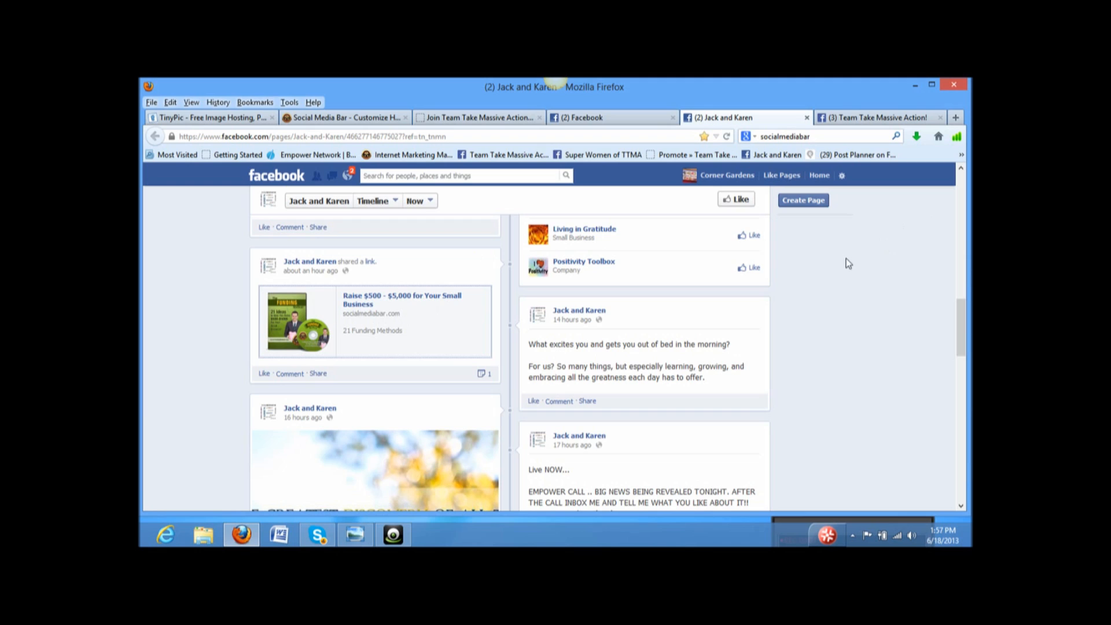
pyautogui.moveTo(840, 259)
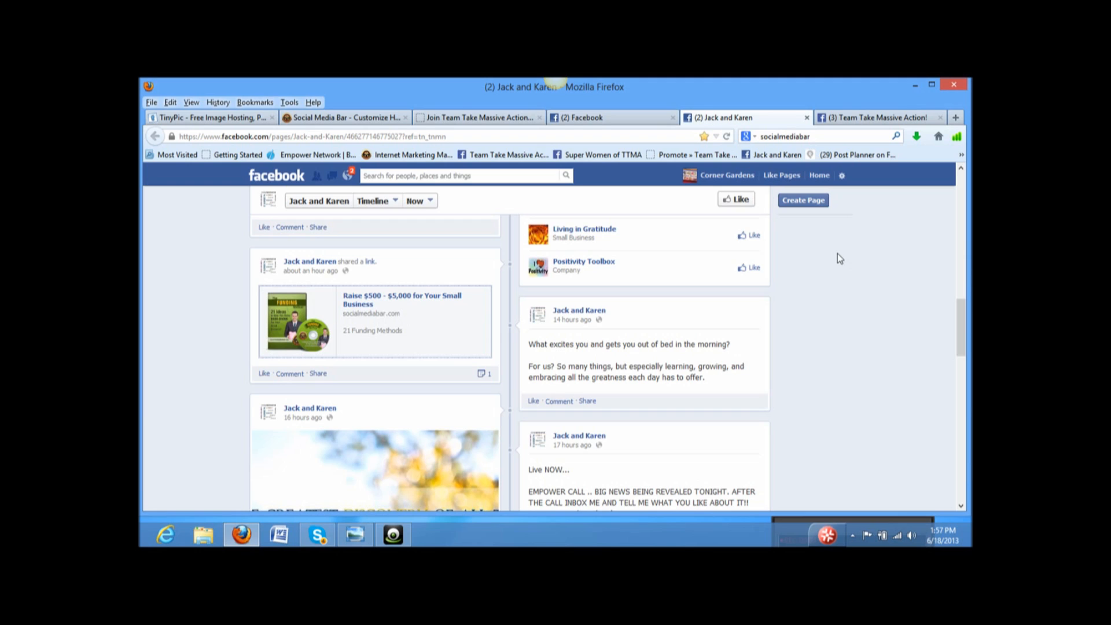
pyautogui.moveTo(474, 129)
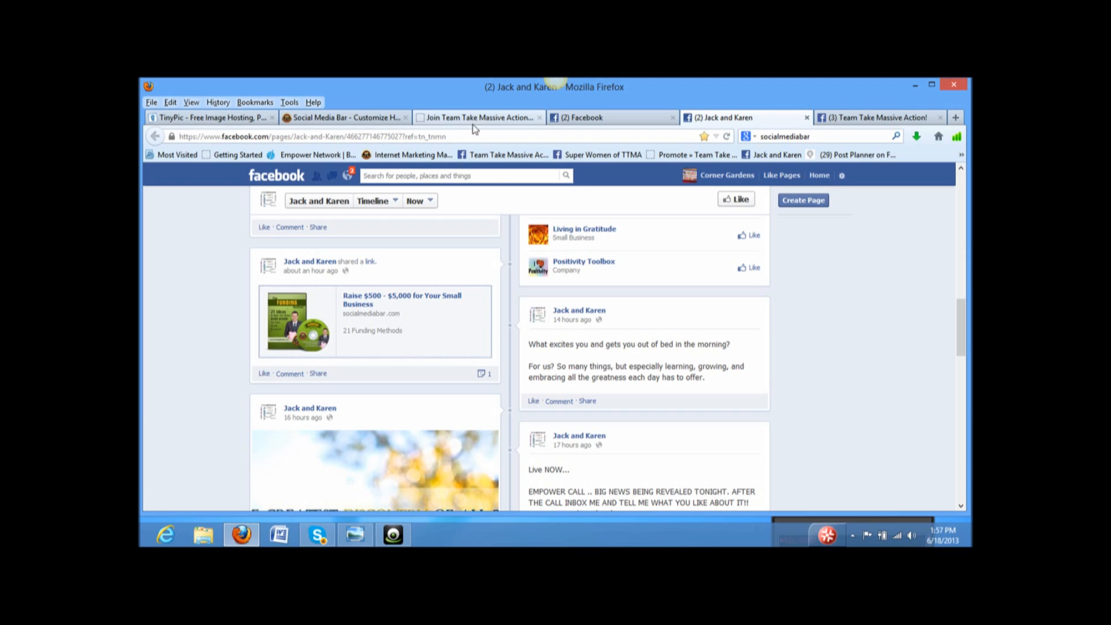
pyautogui.moveTo(479, 117)
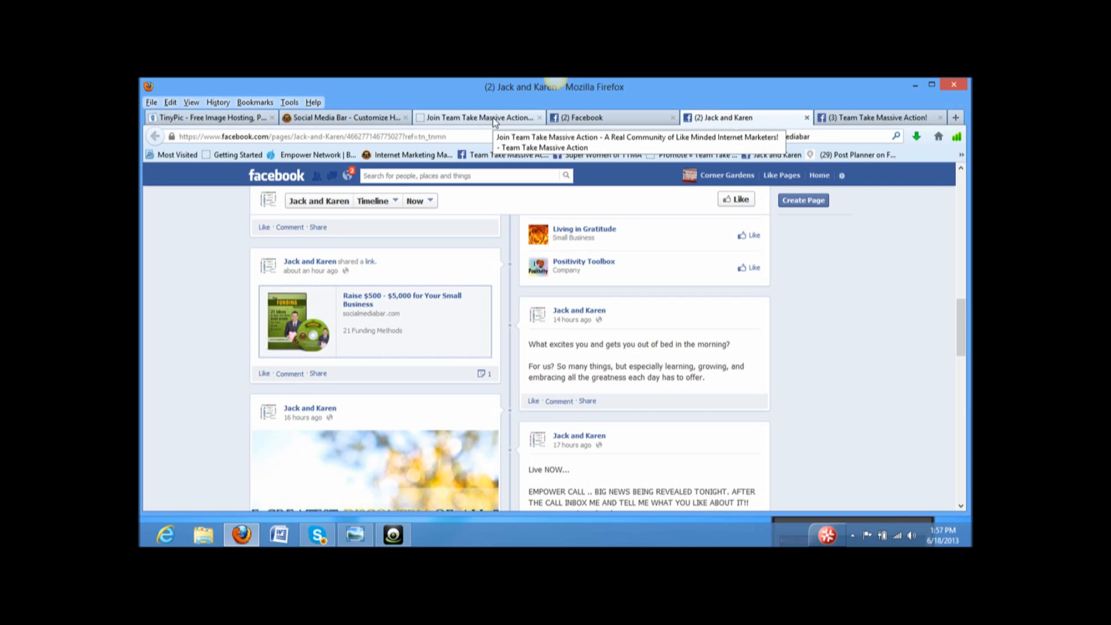
pyautogui.click(479, 117)
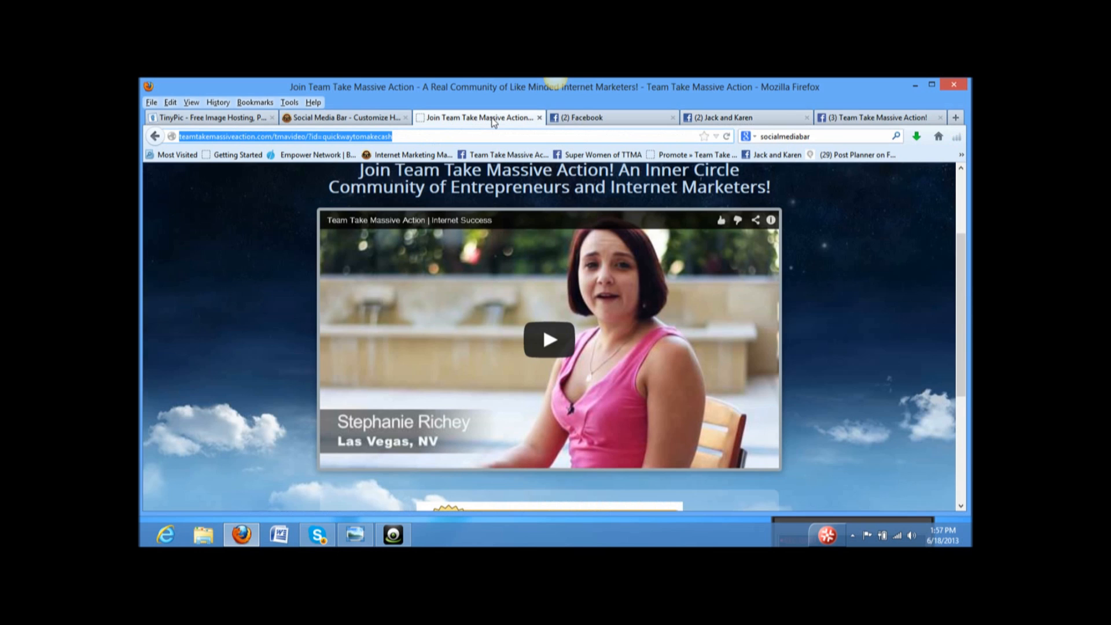
pyautogui.moveTo(401, 134)
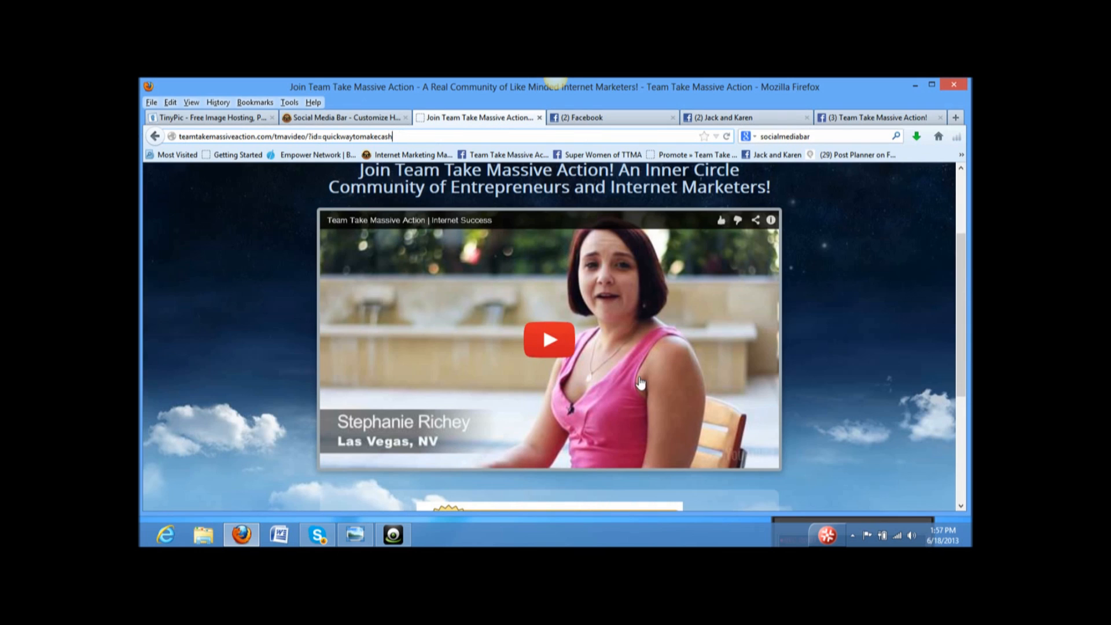
pyautogui.moveTo(468, 215)
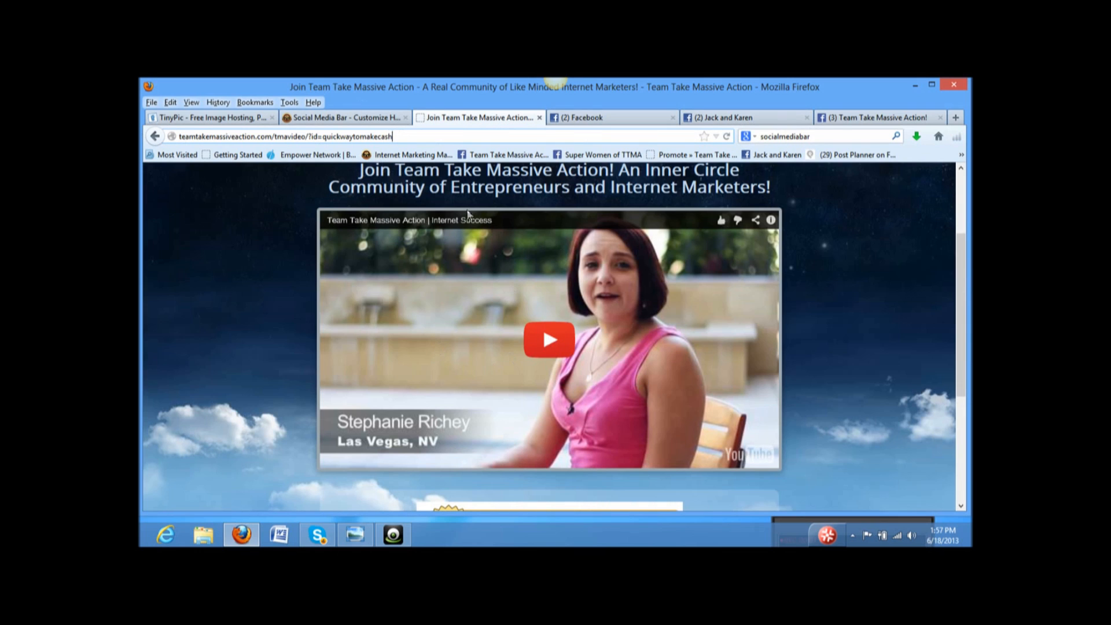
pyautogui.moveTo(710, 287)
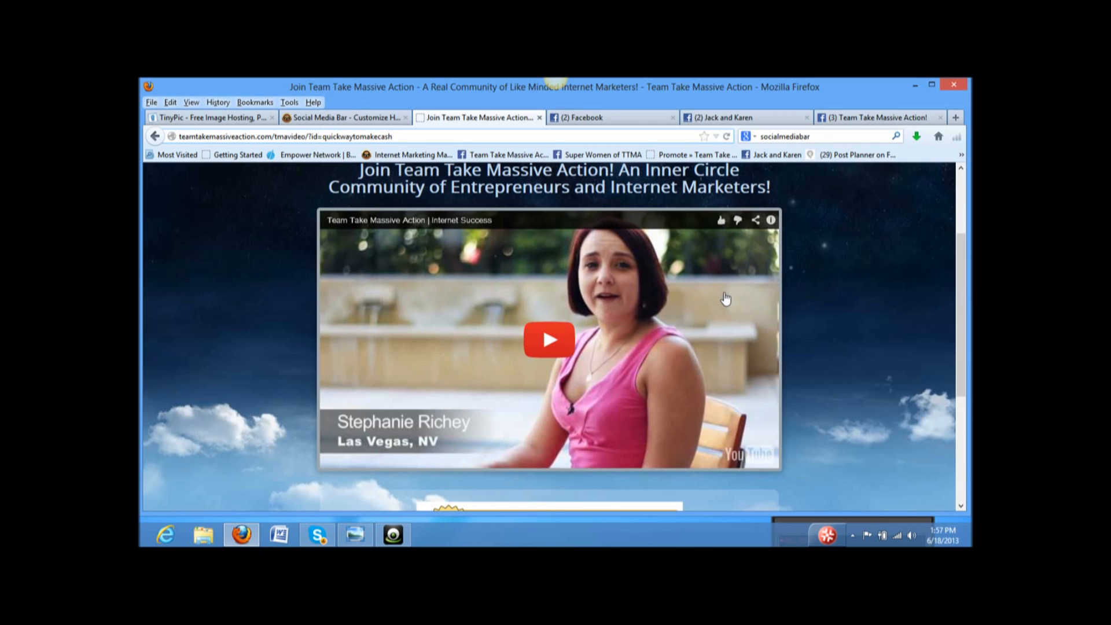
pyautogui.moveTo(720, 297)
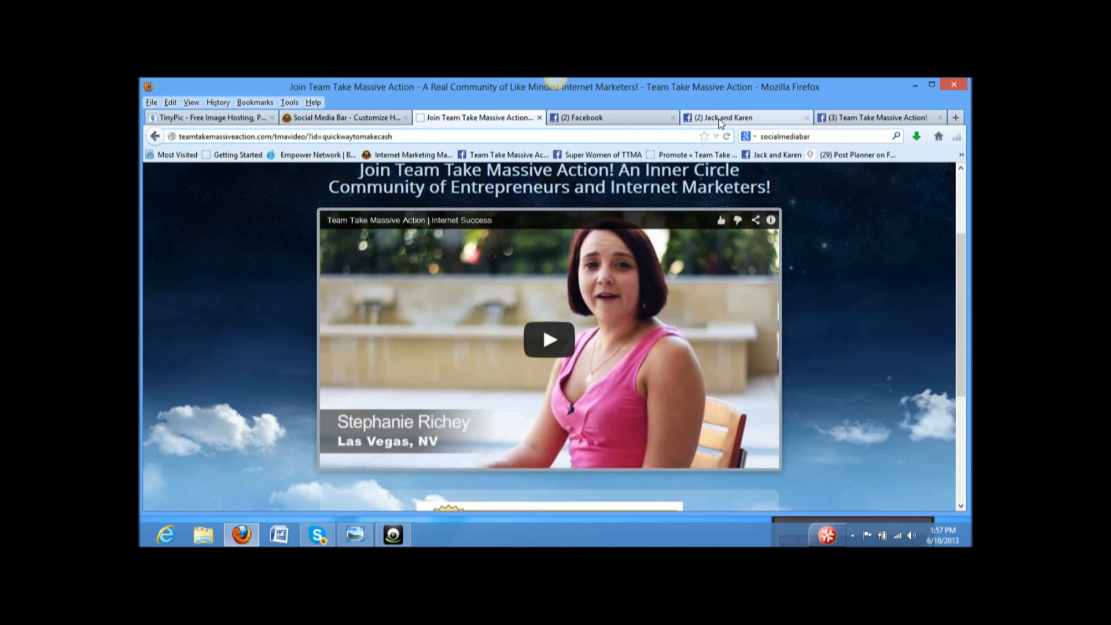
pyautogui.click(719, 117)
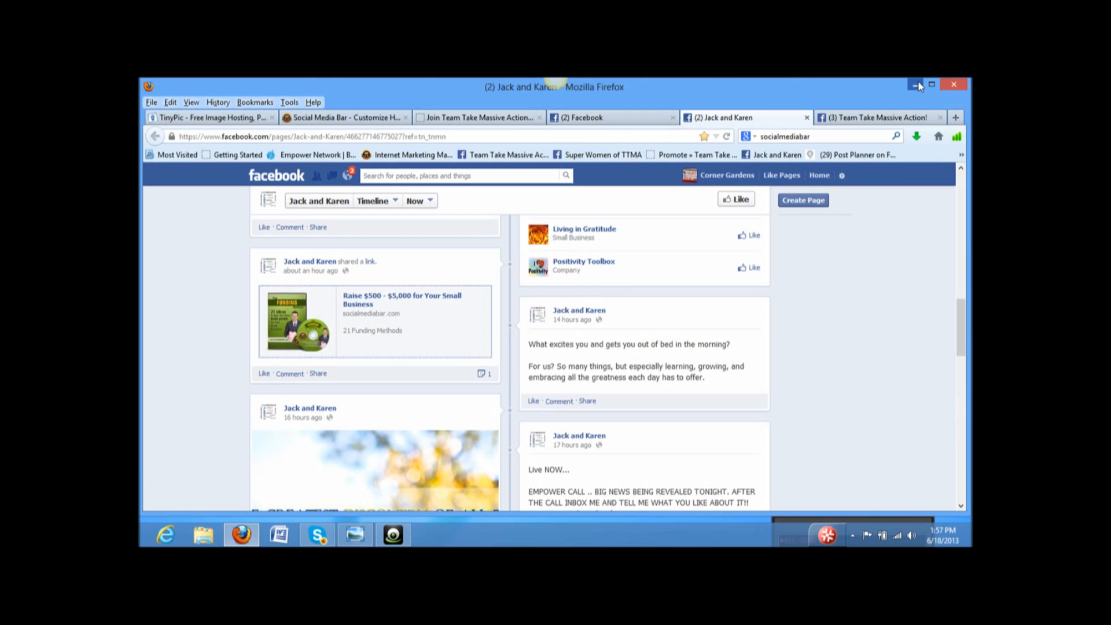
pyautogui.moveTo(916, 85)
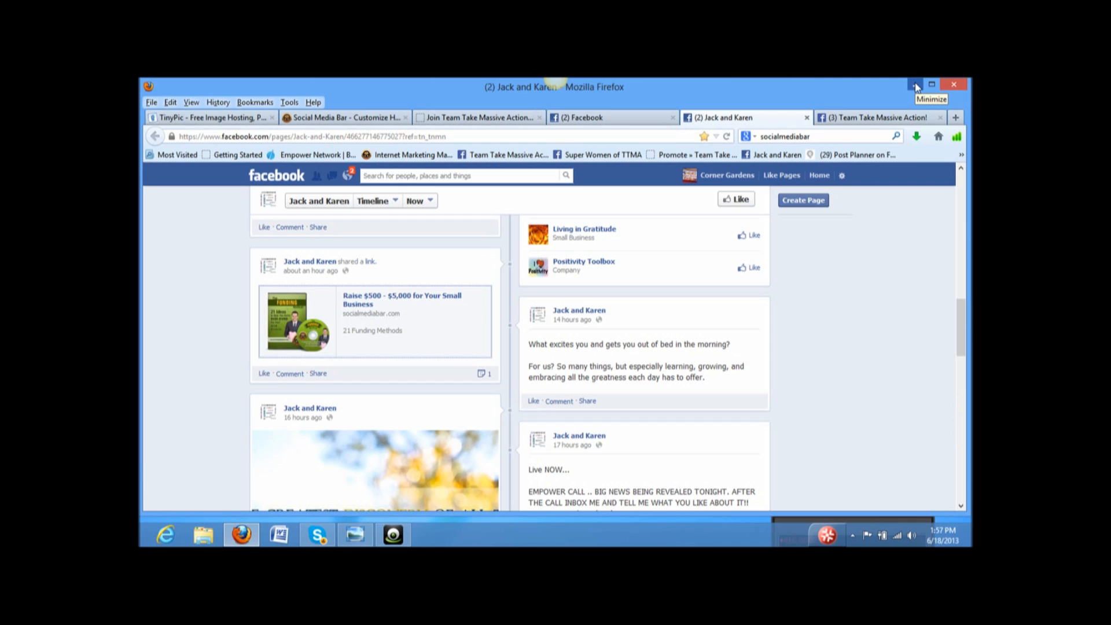
pyautogui.moveTo(853, 338)
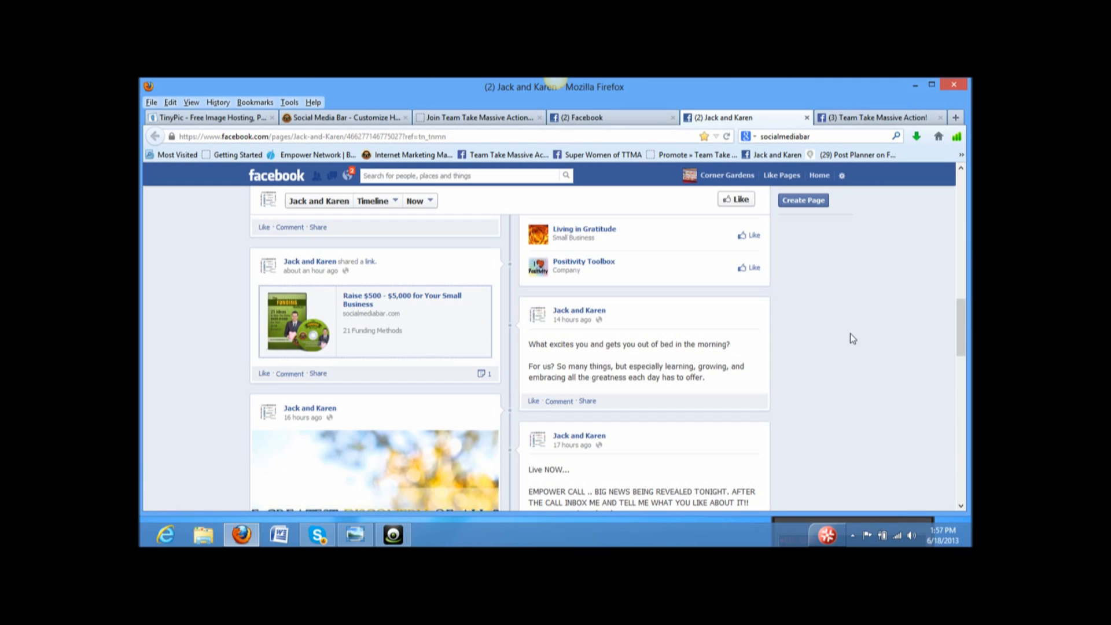
pyautogui.moveTo(849, 313)
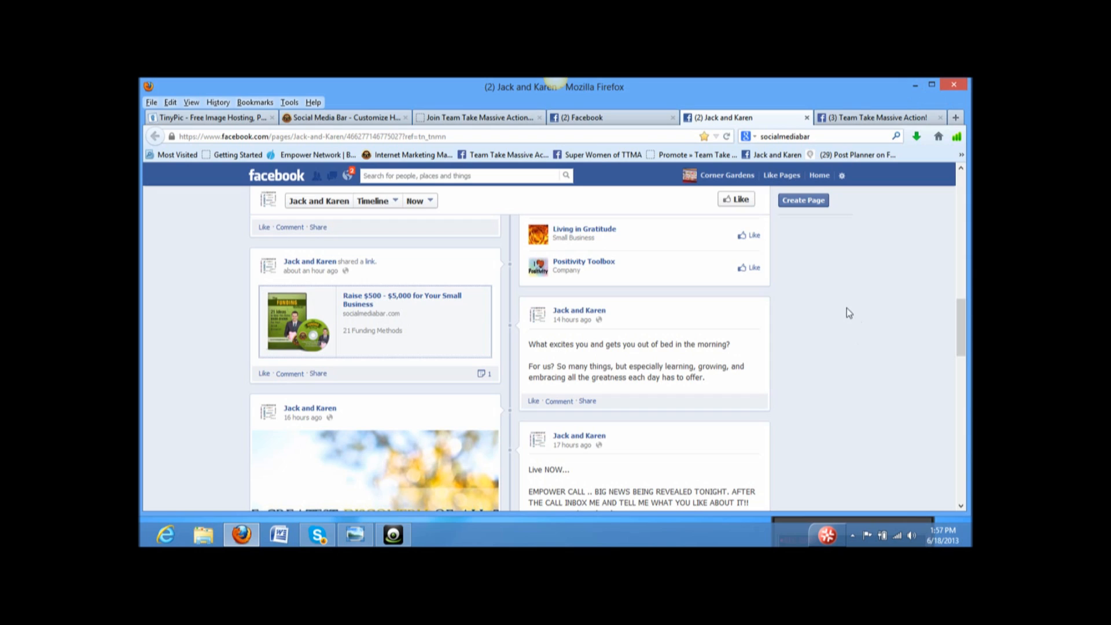
pyautogui.moveTo(848, 311)
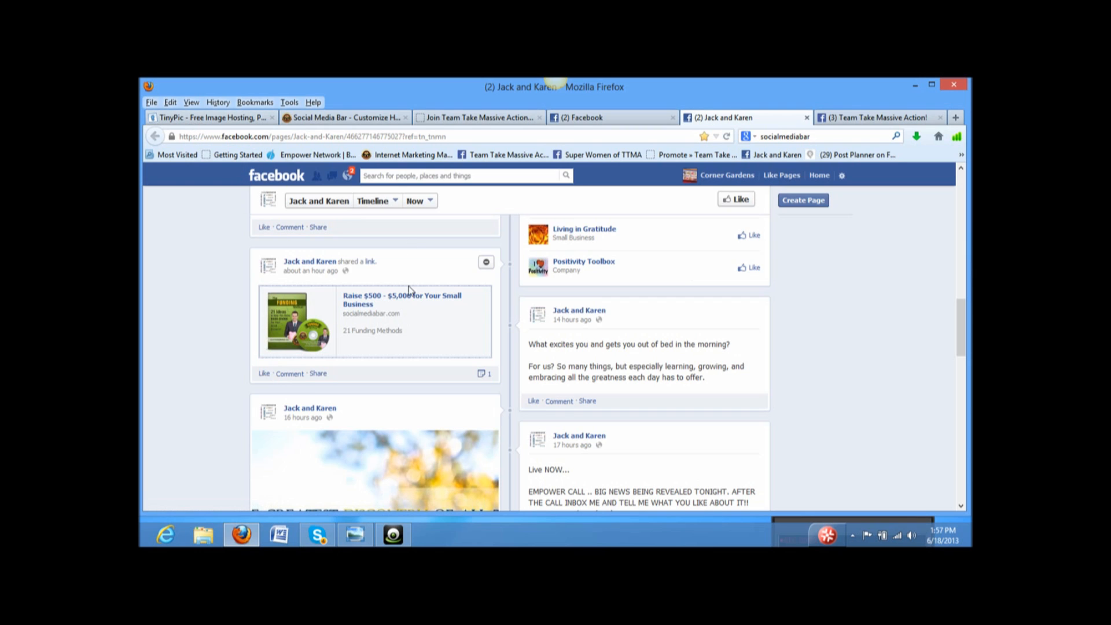
pyautogui.moveTo(479, 117)
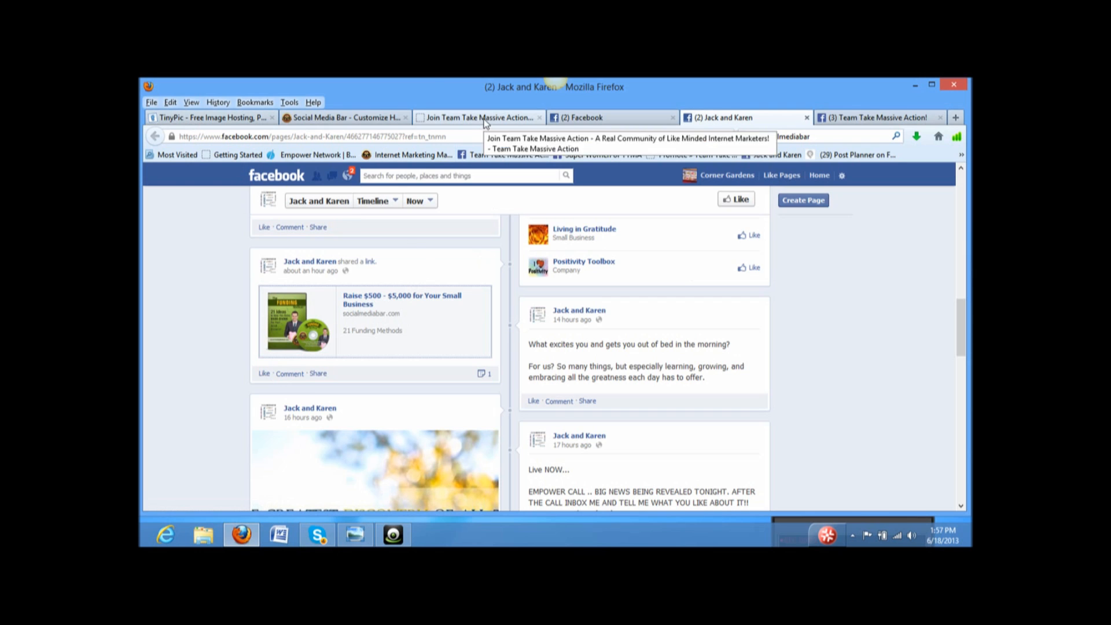
pyautogui.click(478, 117)
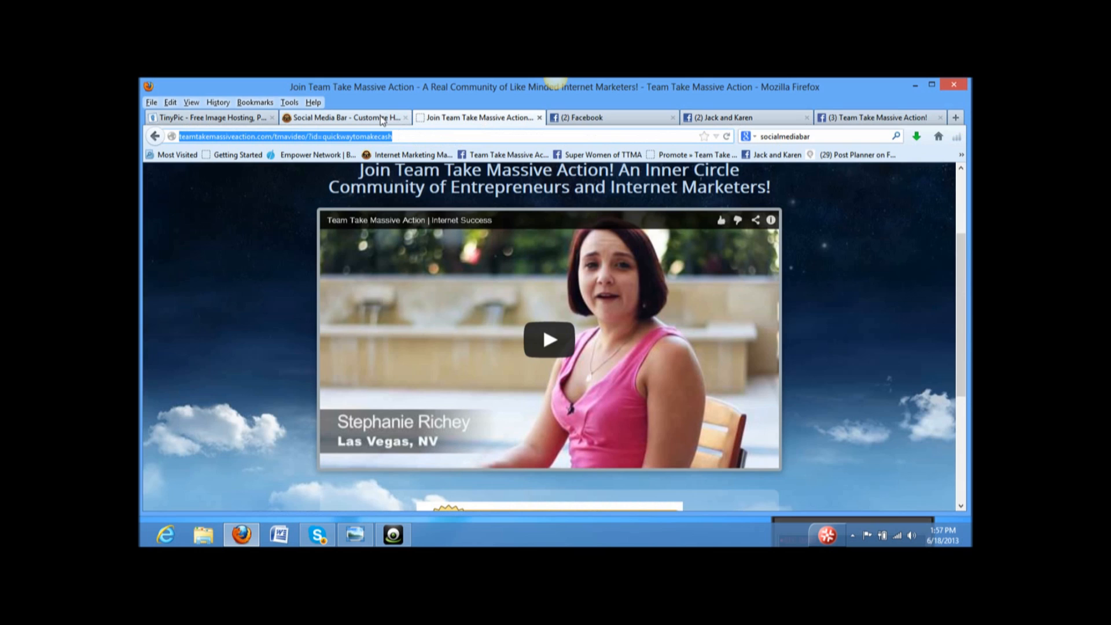
pyautogui.click(344, 117)
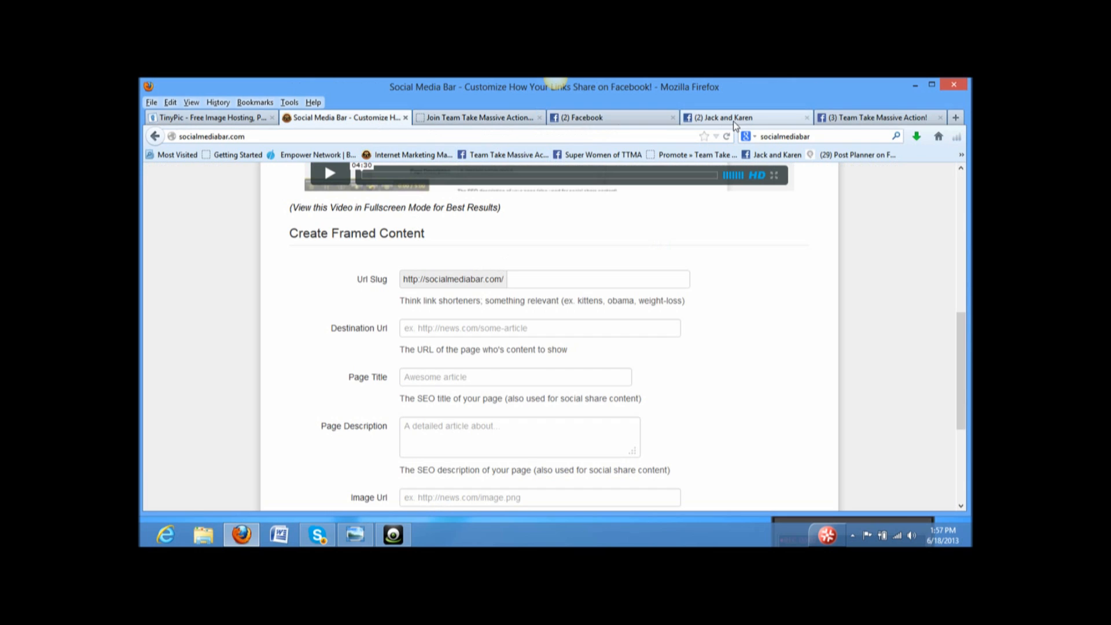
pyautogui.click(723, 117)
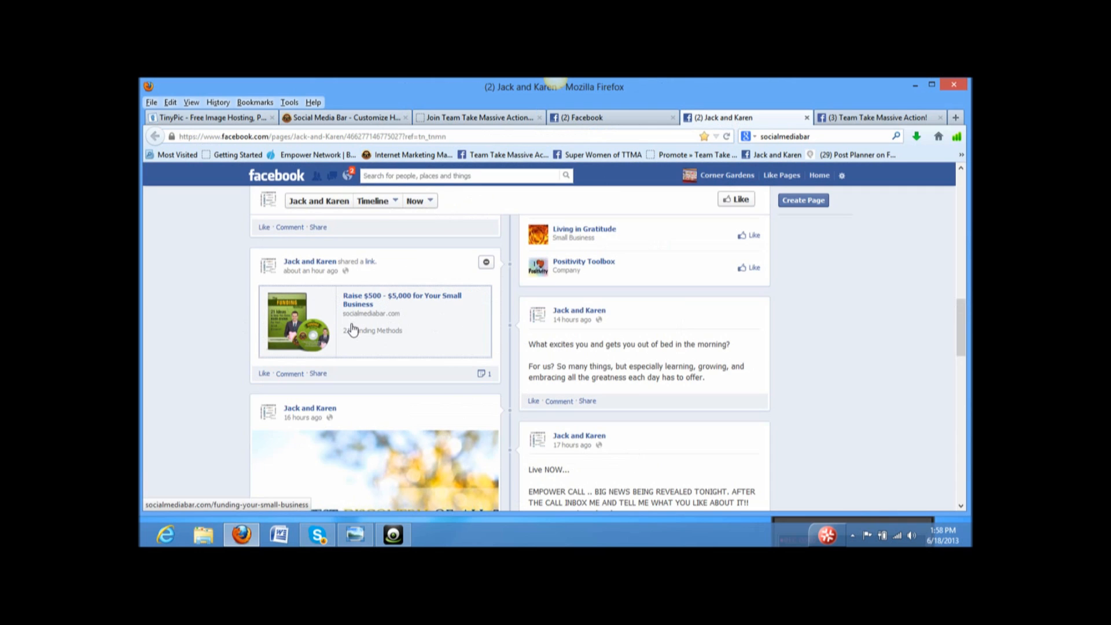
pyautogui.moveTo(354, 325)
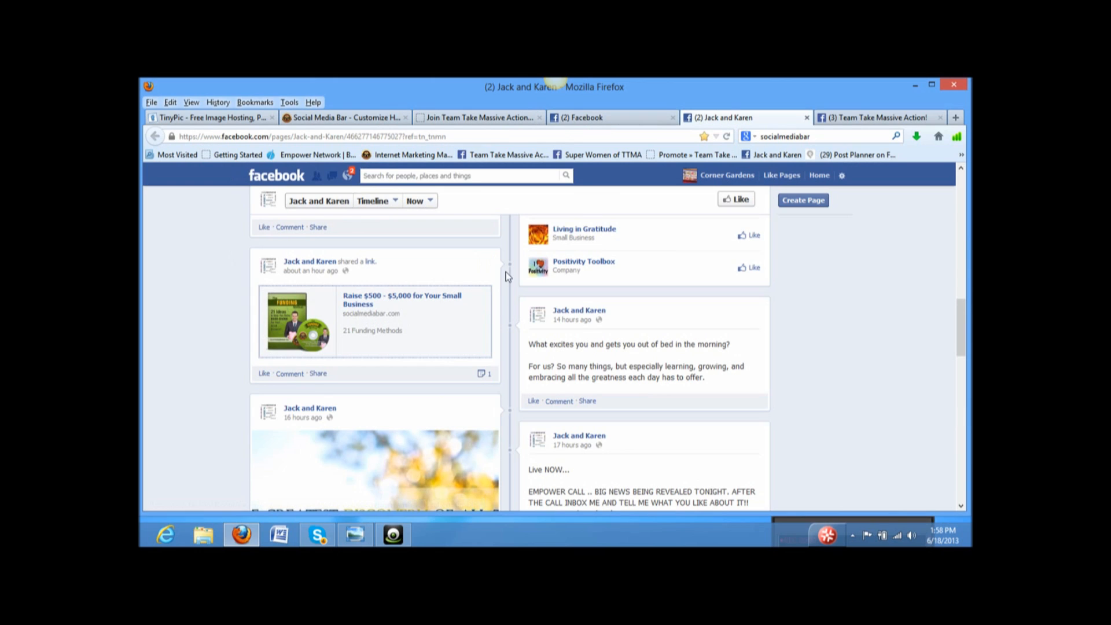
pyautogui.moveTo(875, 282)
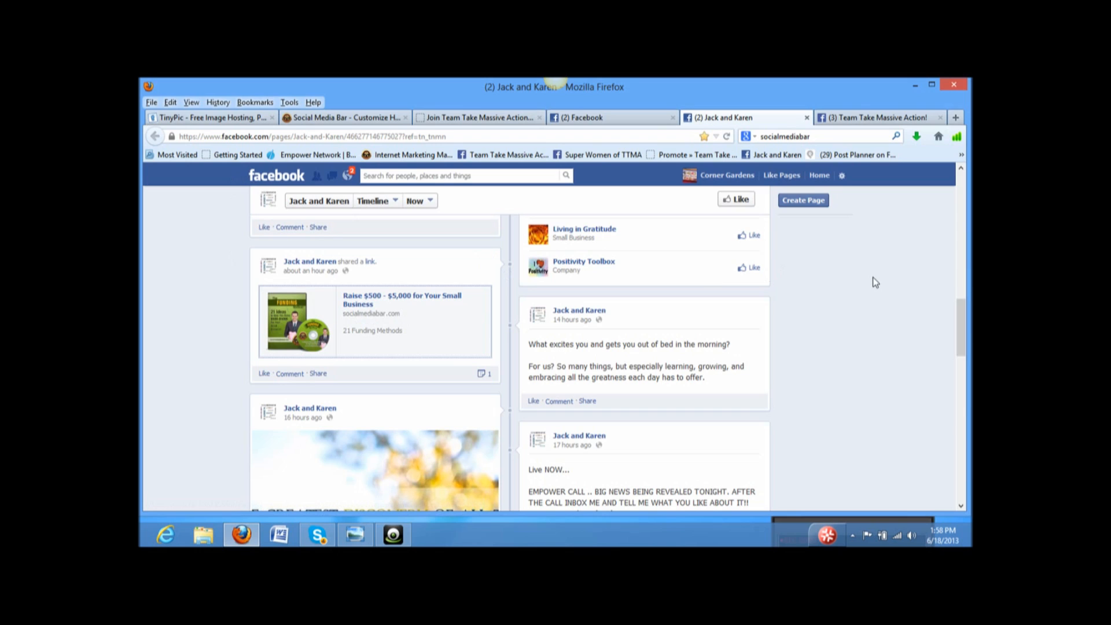
pyautogui.moveTo(879, 287)
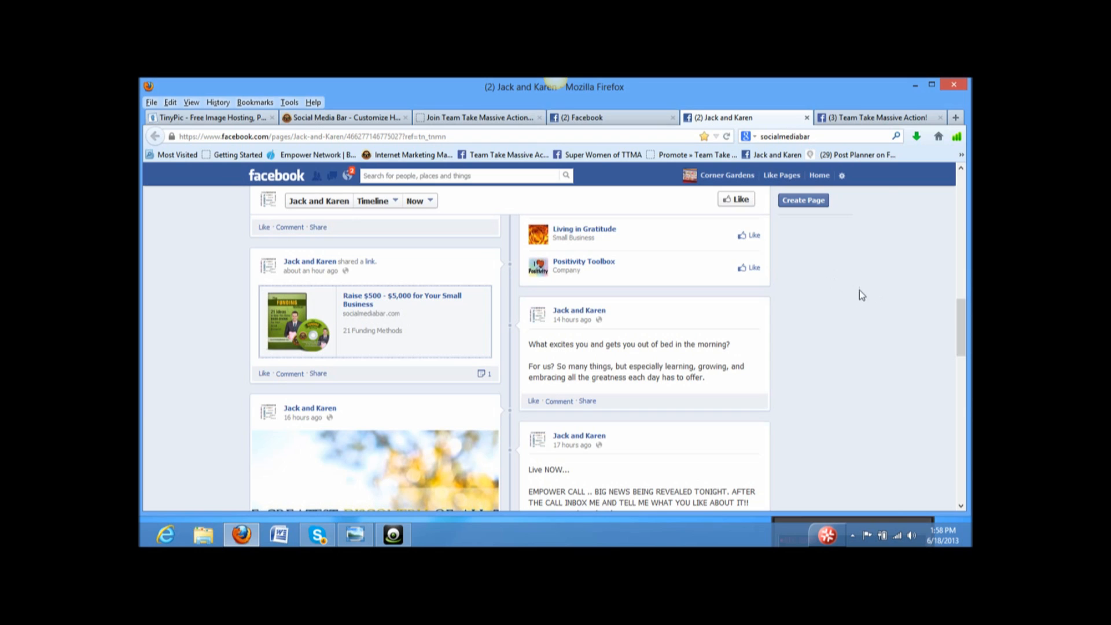
pyautogui.moveTo(860, 291)
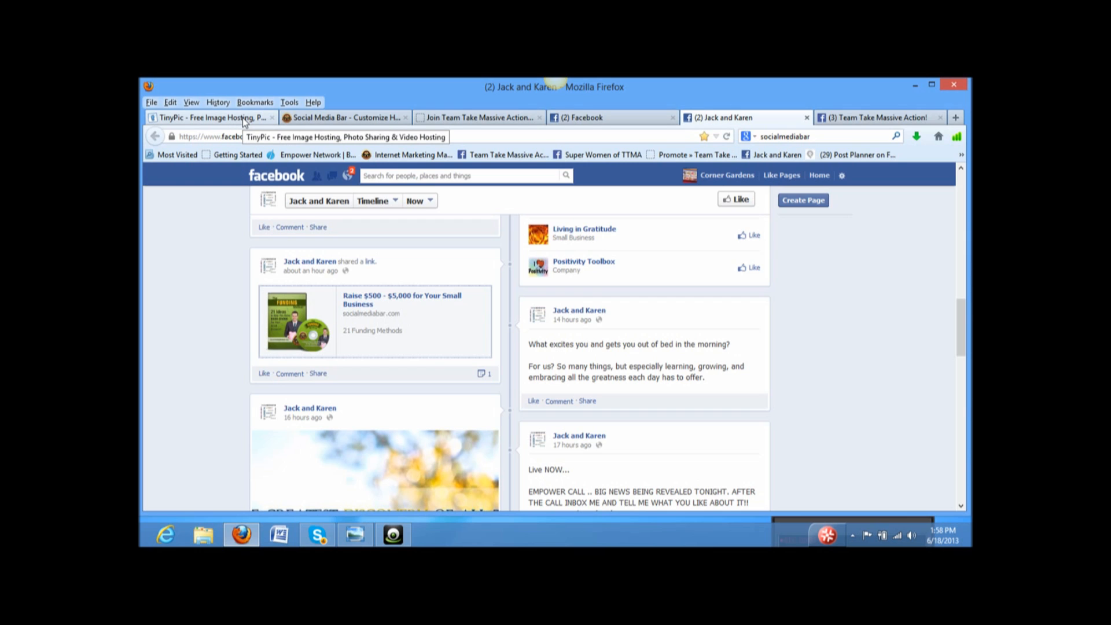
# - Start another TinyPic upload and choose QsAboutTTMA from the desktop as the file
pyautogui.click(209, 117)
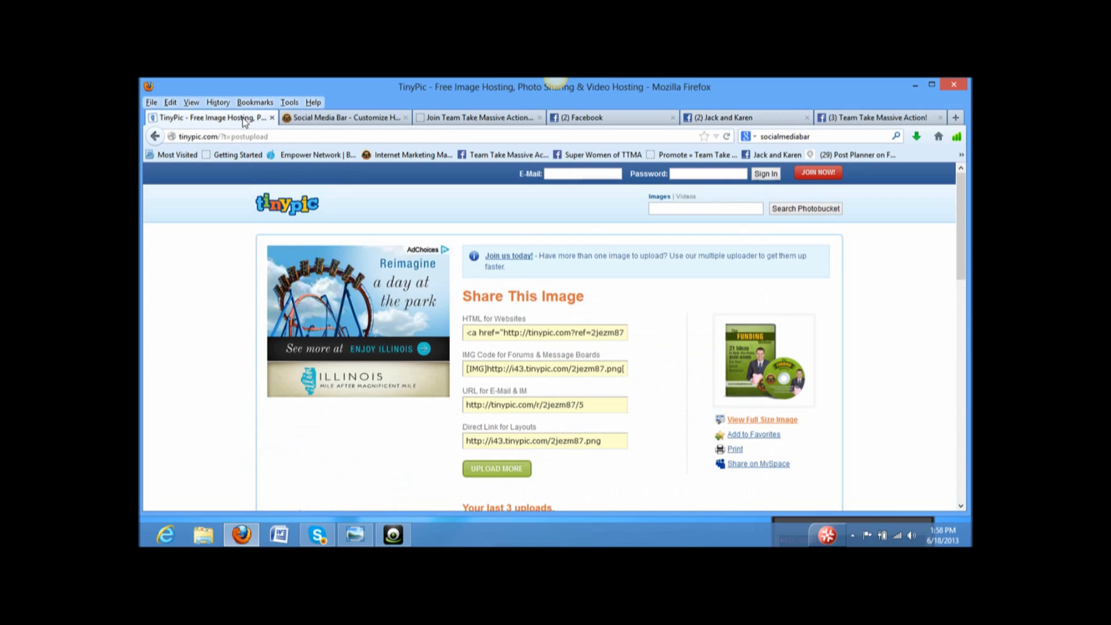
pyautogui.moveTo(657, 319)
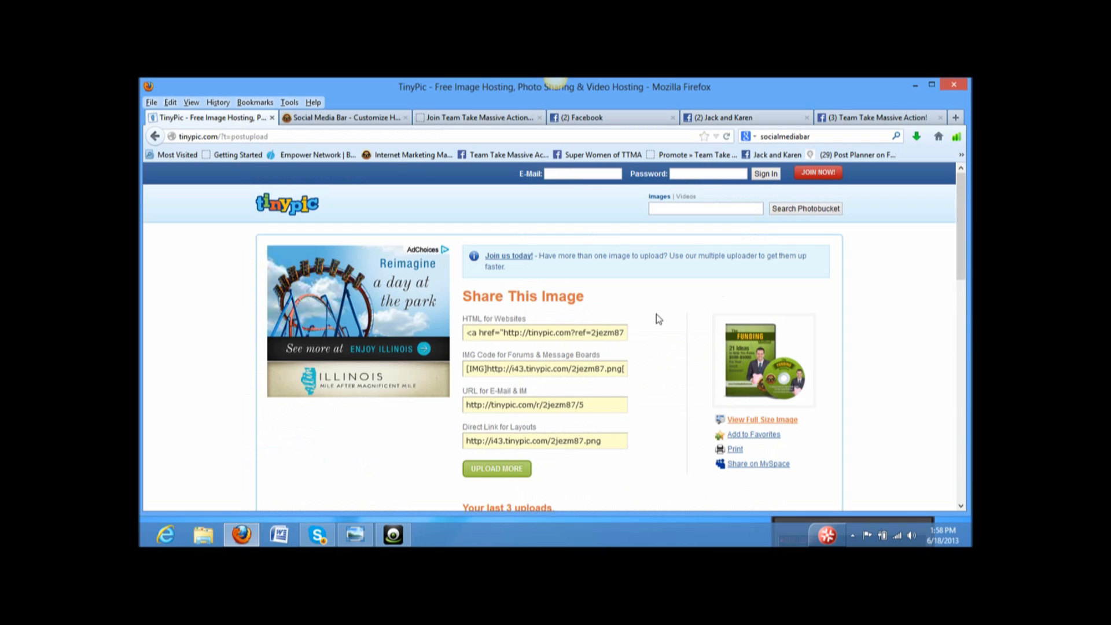
pyautogui.scroll(-3)
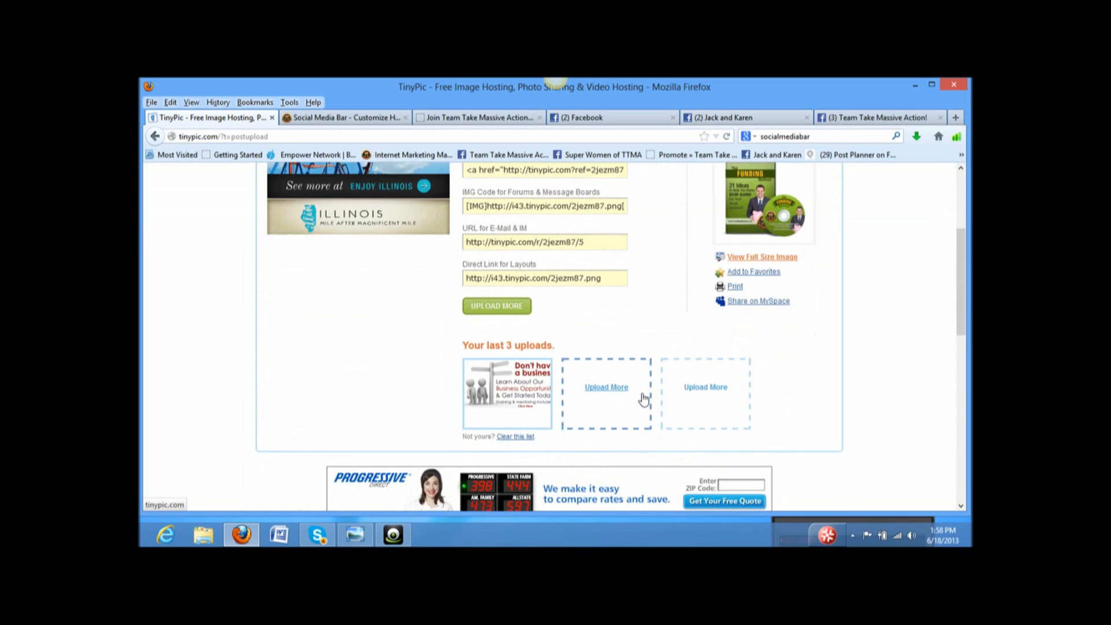
pyautogui.scroll(3)
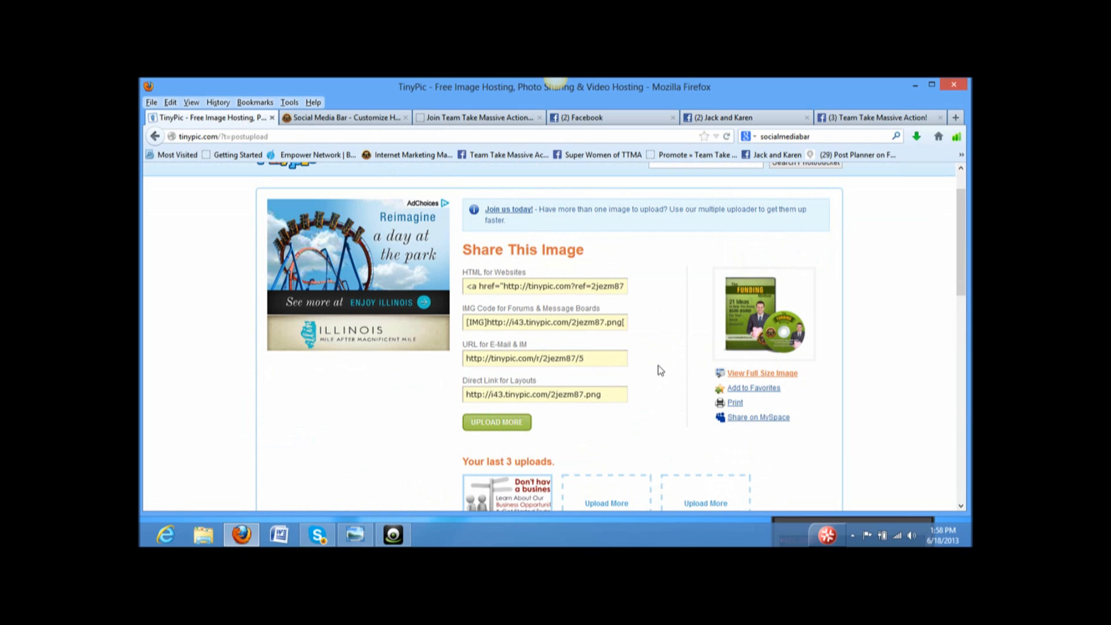
pyautogui.scroll(-3)
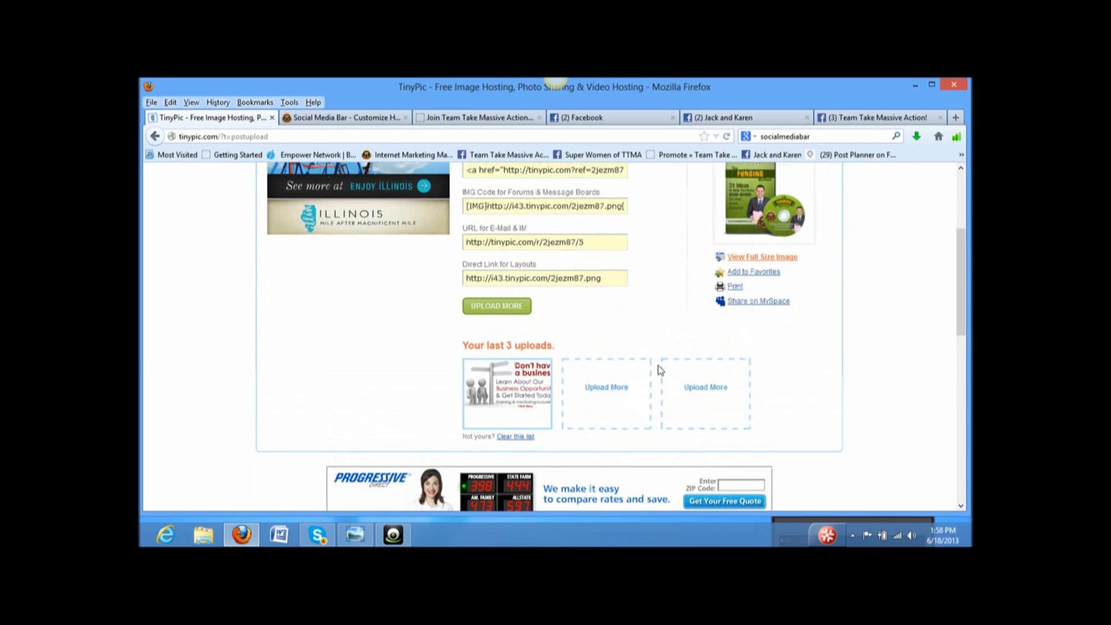
pyautogui.click(496, 305)
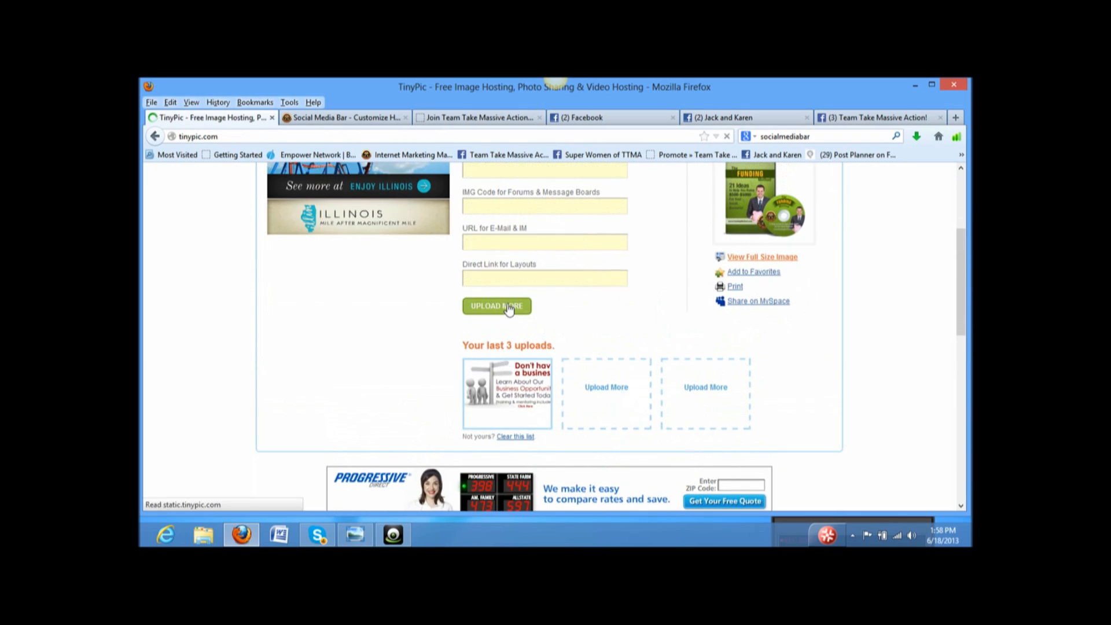
pyautogui.click(496, 306)
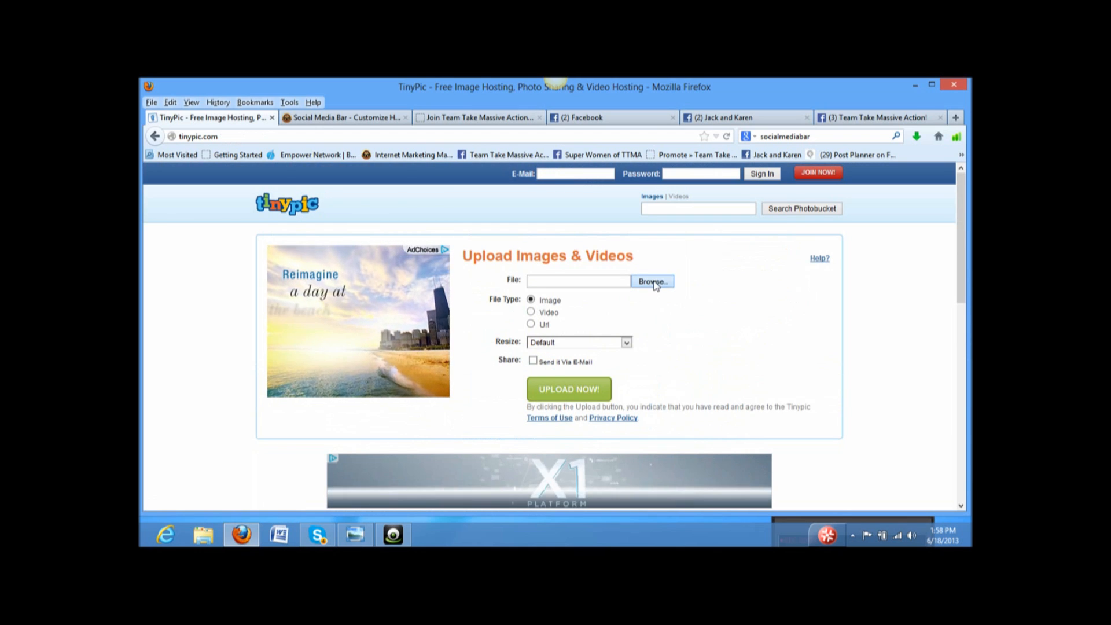
pyautogui.click(651, 282)
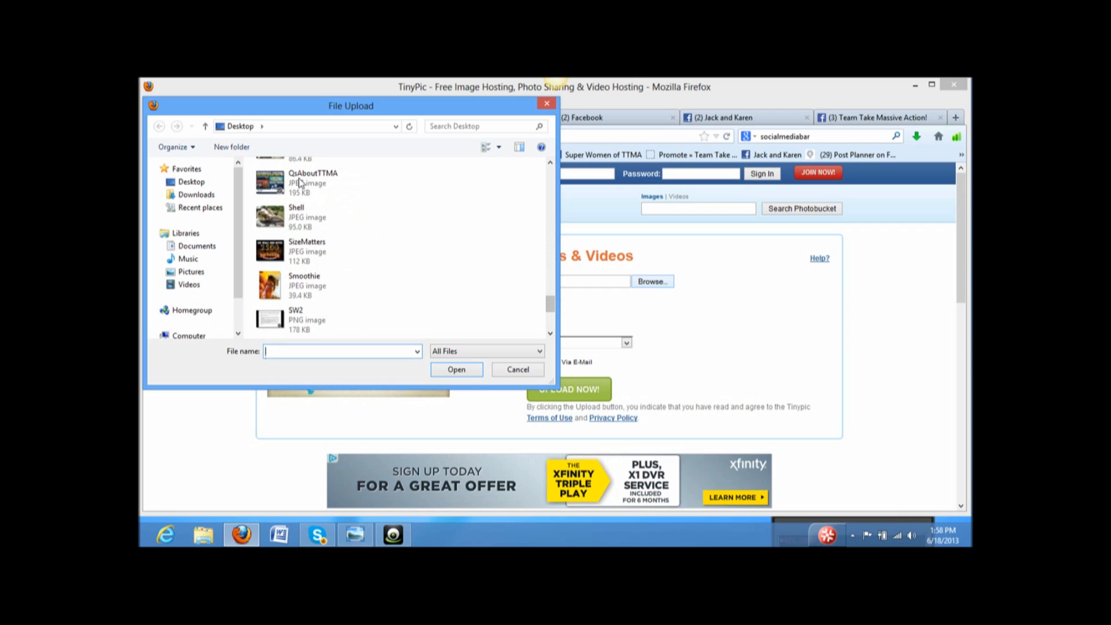
pyautogui.click(312, 182)
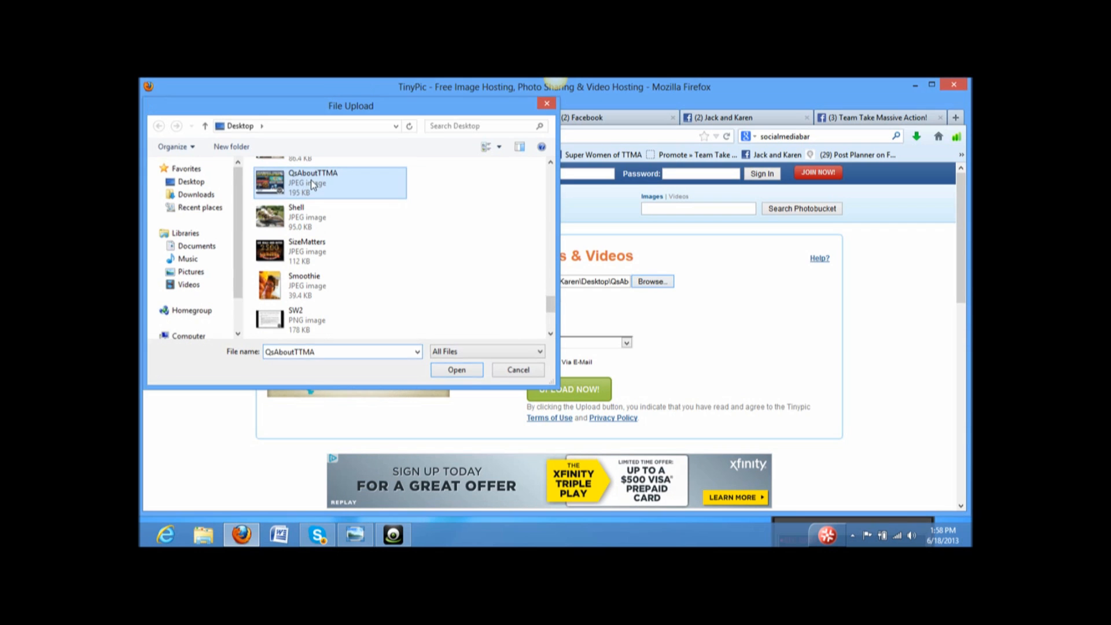
pyautogui.click(457, 369)
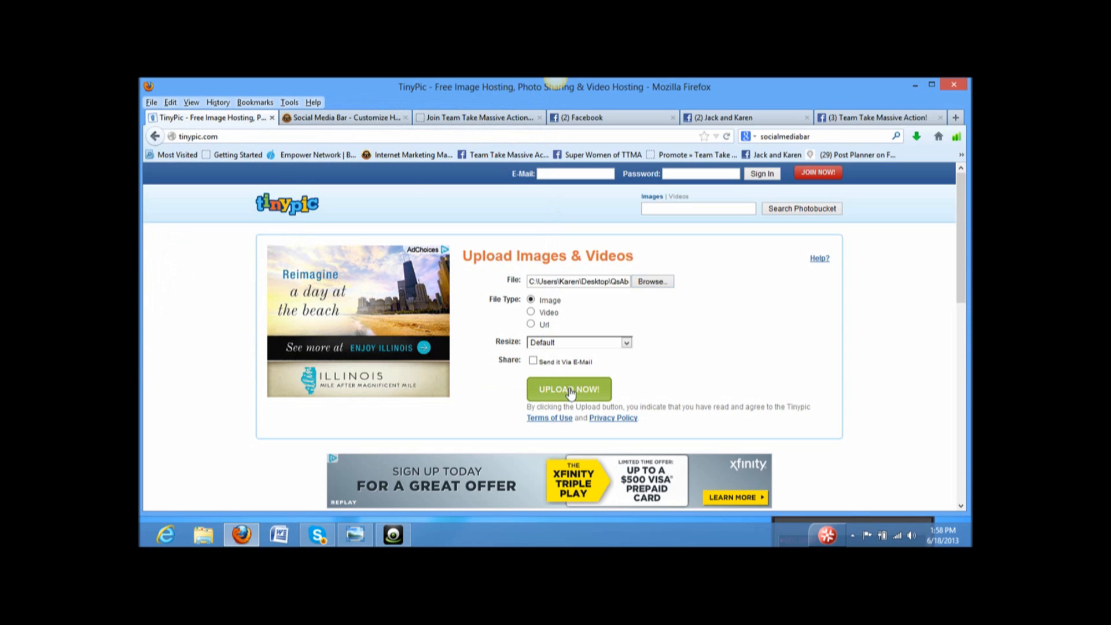
# - Try submitting the upload, reveal the security code, and dismiss the missing-code warning
pyautogui.click(568, 389)
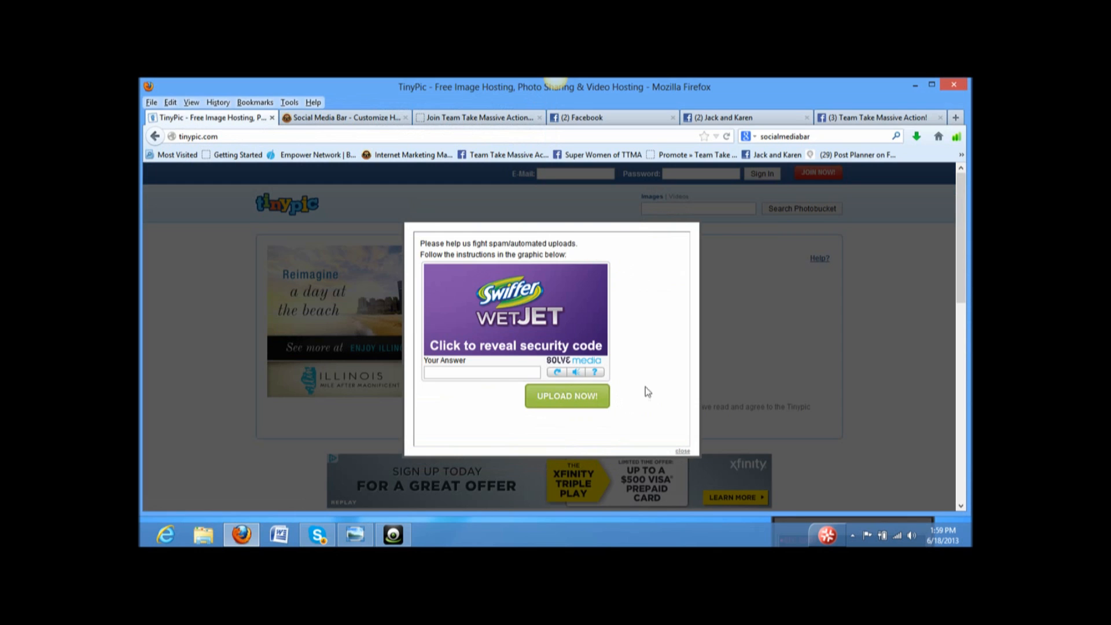
pyautogui.click(480, 372)
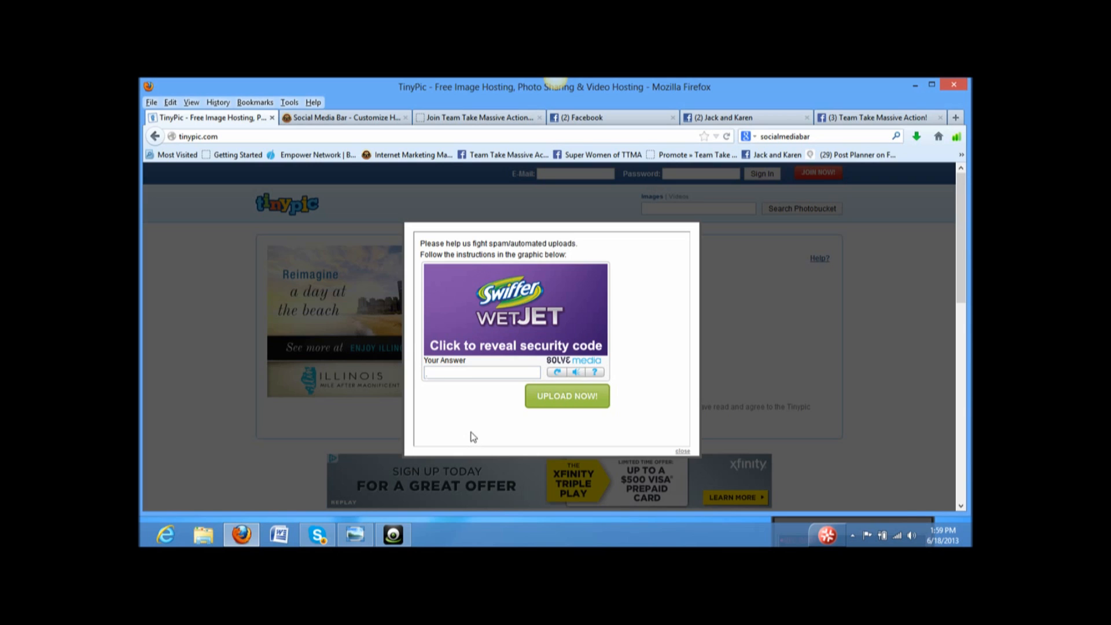
pyautogui.click(480, 372)
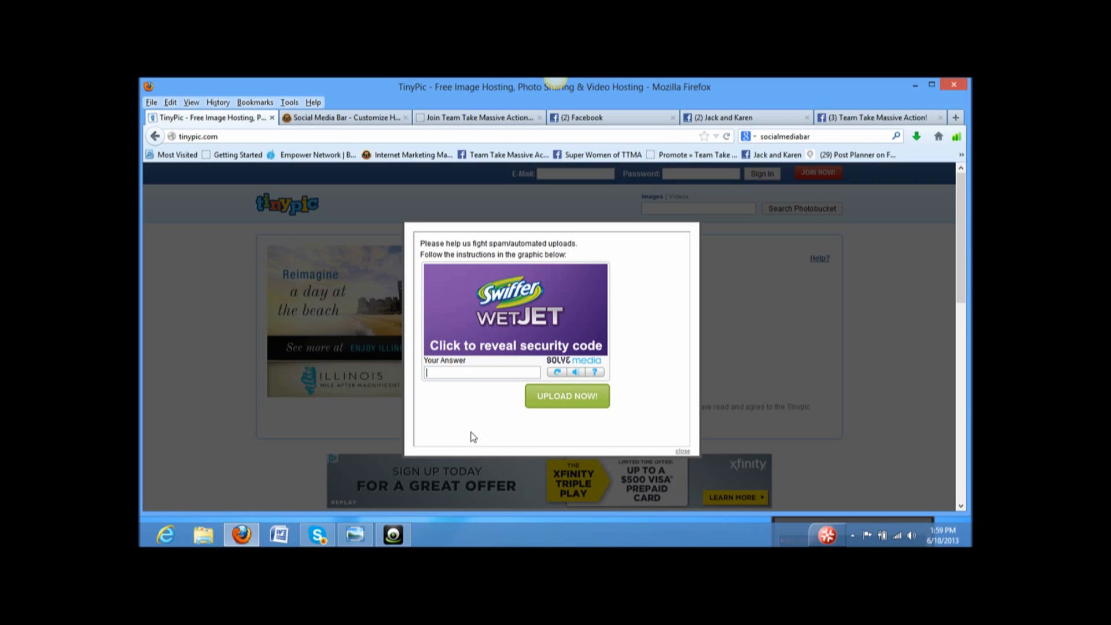
pyautogui.moveTo(517, 440)
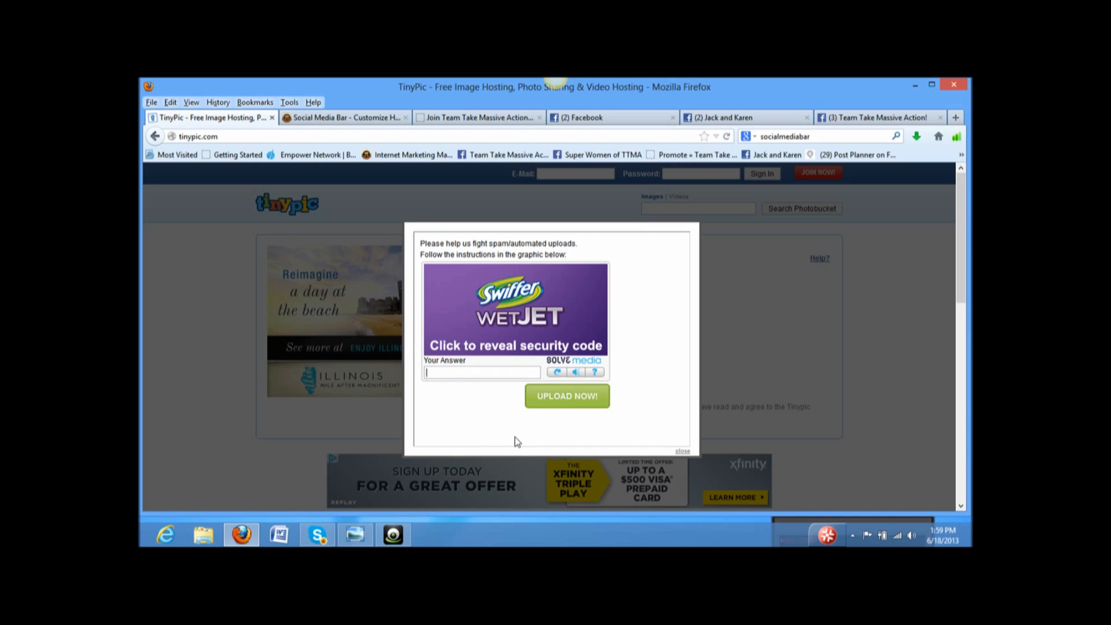
pyautogui.click(515, 310)
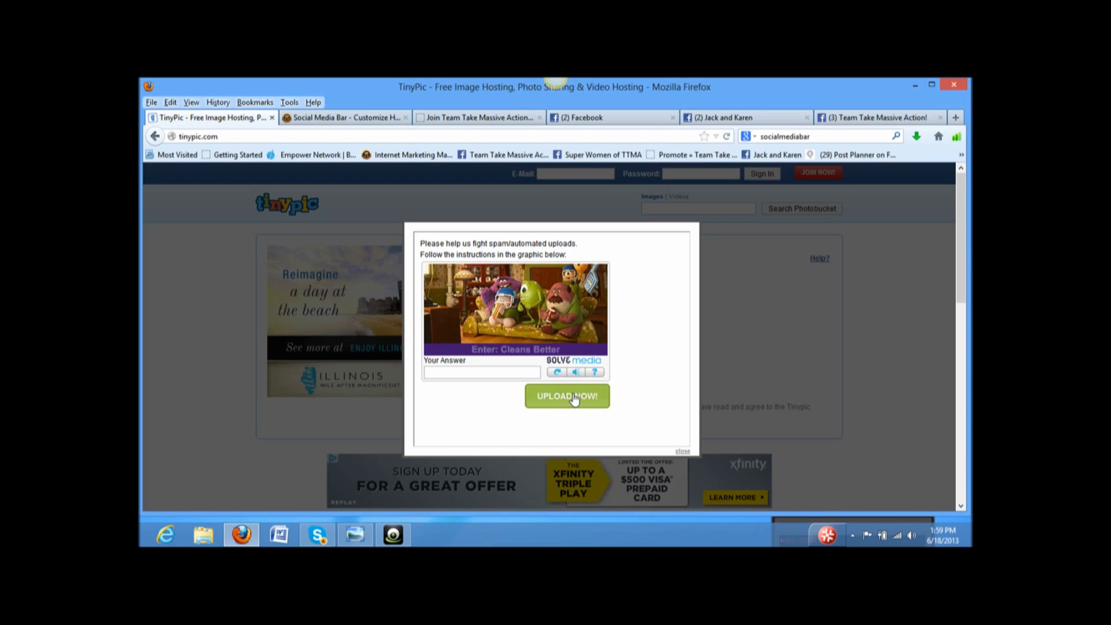
pyautogui.click(567, 395)
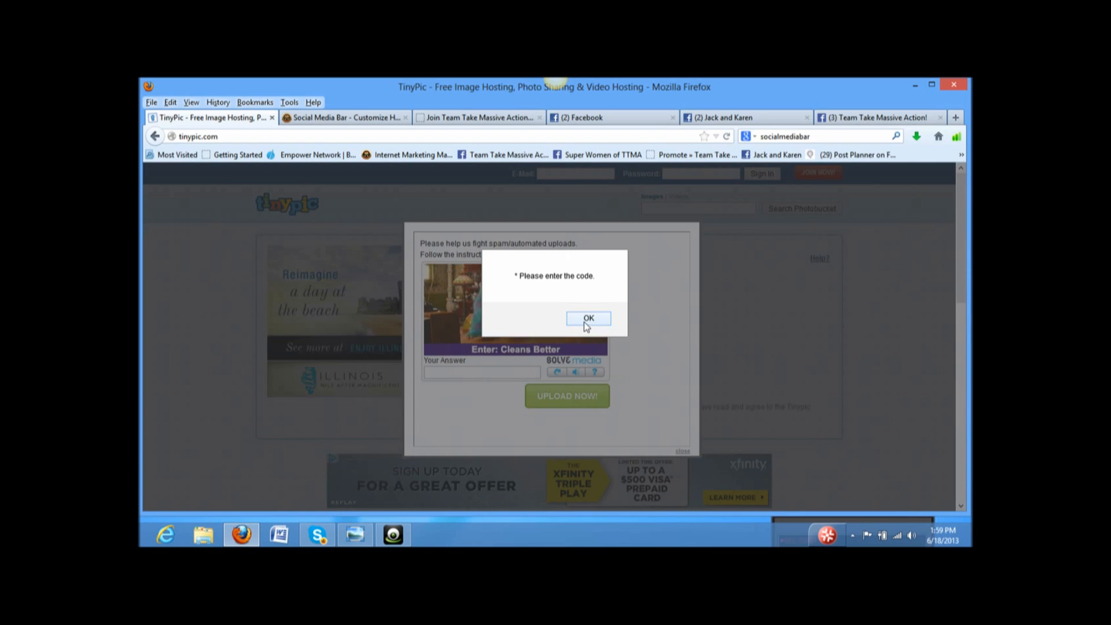
pyautogui.click(587, 318)
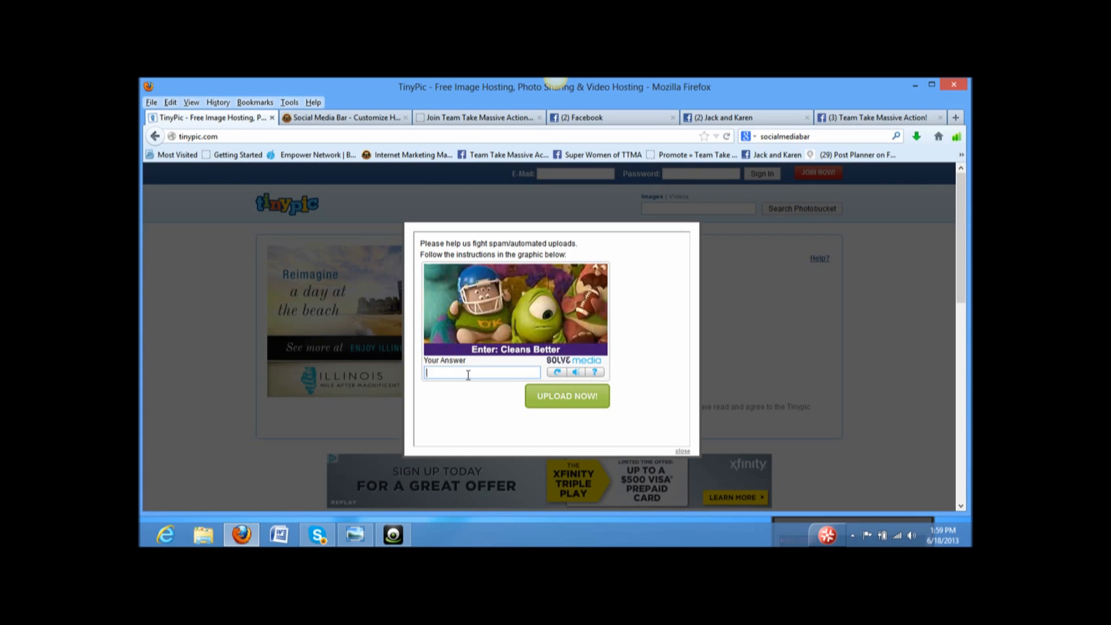
# - Enter the anti-spam answer 'Cleans Better' and submit the image upload
pyautogui.write('d')
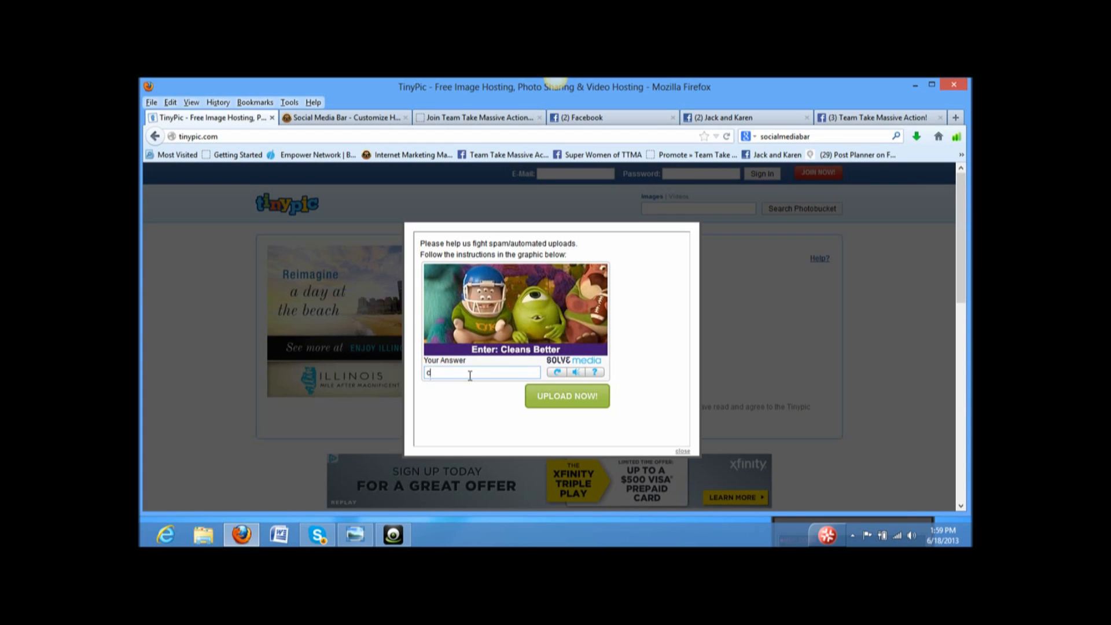
pyautogui.write('LEANS')
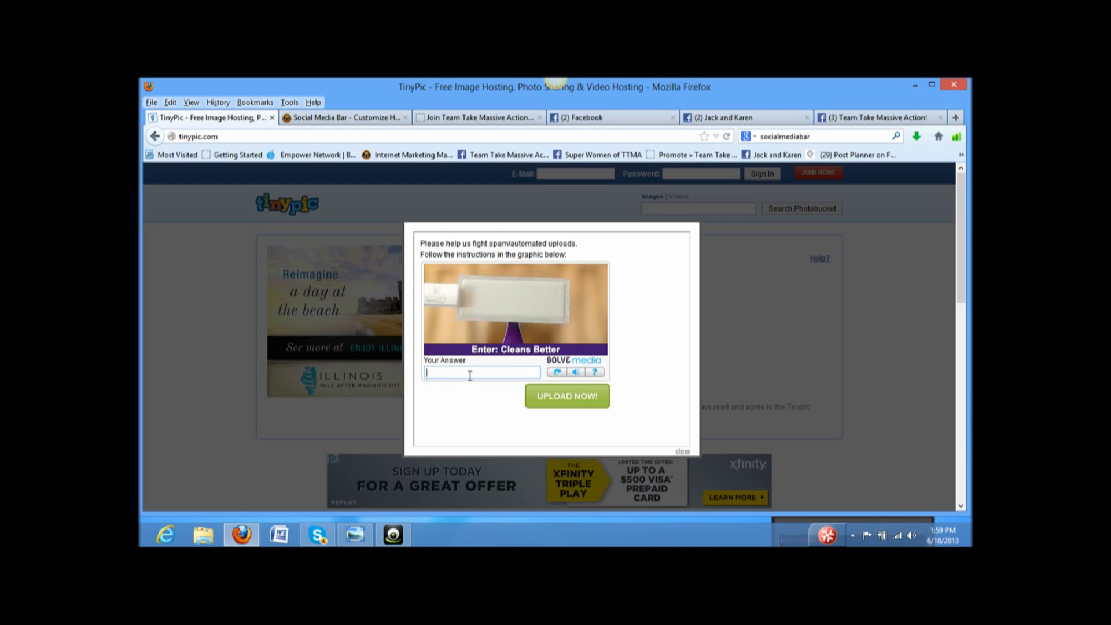
pyautogui.write('Cle')
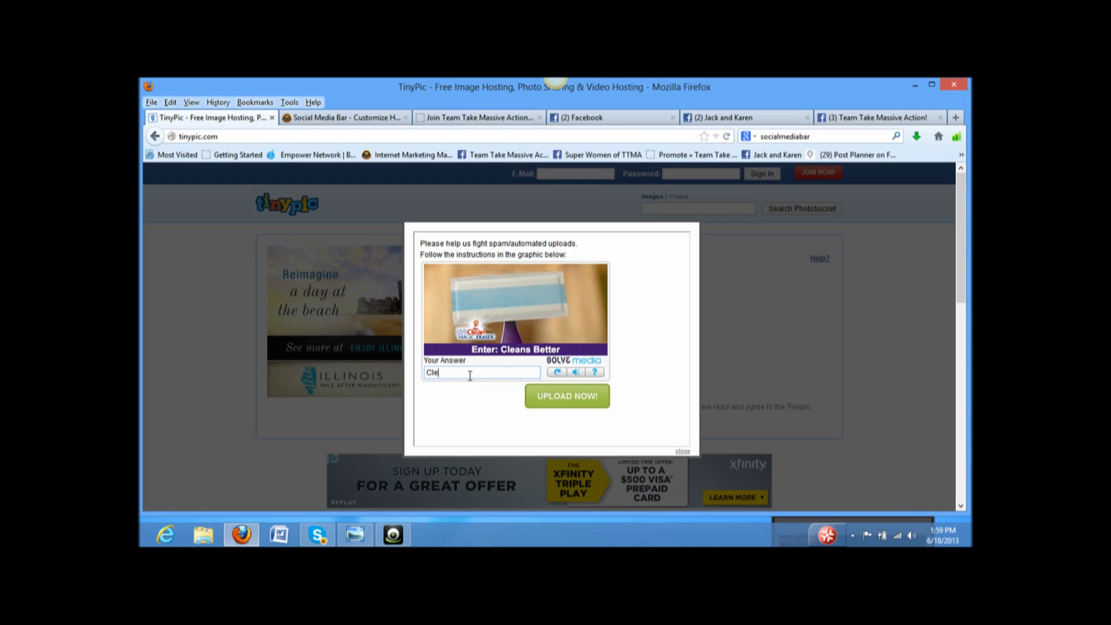
pyautogui.write('ans')
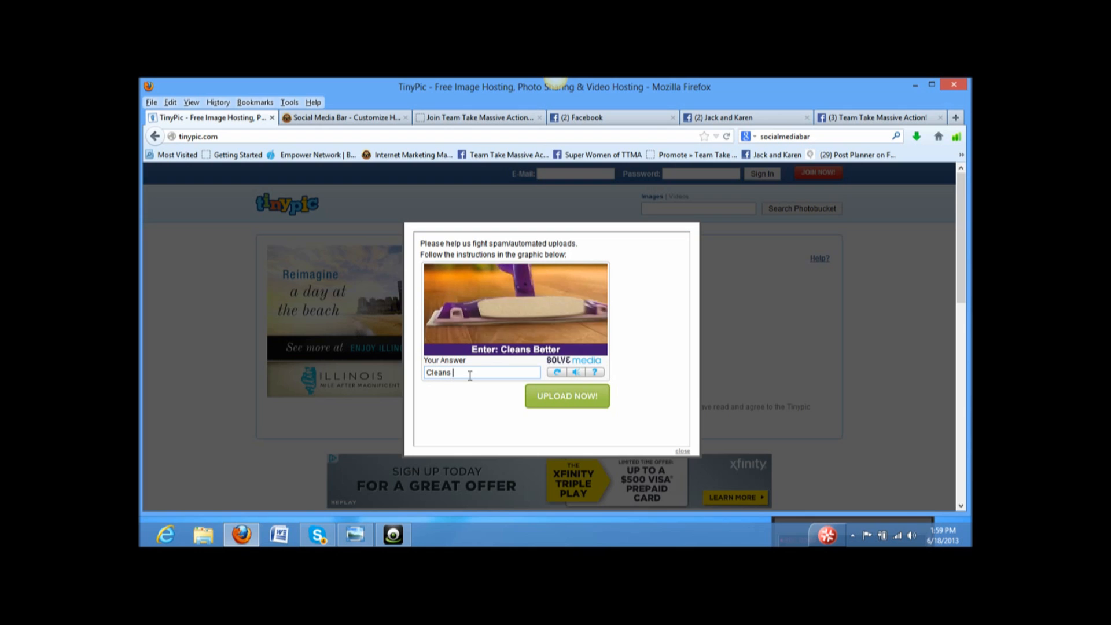
pyautogui.write('Better')
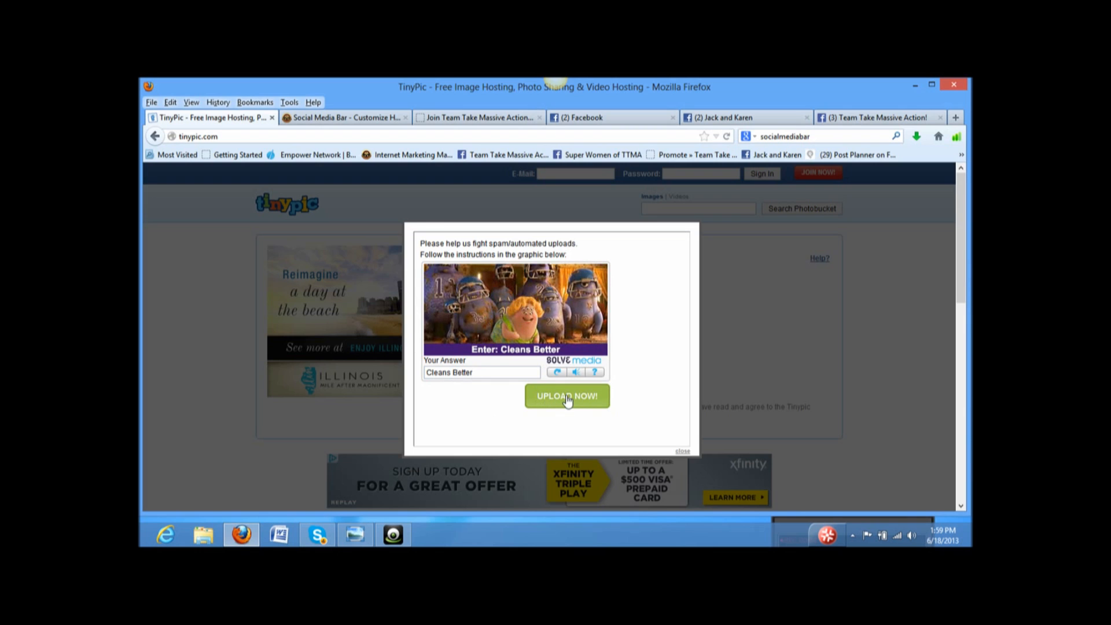
pyautogui.click(566, 396)
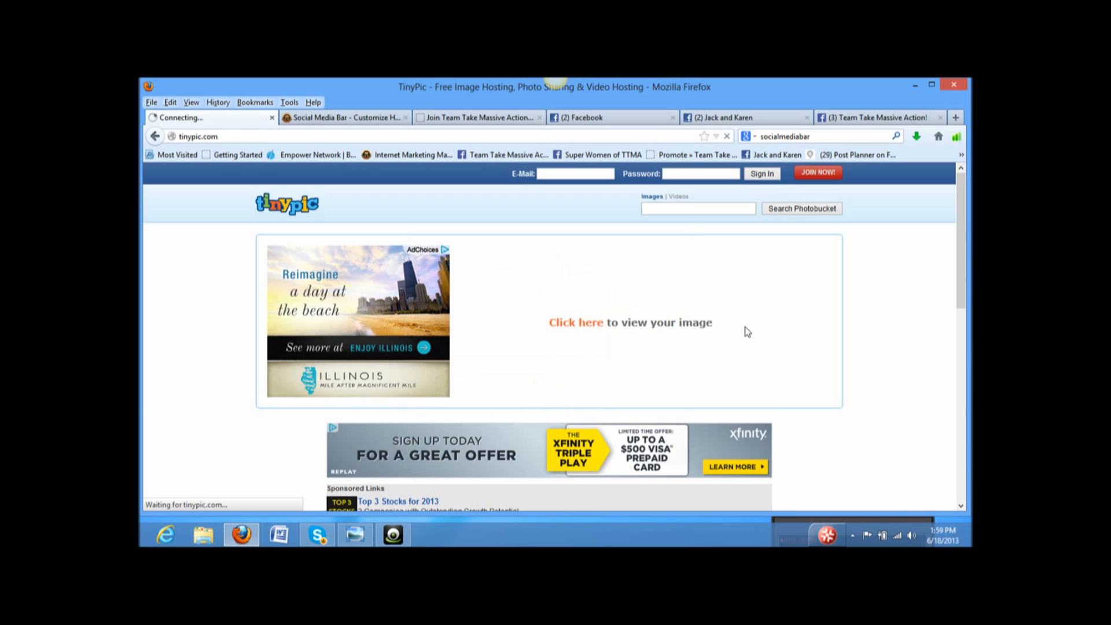
# - View the uploaded QsAboutTTMA image's share codes, then return to the Team Take Massive Action page
pyautogui.click(576, 323)
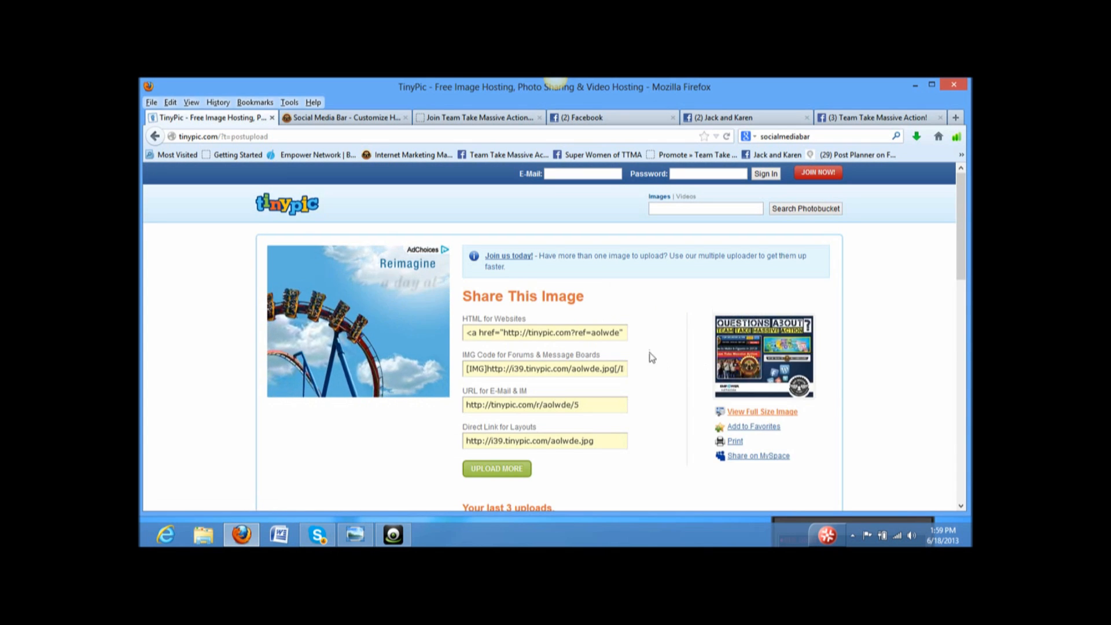
pyautogui.scroll(-3)
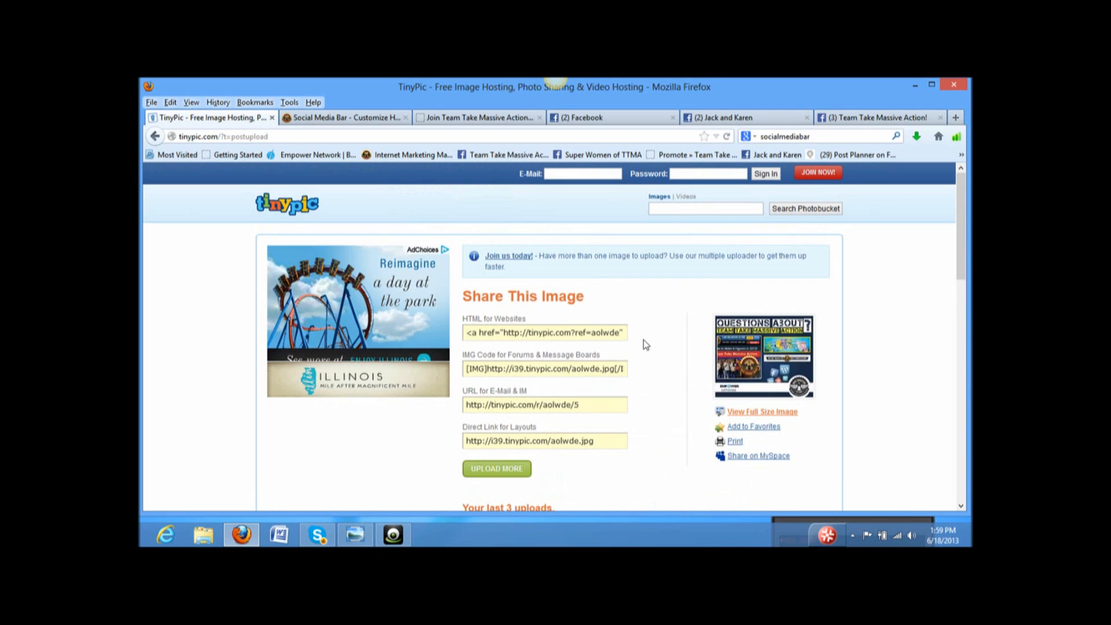
pyautogui.scroll(-3)
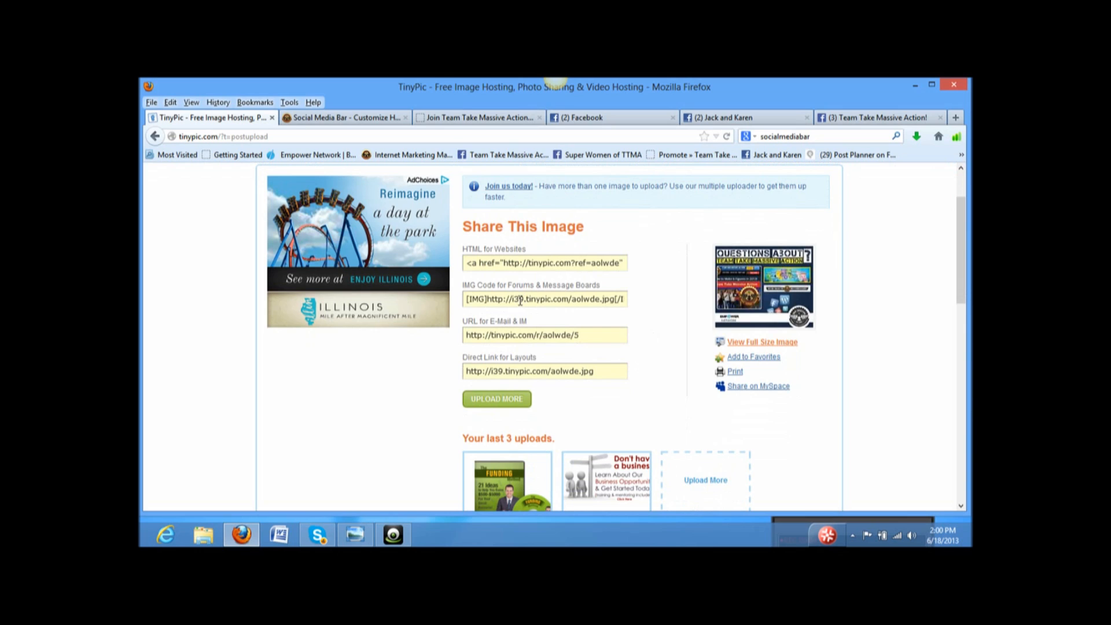
pyautogui.moveTo(590, 293)
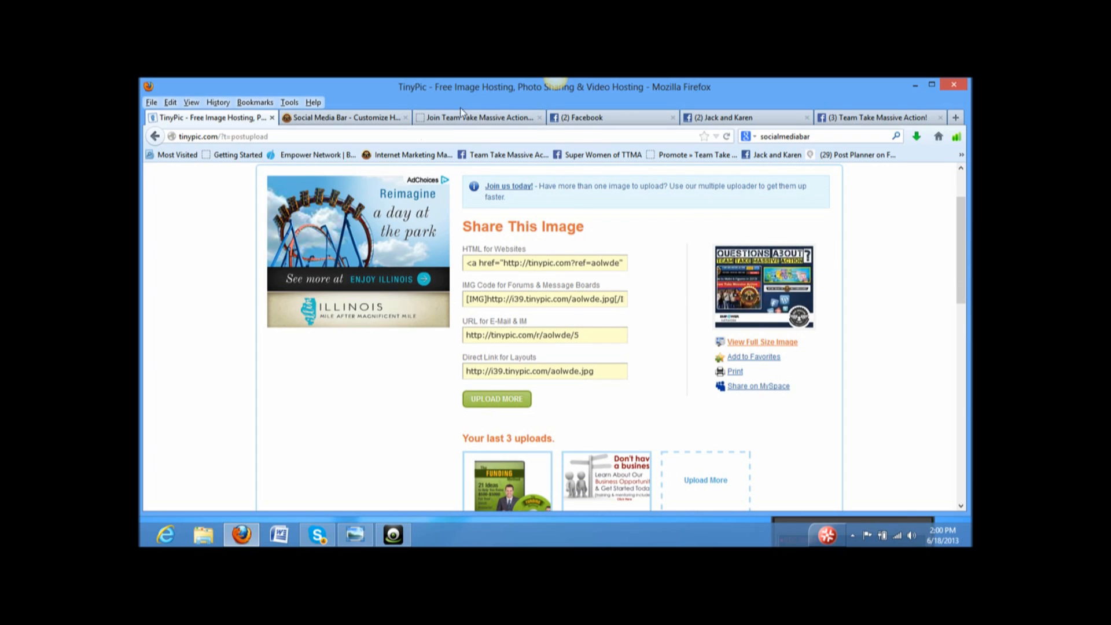
pyautogui.click(479, 117)
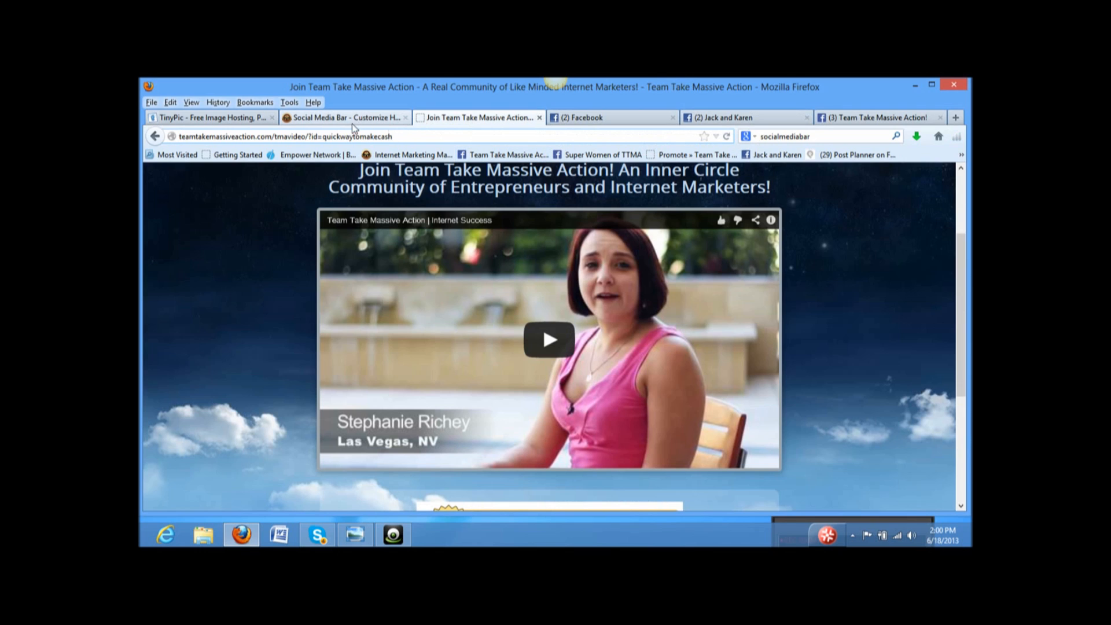
pyautogui.moveTo(347, 118)
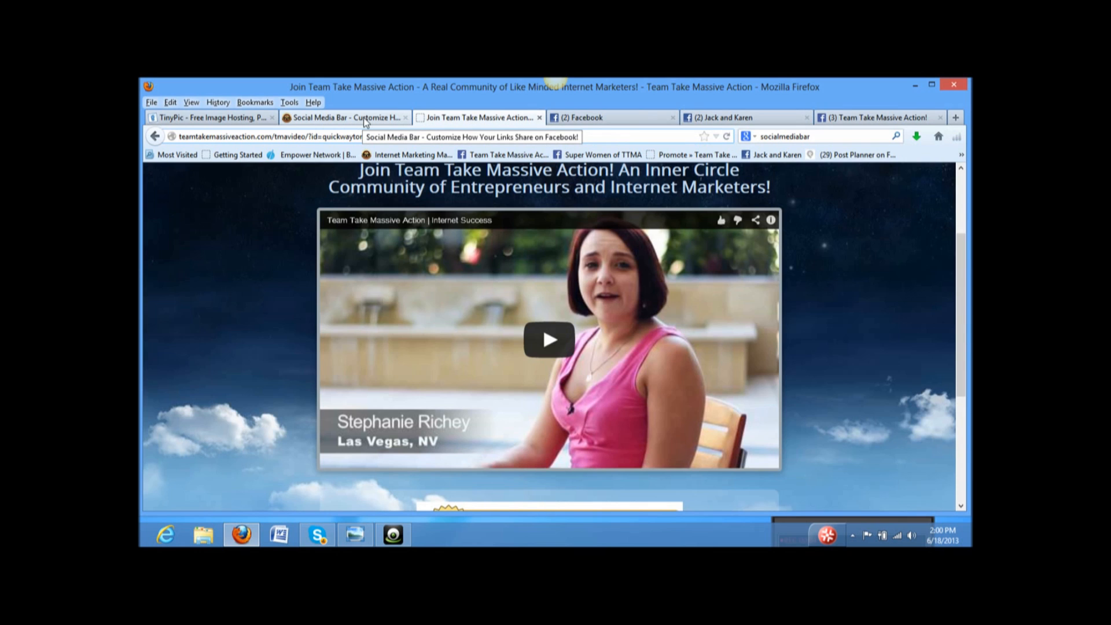
# - Go to Social Media Bar's Create Framed Content form and focus the empty Url Slug field
pyautogui.click(344, 117)
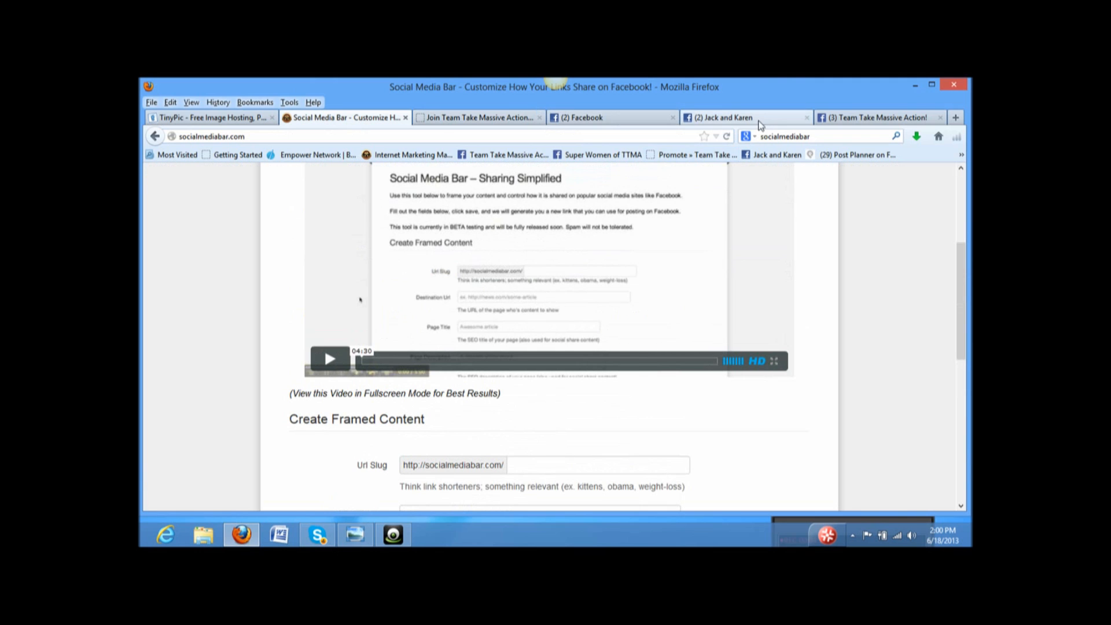
pyautogui.click(723, 118)
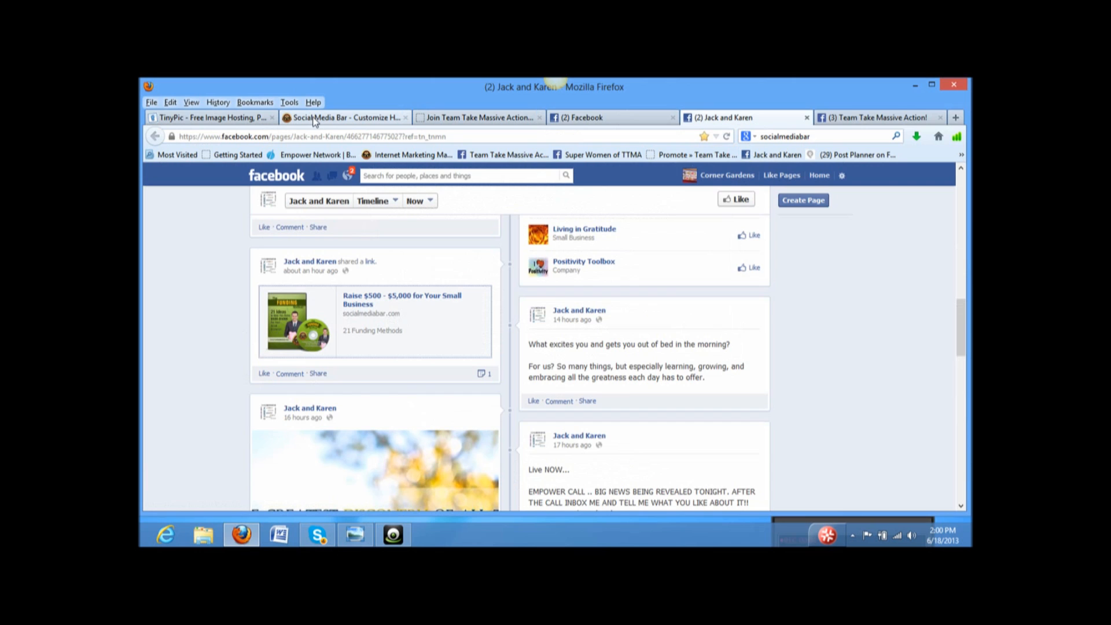
pyautogui.click(343, 117)
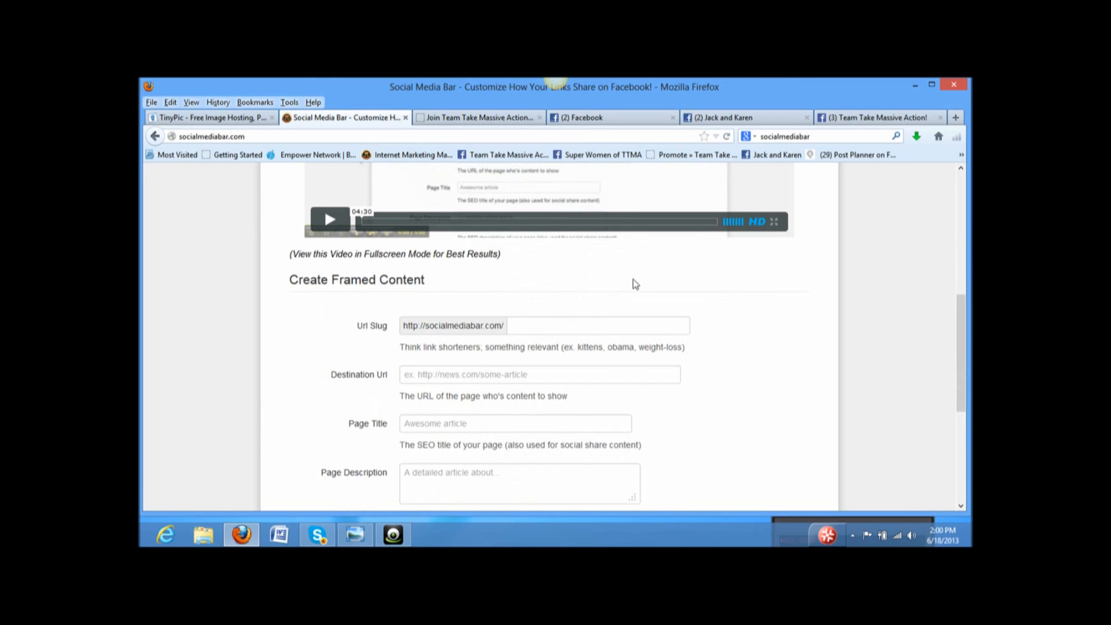
pyautogui.scroll(-3)
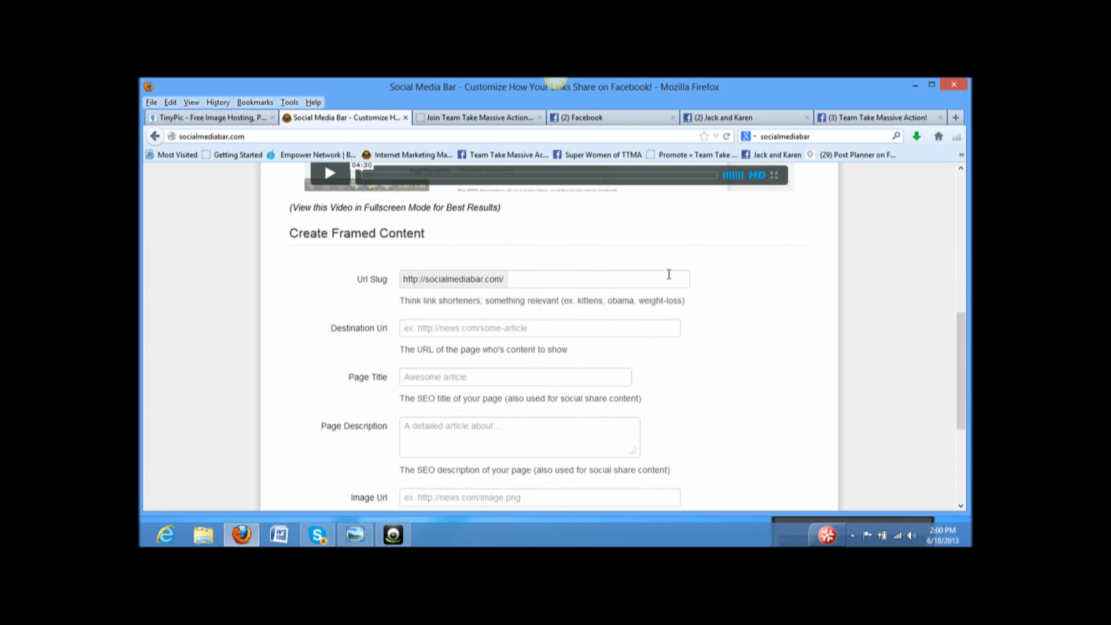
pyautogui.scroll(-3)
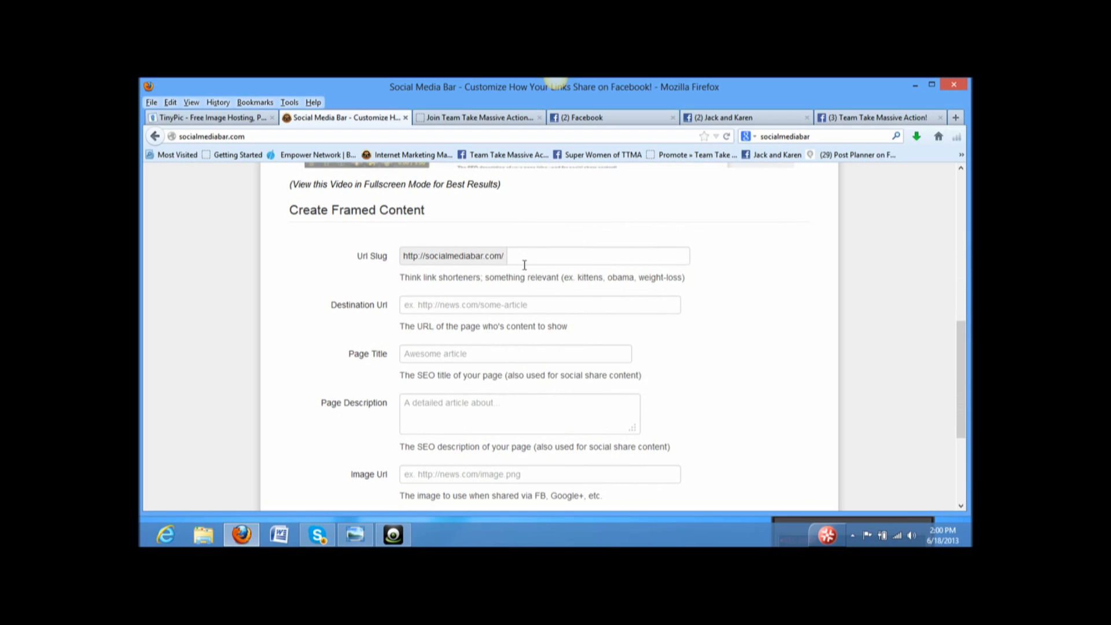
pyautogui.click(597, 256)
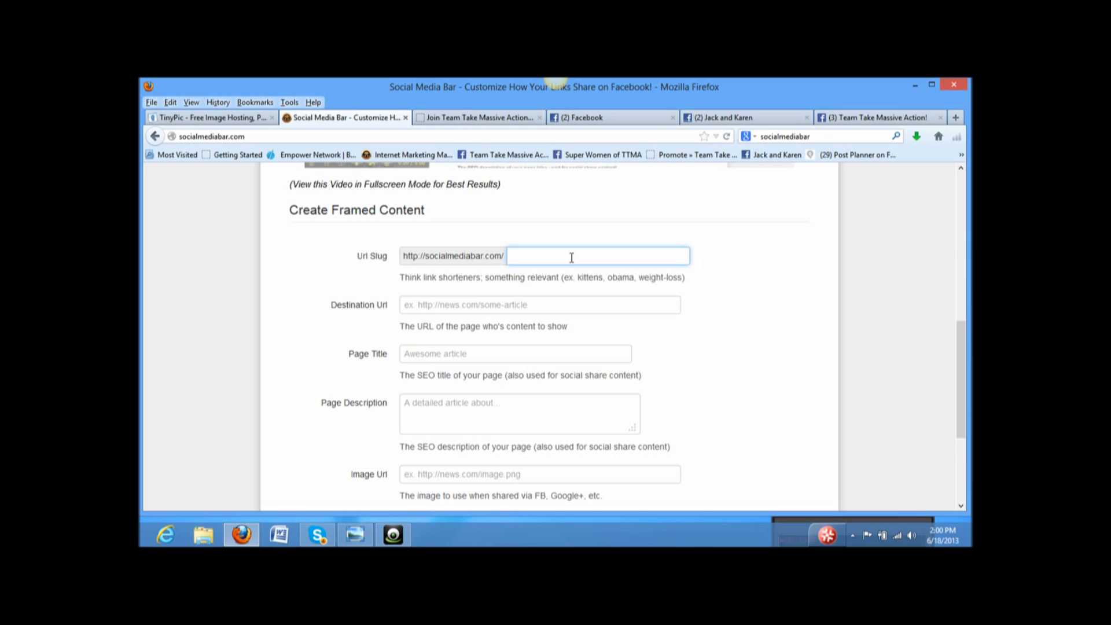
# - Enter 'Join Team Take Massive Action' as the framed link's Url Slug
pyautogui.click(596, 256)
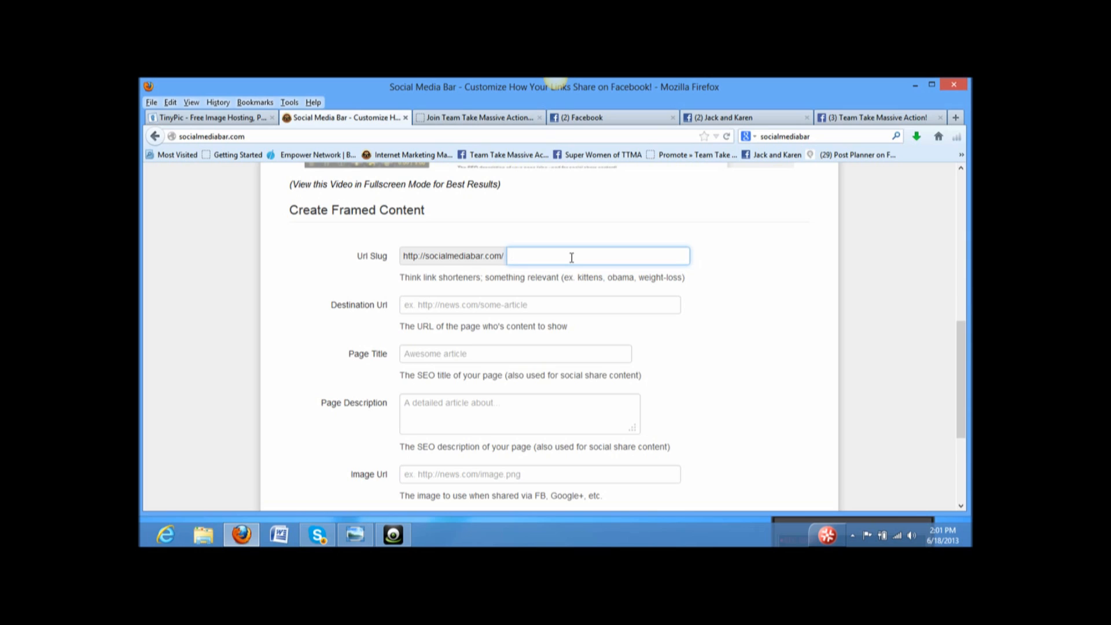
pyautogui.write('j')
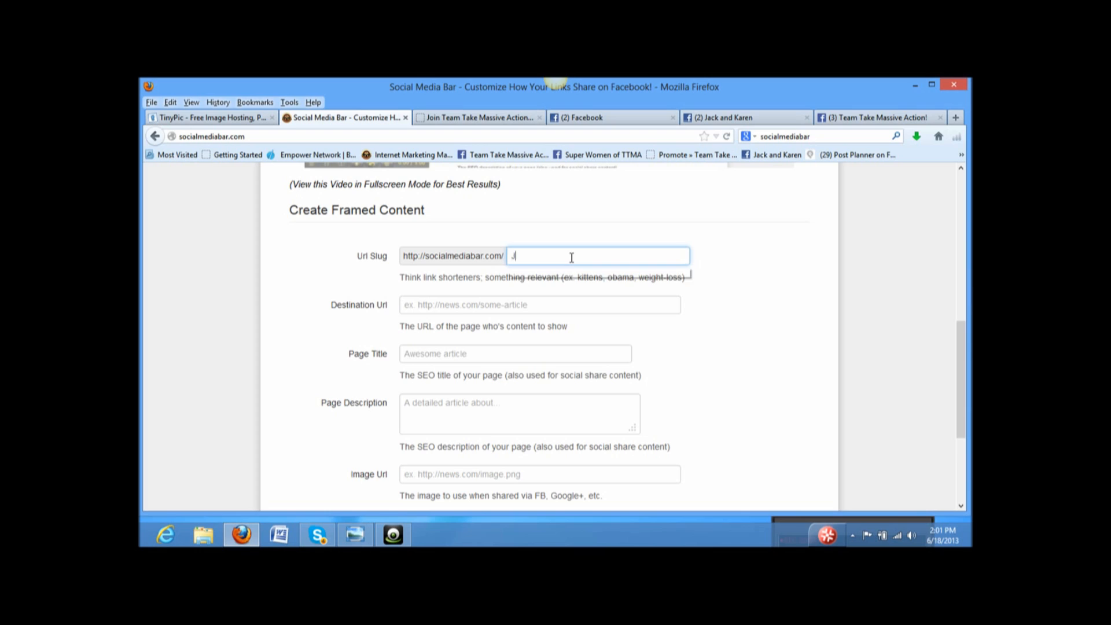
pyautogui.write('oin Team Take')
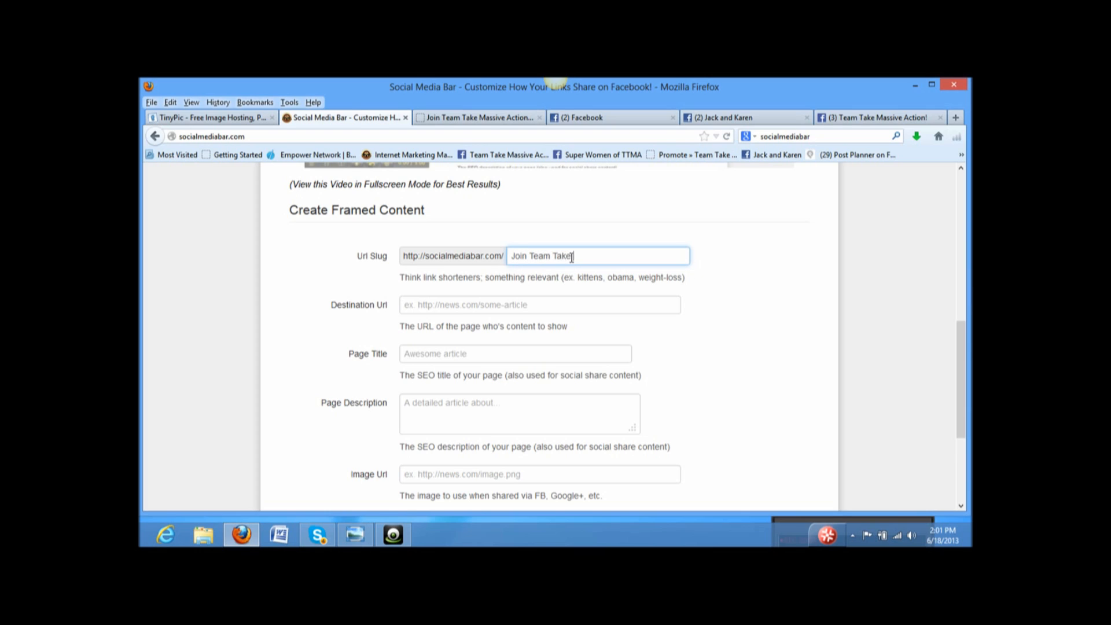
pyautogui.write('Massive')
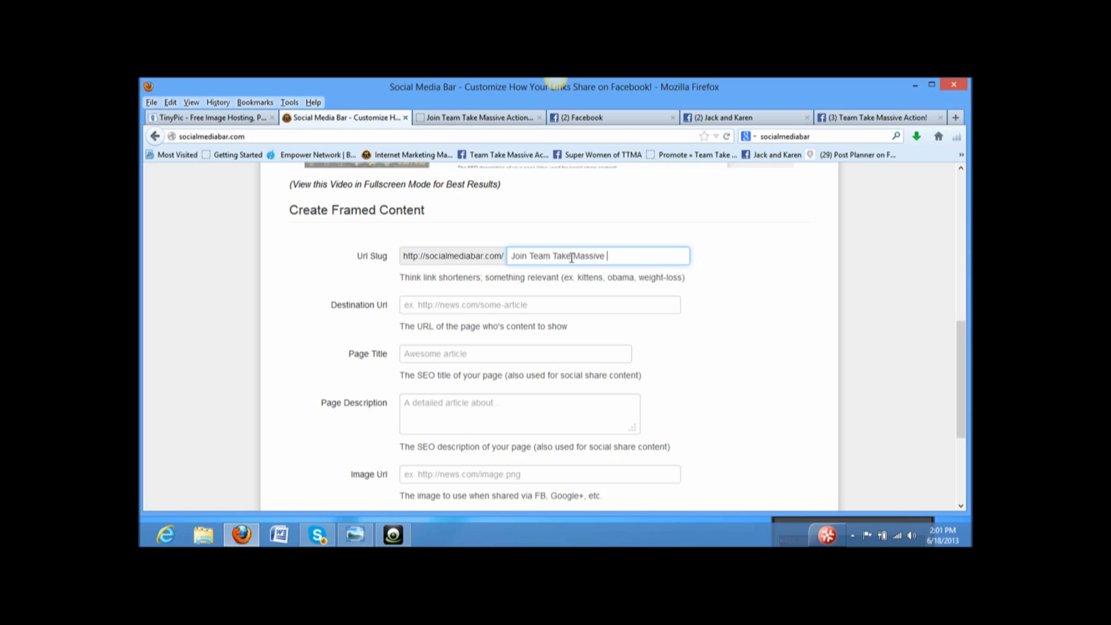
pyautogui.write('Actio')
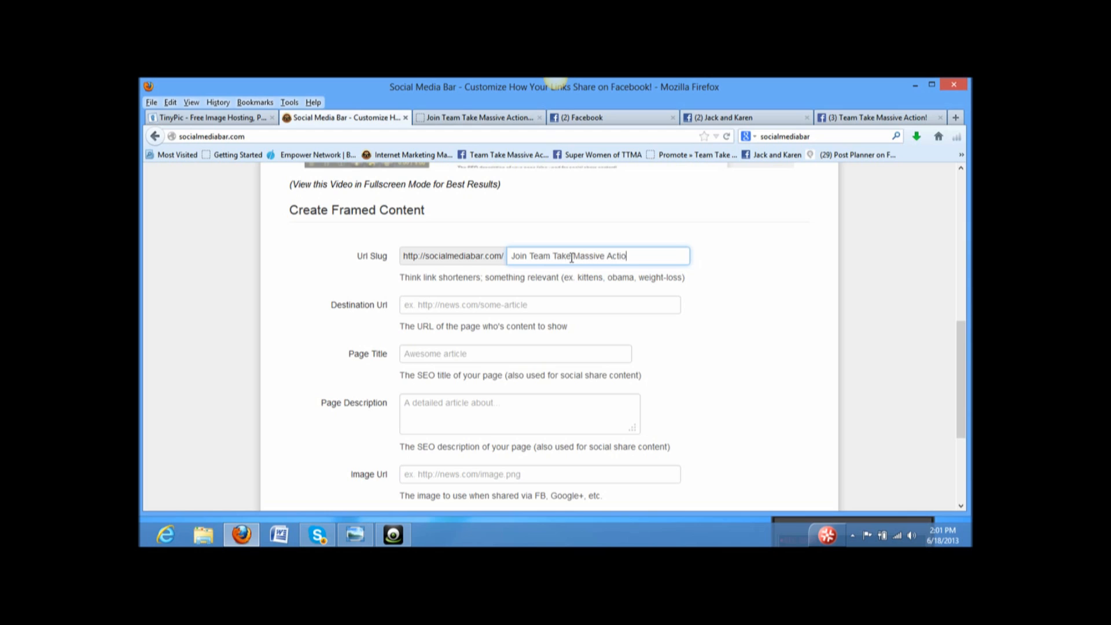
pyautogui.write('n')
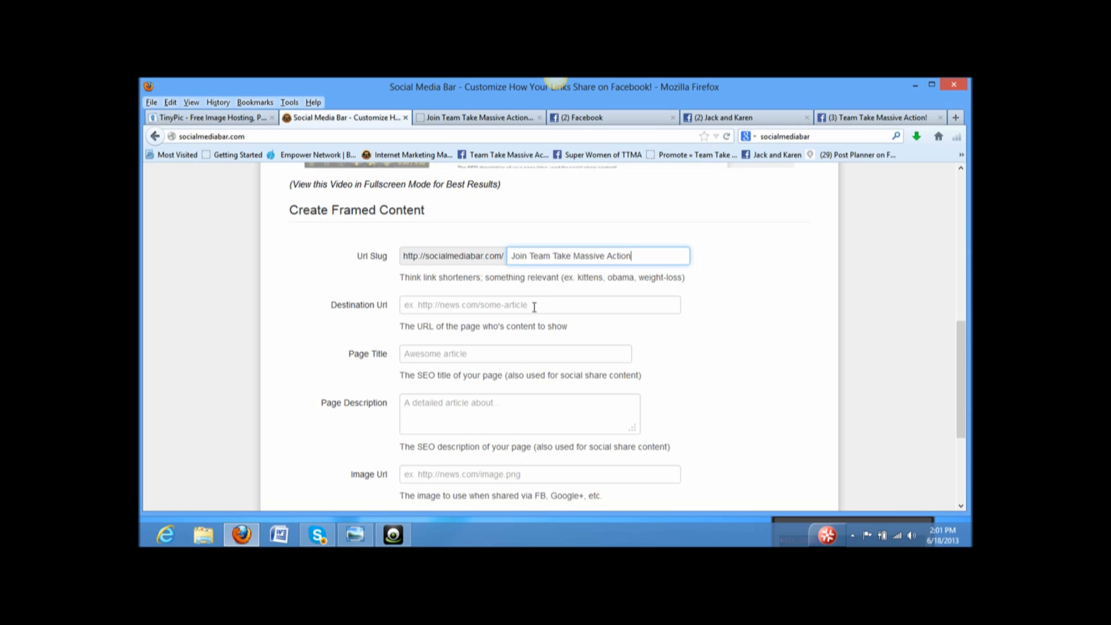
pyautogui.click(539, 305)
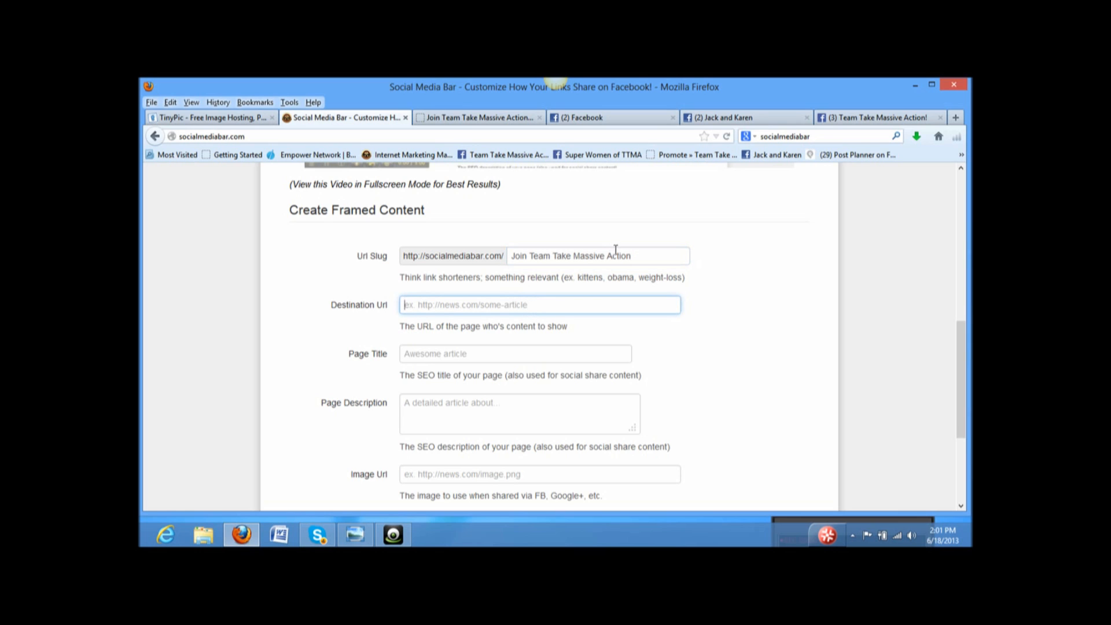
pyautogui.click(479, 117)
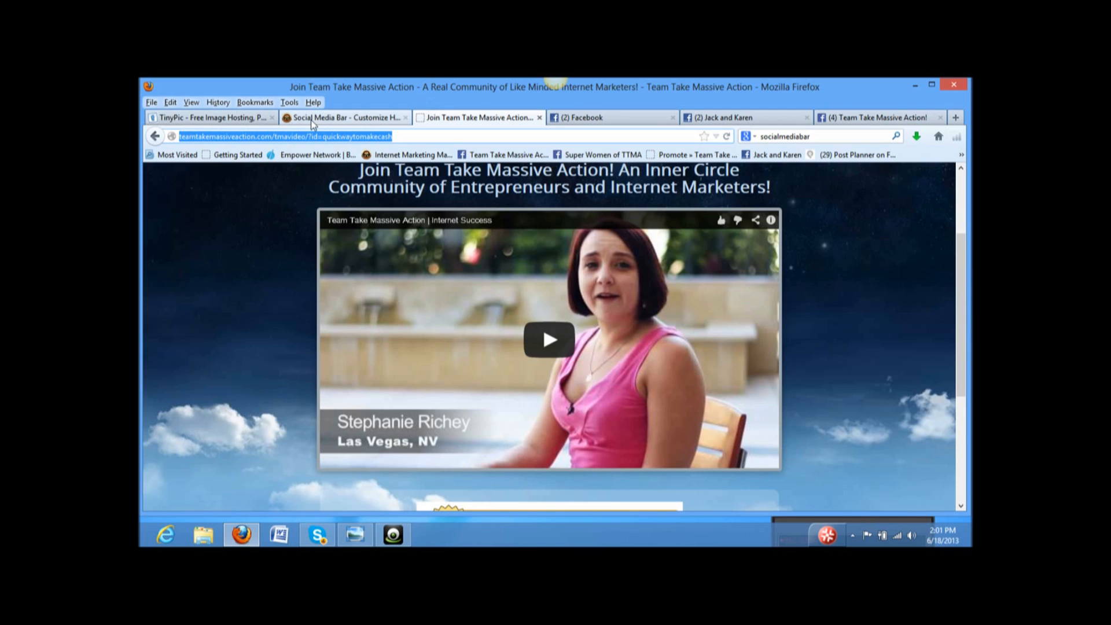
pyautogui.click(343, 117)
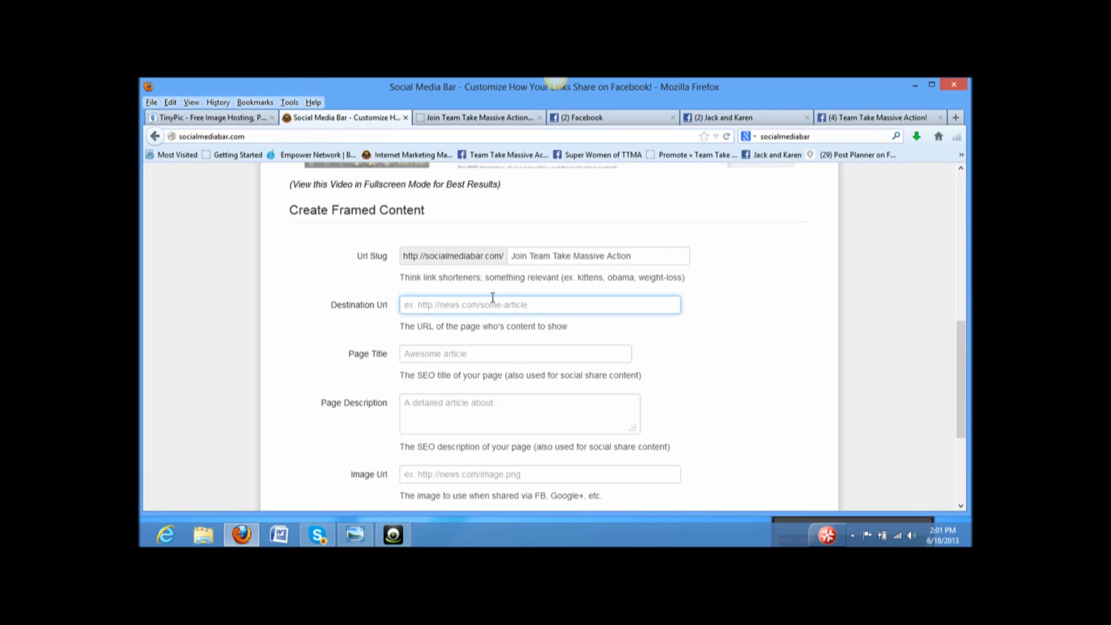
pyautogui.write('http://teamtakemassiveaction.com/tmavideo/?id=quickwaytomakecash')
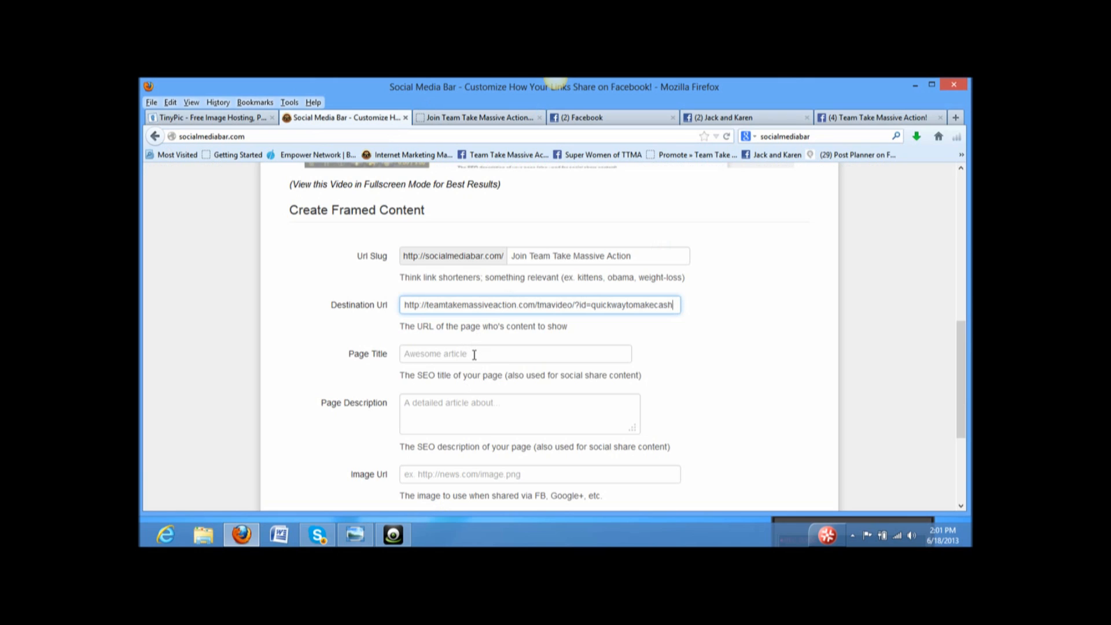
pyautogui.click(515, 354)
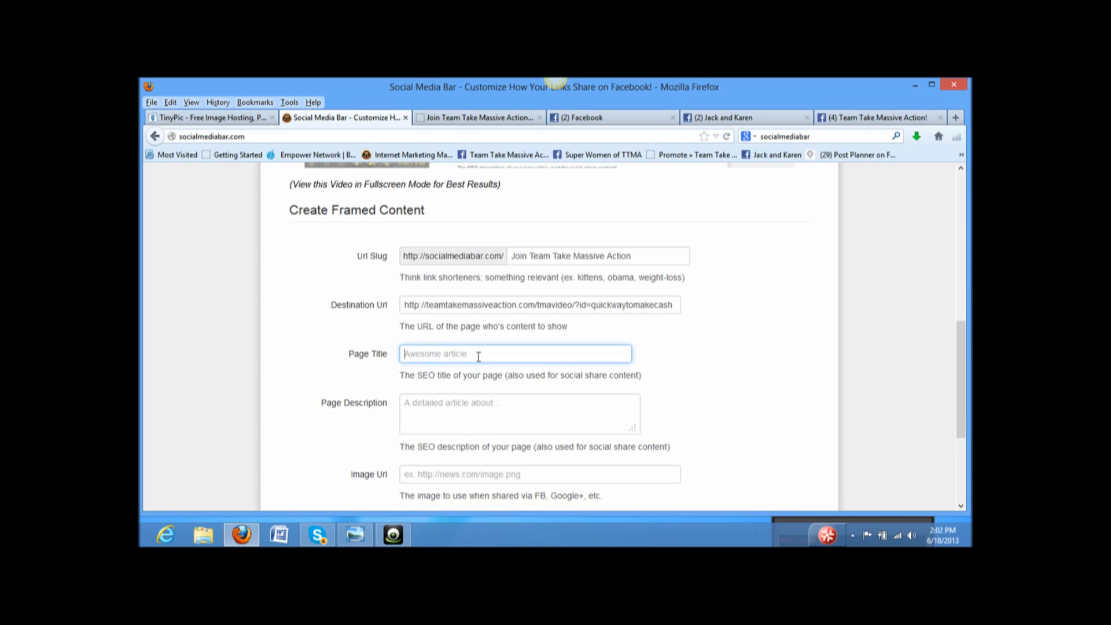
# - Set the framed link's Page Title to 'Internet Success'
pyautogui.click(514, 353)
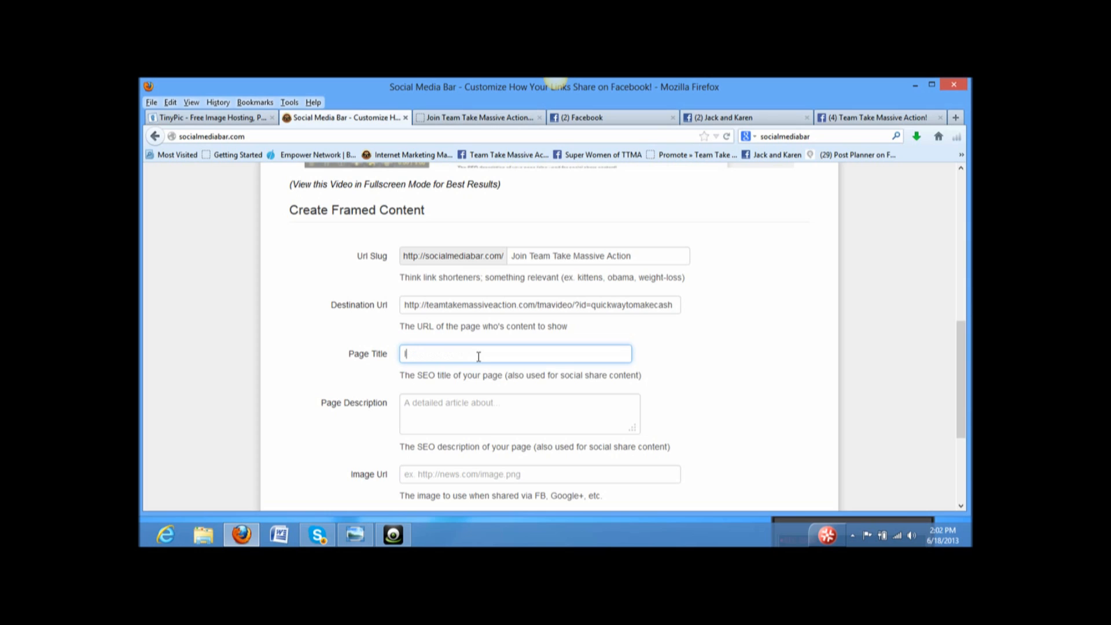
pyautogui.write('Internet Su')
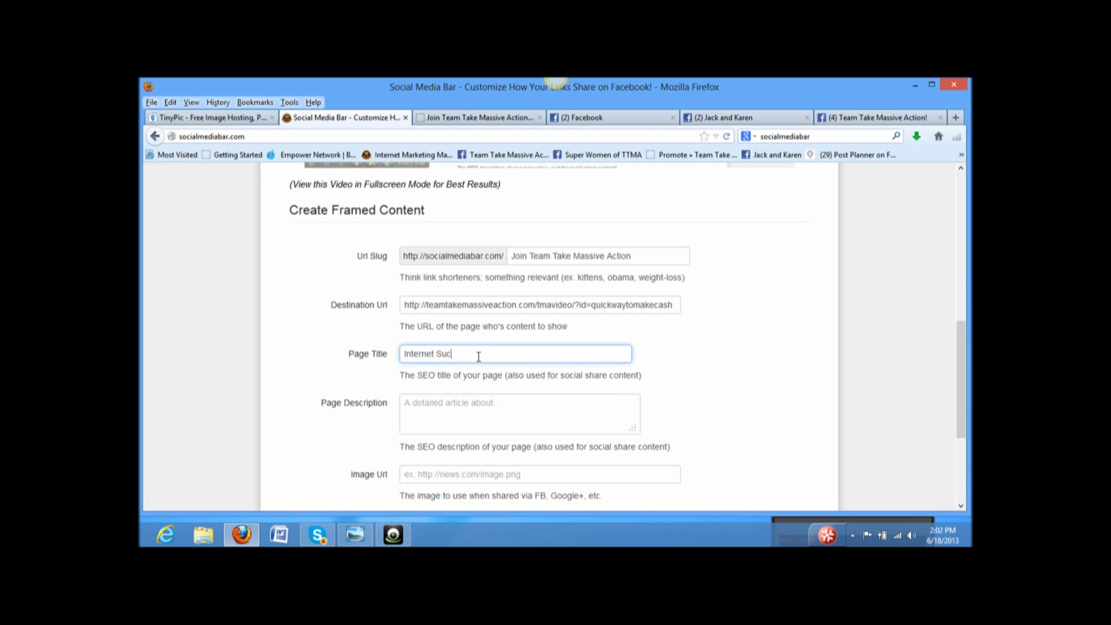
pyautogui.write('cess')
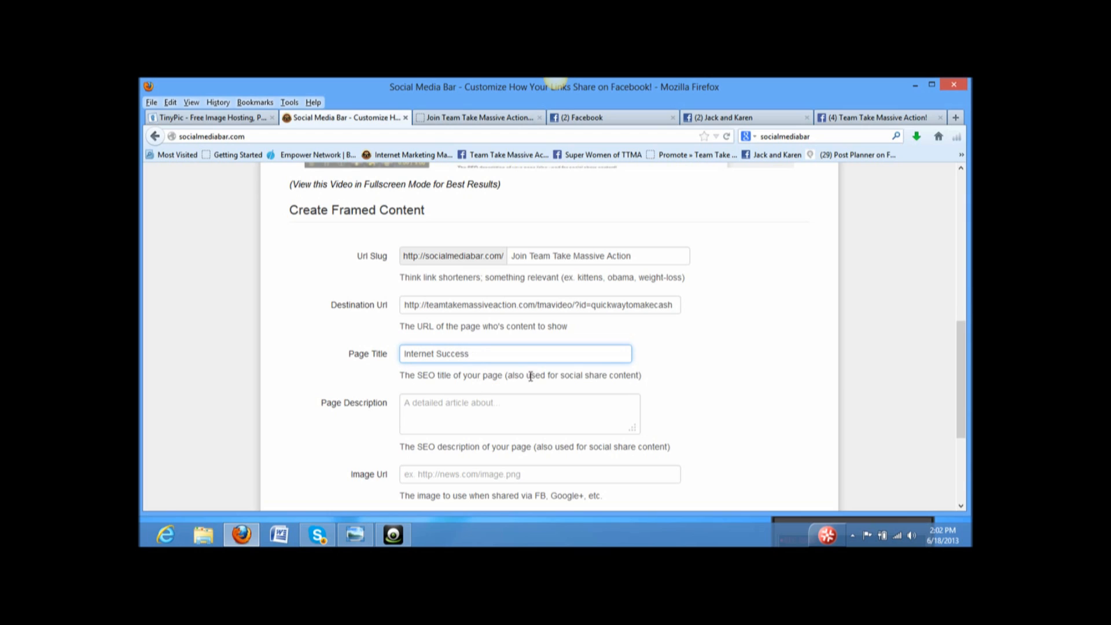
# - Set the Page Description to 'An Inner Circle Community of Entrepreneurs and Online Marketers'
pyautogui.click(519, 414)
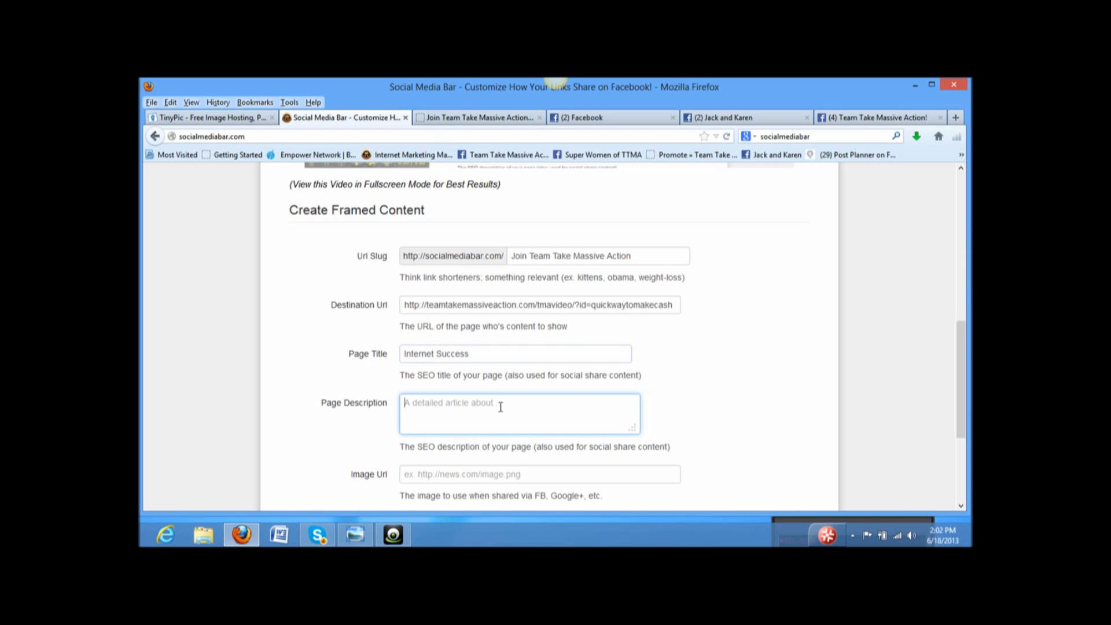
pyautogui.write('An')
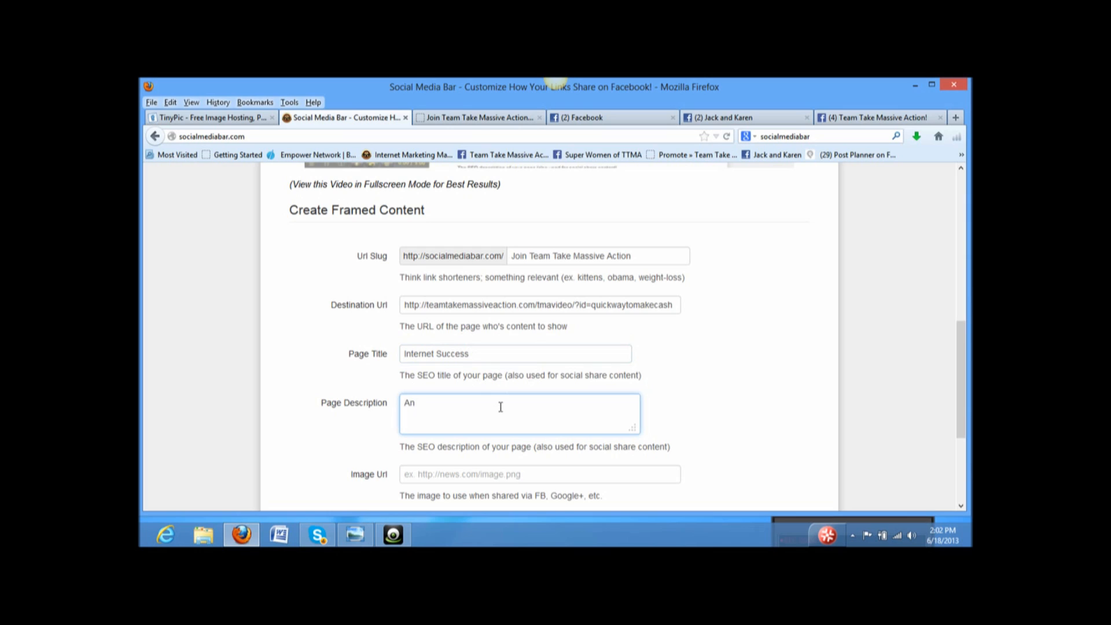
pyautogui.write('i')
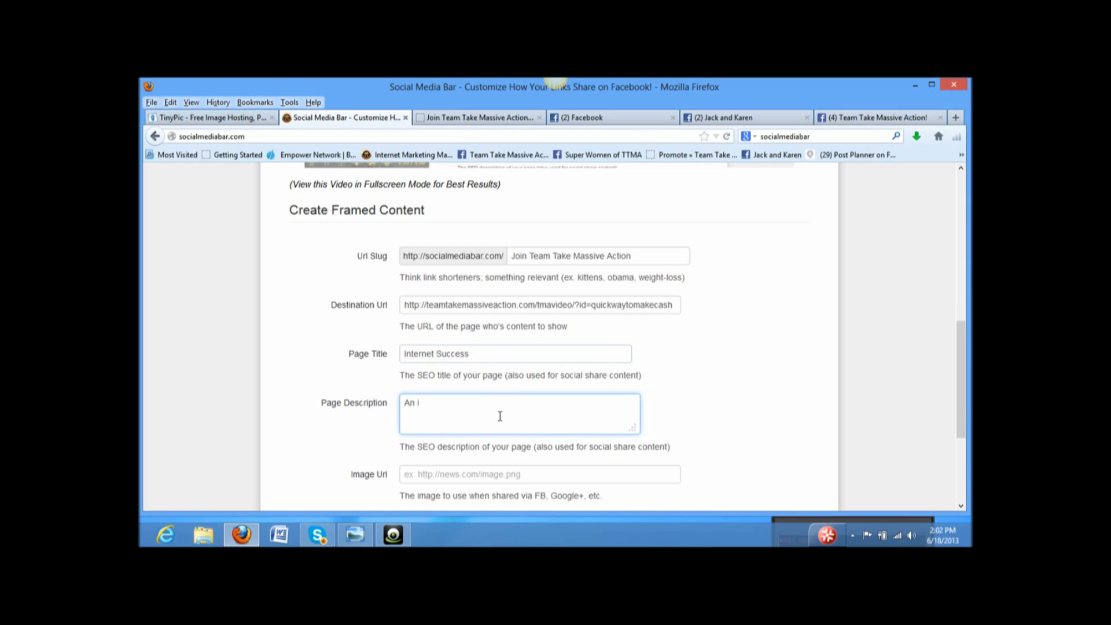
pyautogui.write('nner Circle of')
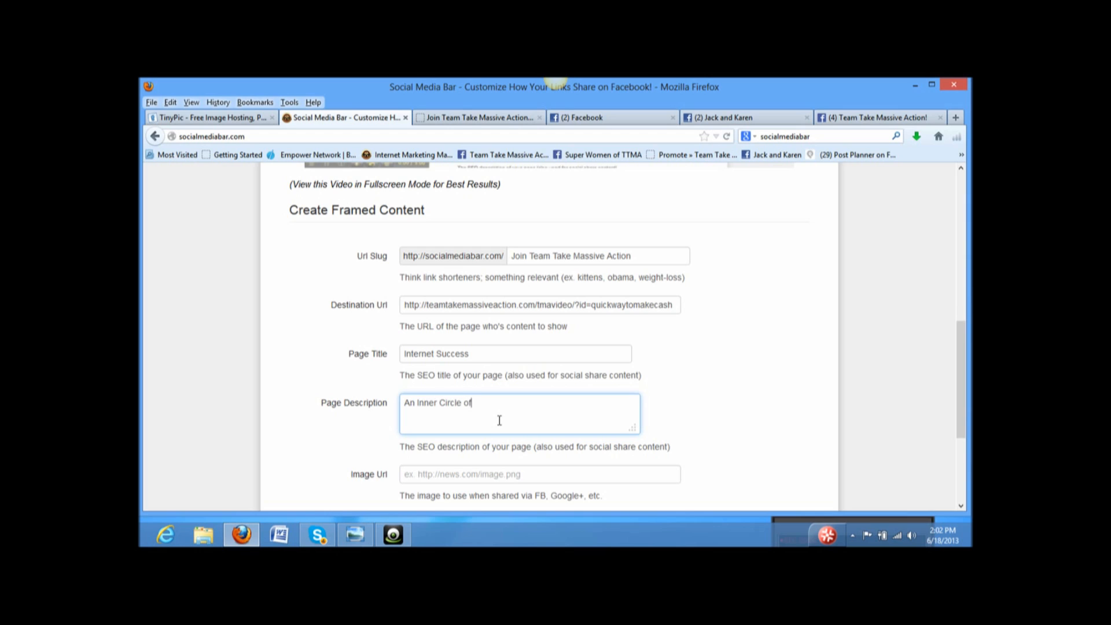
pyautogui.write('C')
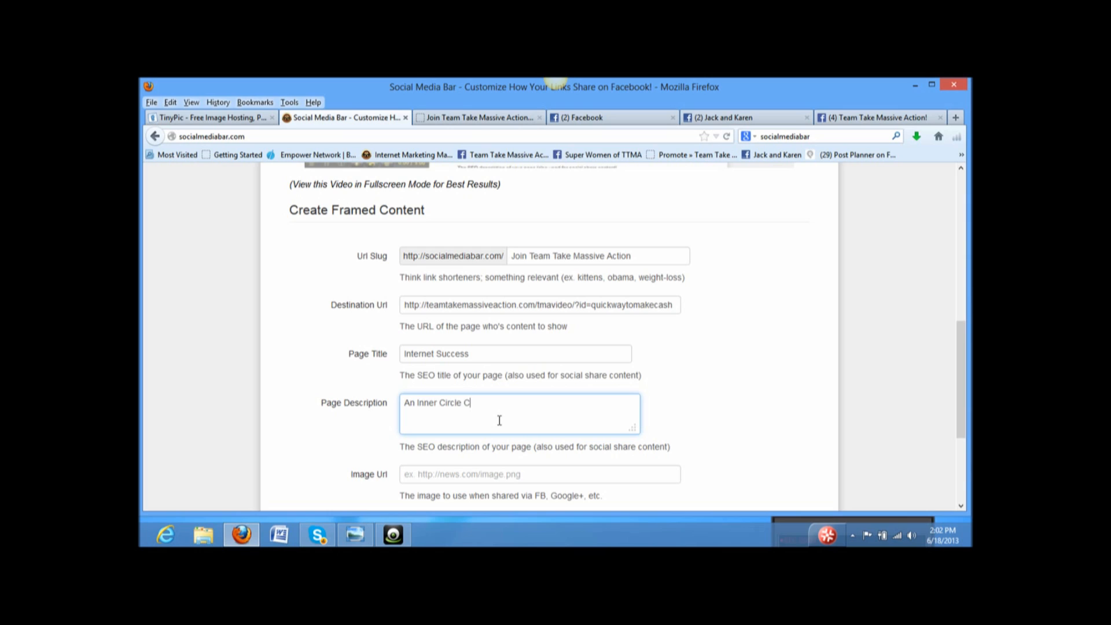
pyautogui.write('ommunity')
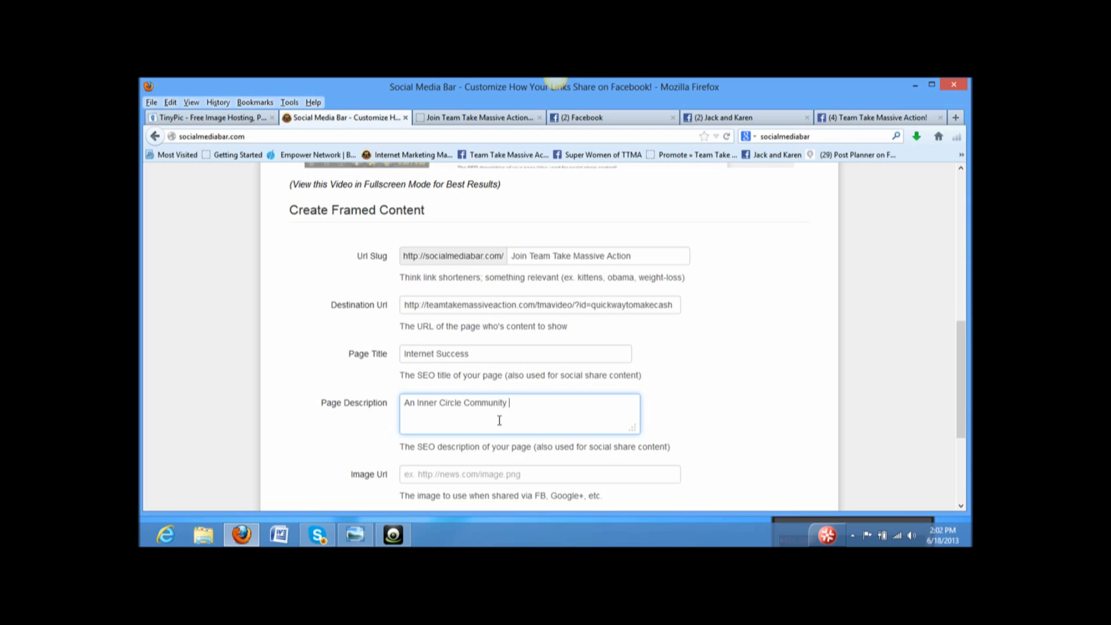
pyautogui.write('of')
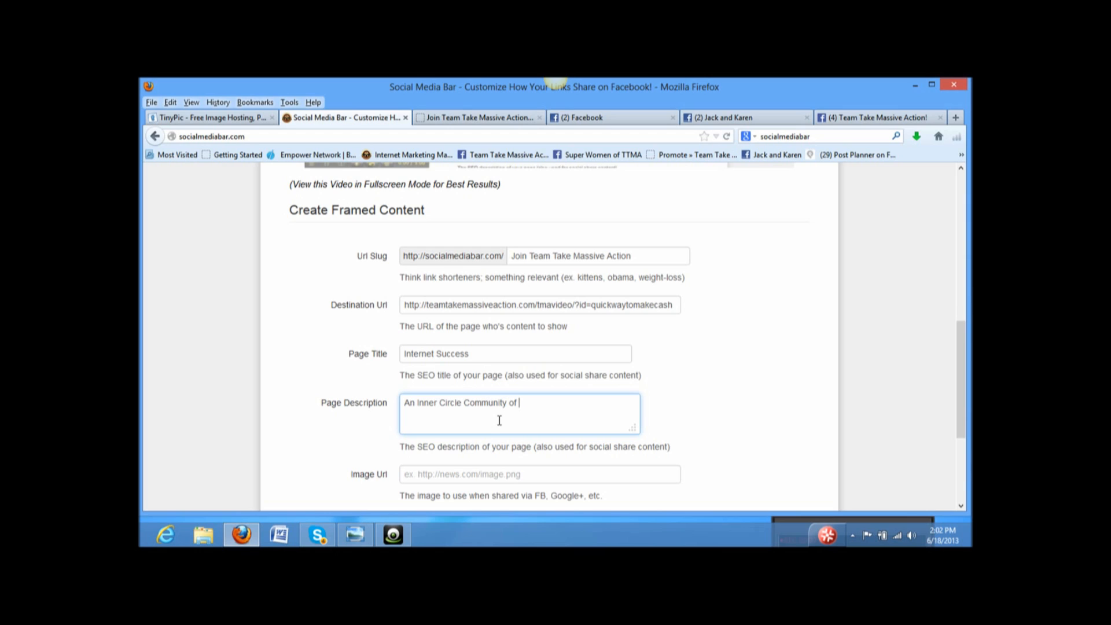
pyautogui.write('Entrepr')
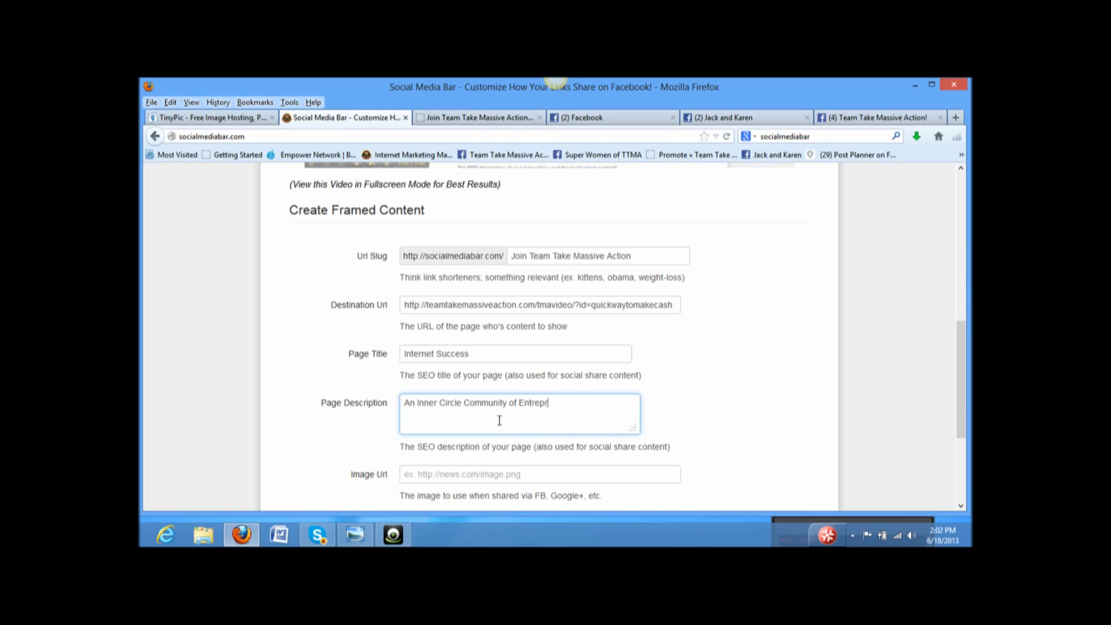
pyautogui.write('ene')
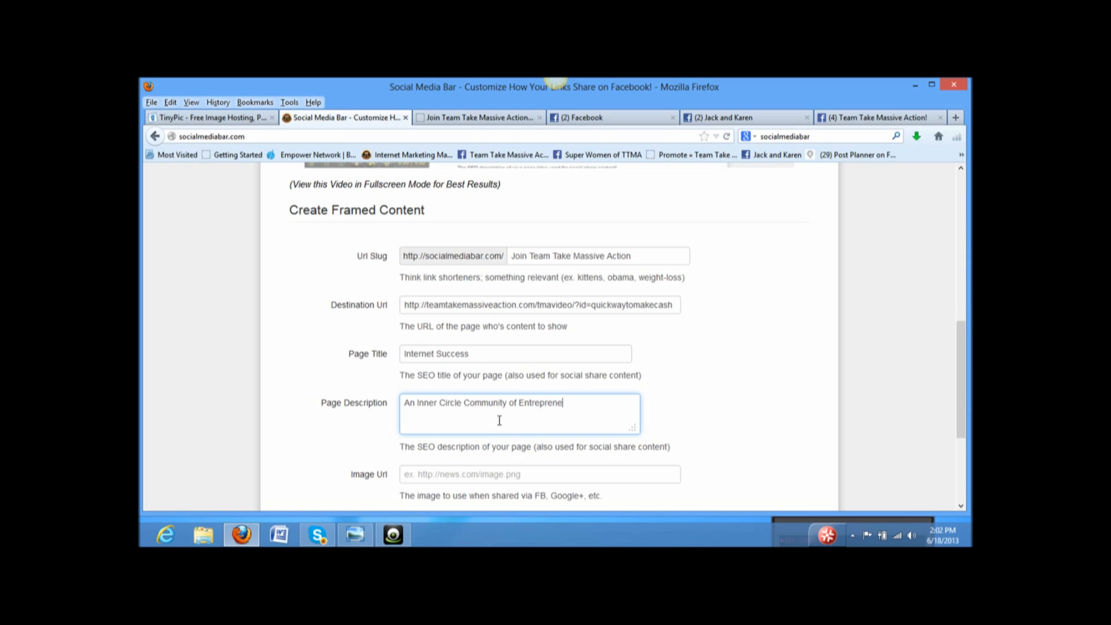
pyautogui.write('urs and')
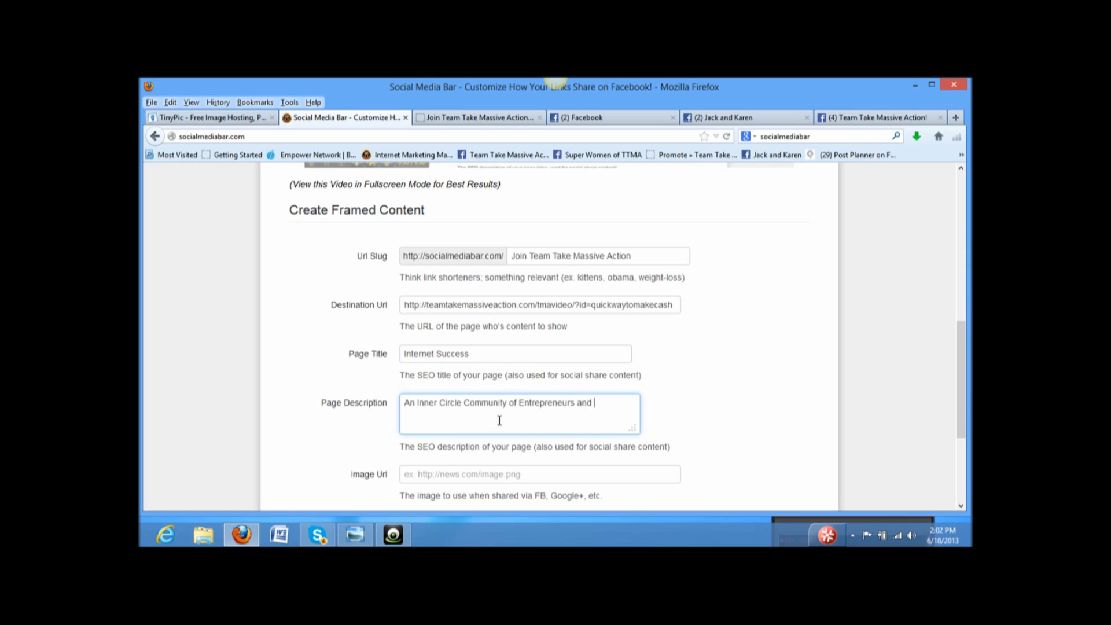
pyautogui.write('Online')
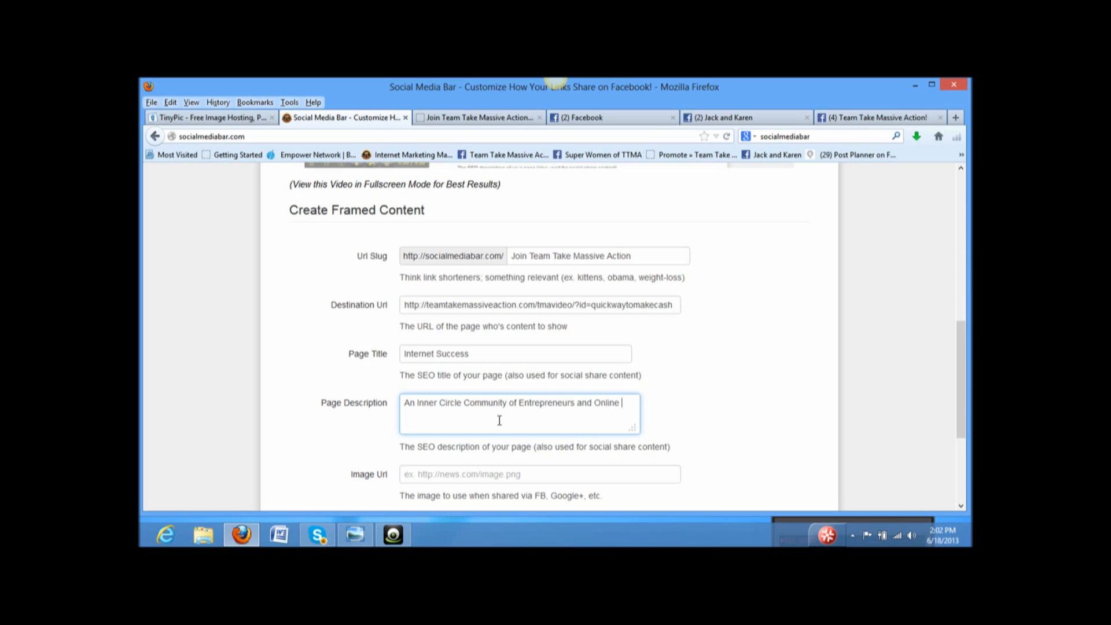
pyautogui.write('Marketers')
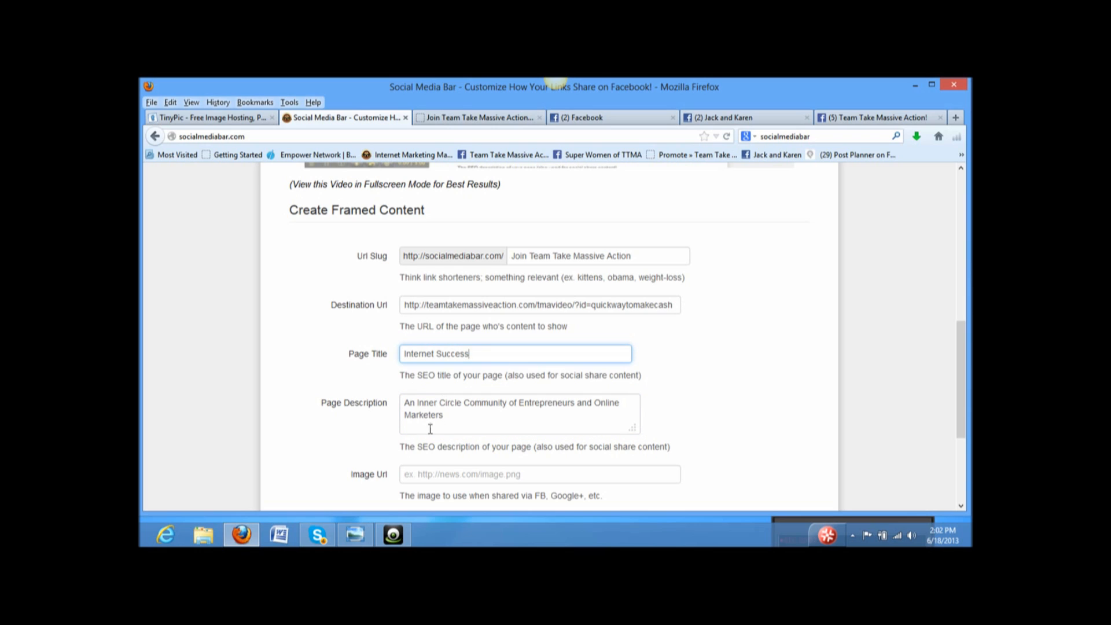
pyautogui.scroll(-3)
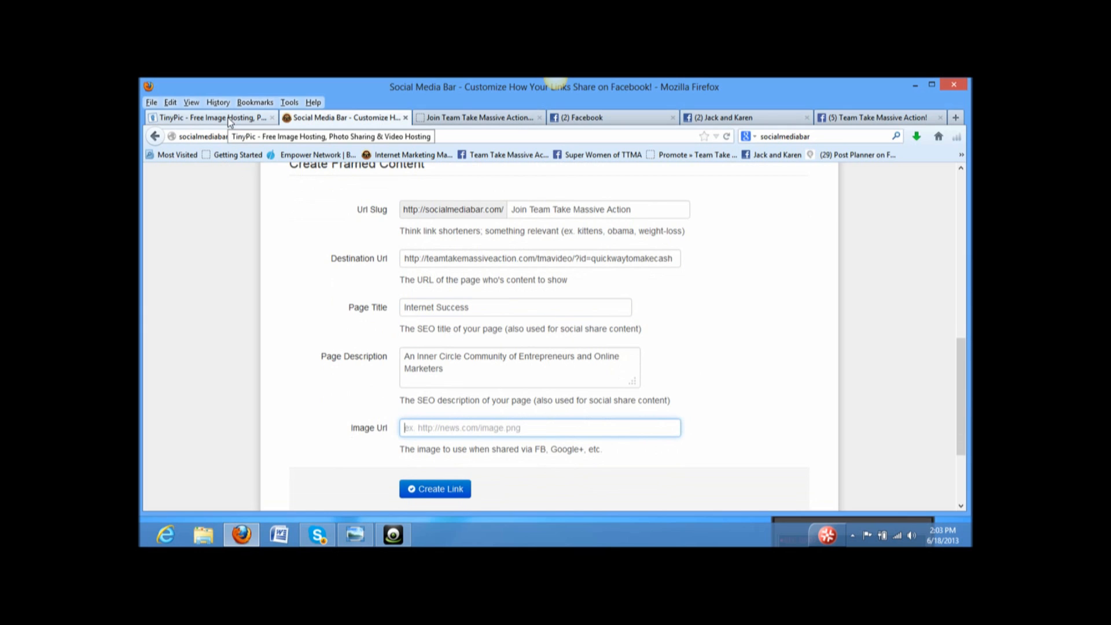
pyautogui.click(209, 117)
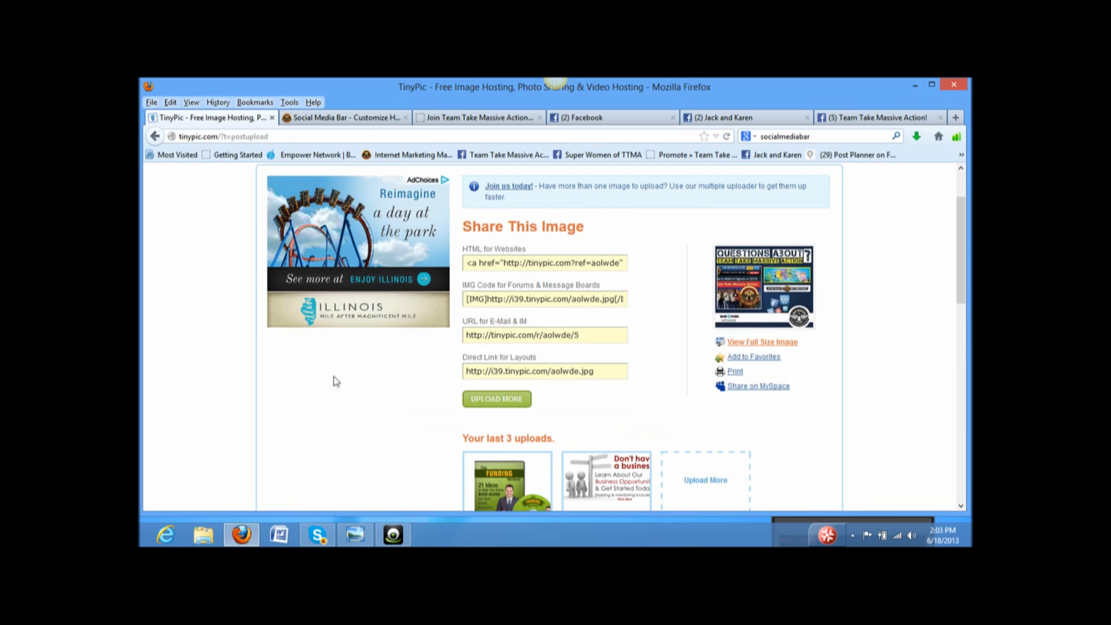
pyautogui.moveTo(656, 368)
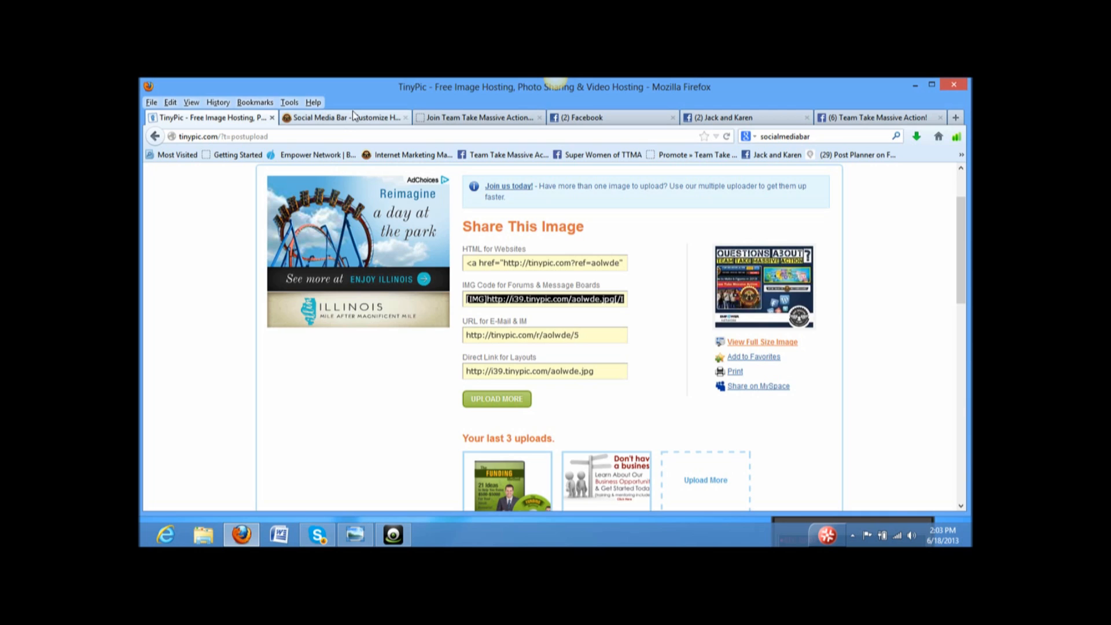
pyautogui.click(342, 117)
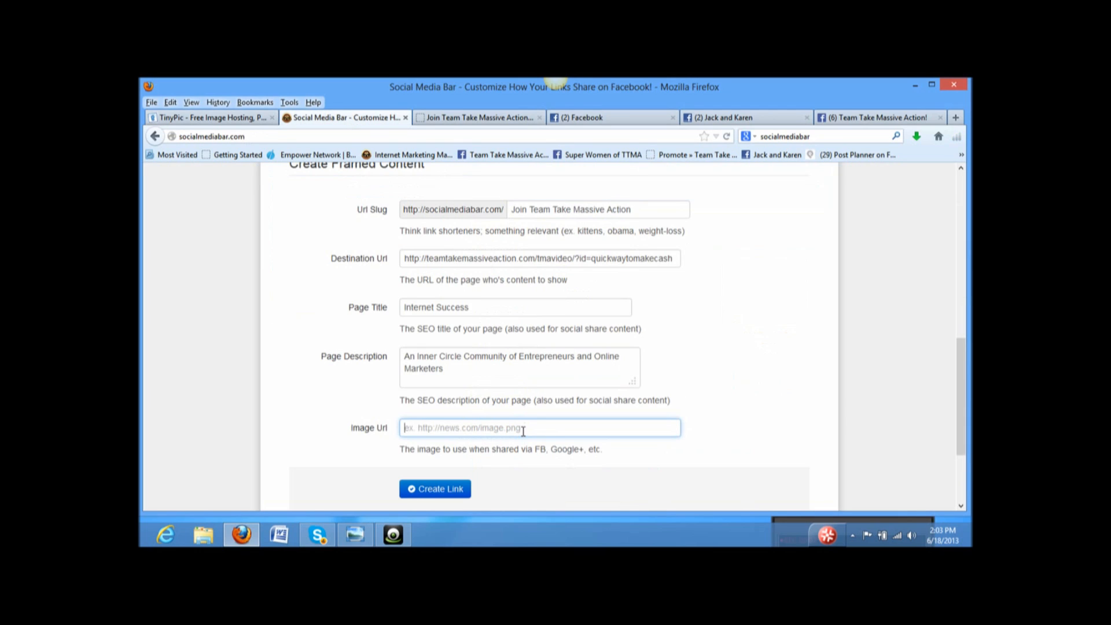
pyautogui.write('[IMG]http://i39.tinypic.com/aolwde.jpg[/IMG]')
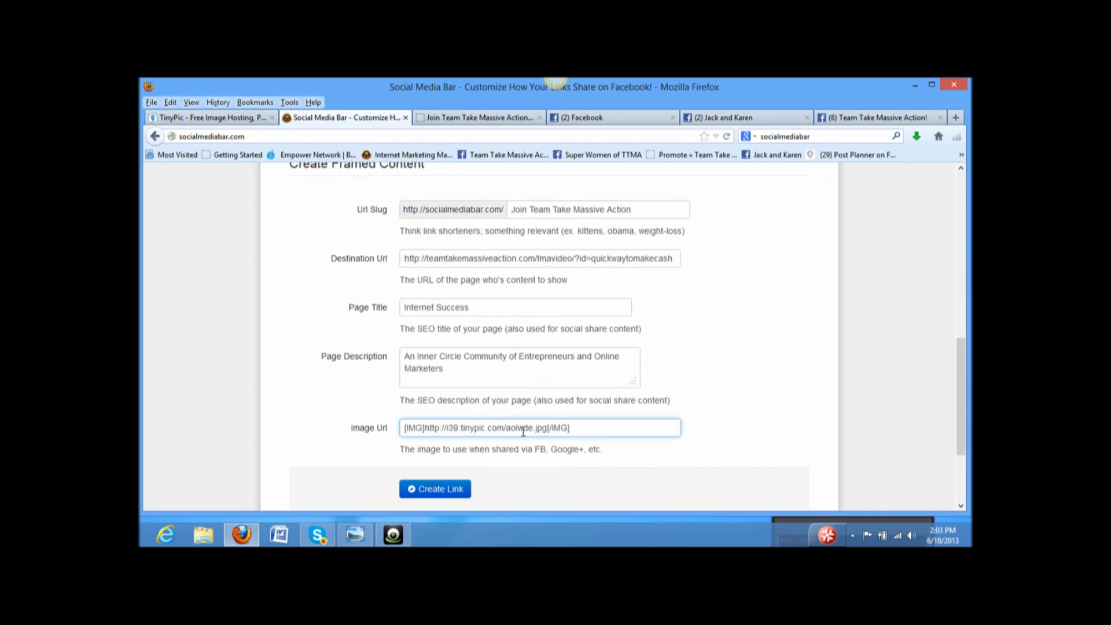
pyautogui.press('BackSpace')
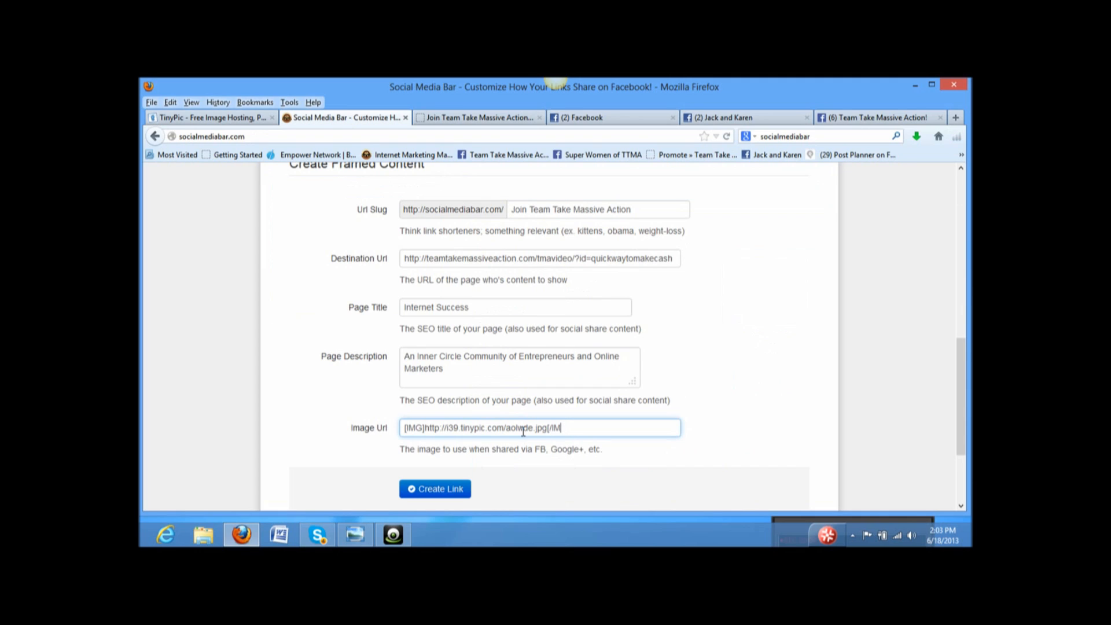
pyautogui.press('BackSpace')
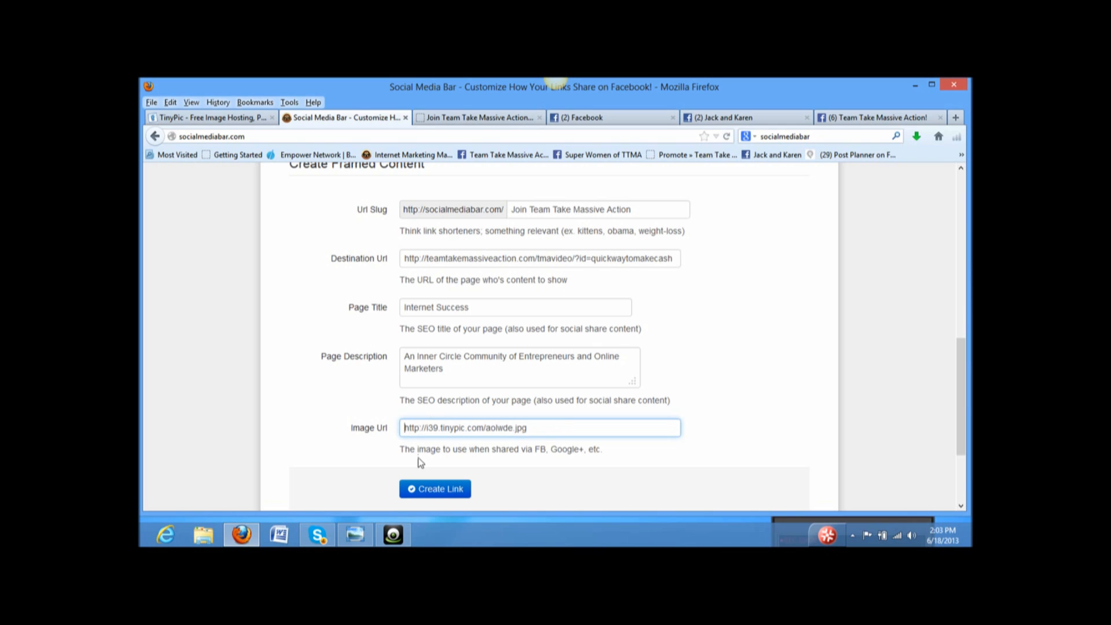
# - Submit the framed content form and scroll to the already-taken slug error
pyautogui.click(435, 489)
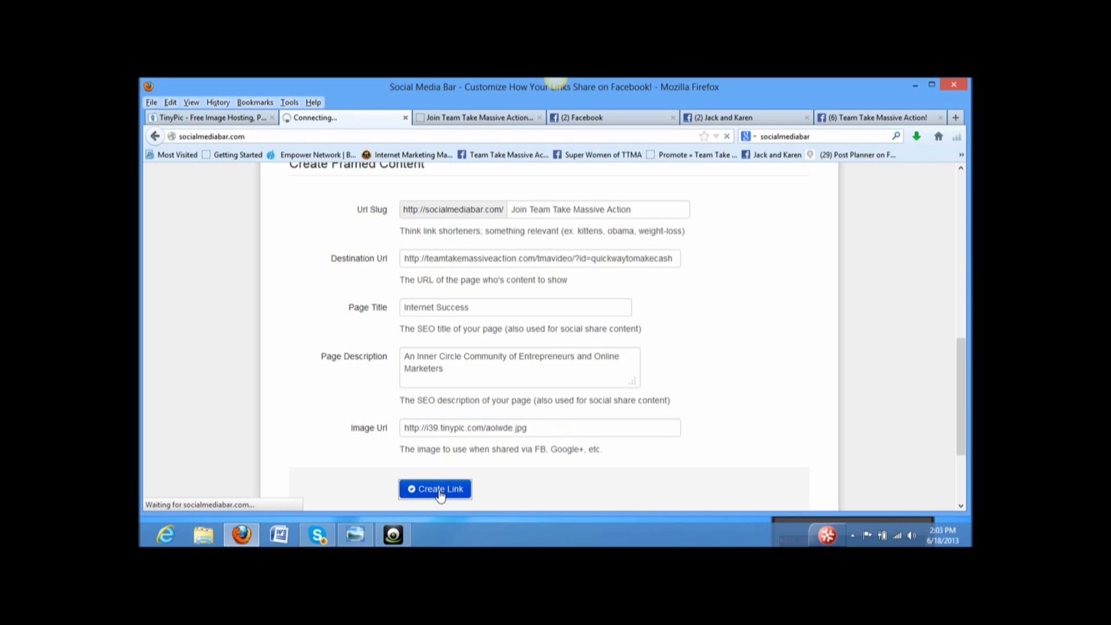
pyautogui.click(435, 489)
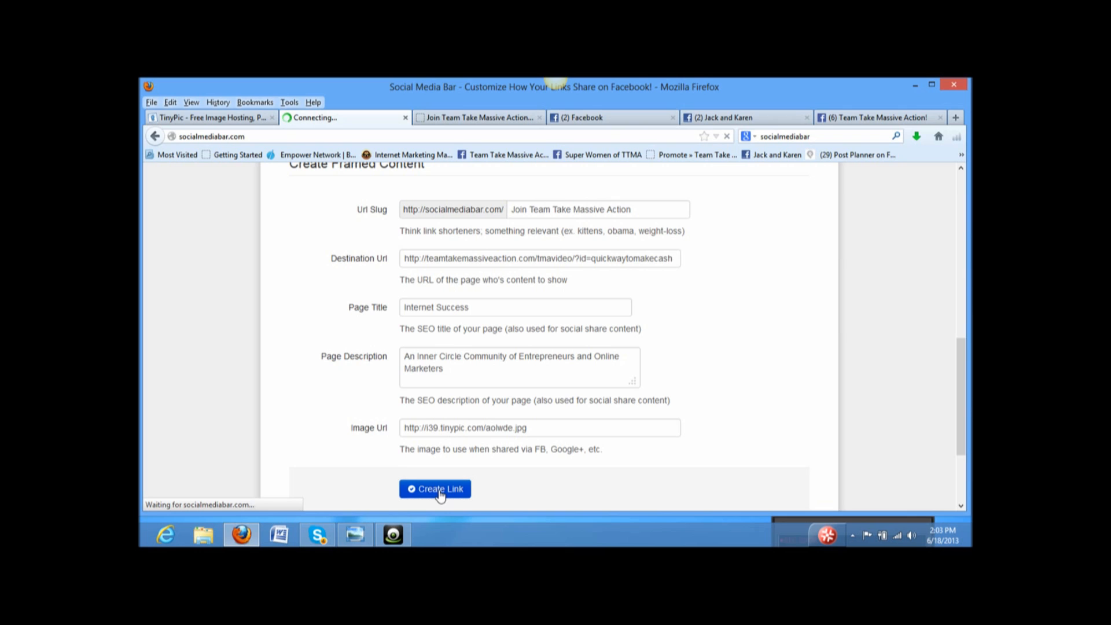
pyautogui.click(435, 489)
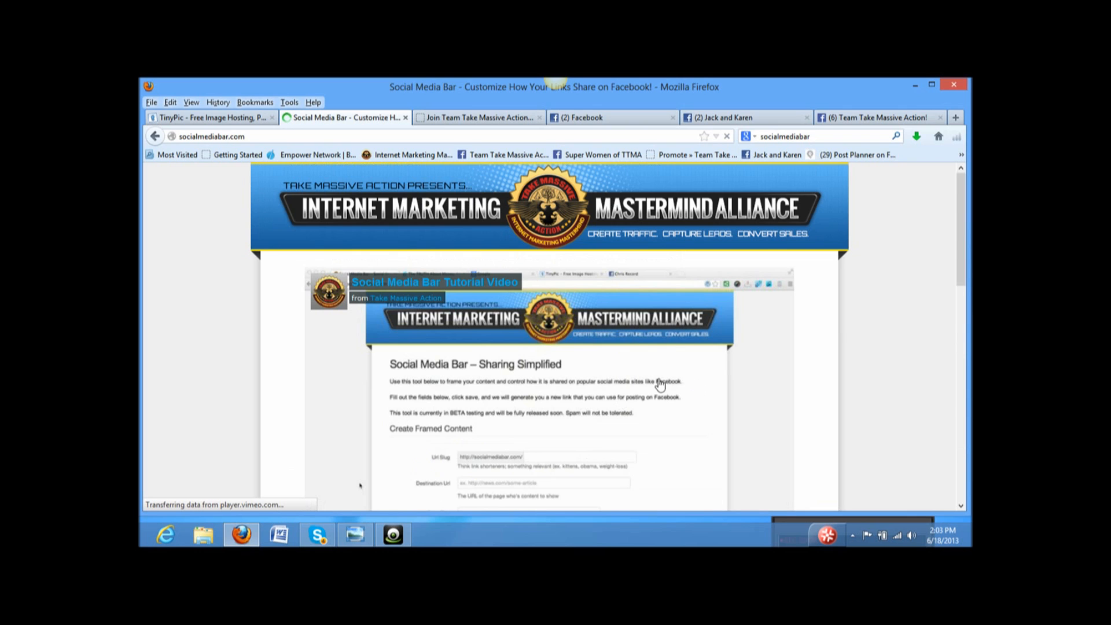
pyautogui.scroll(-3)
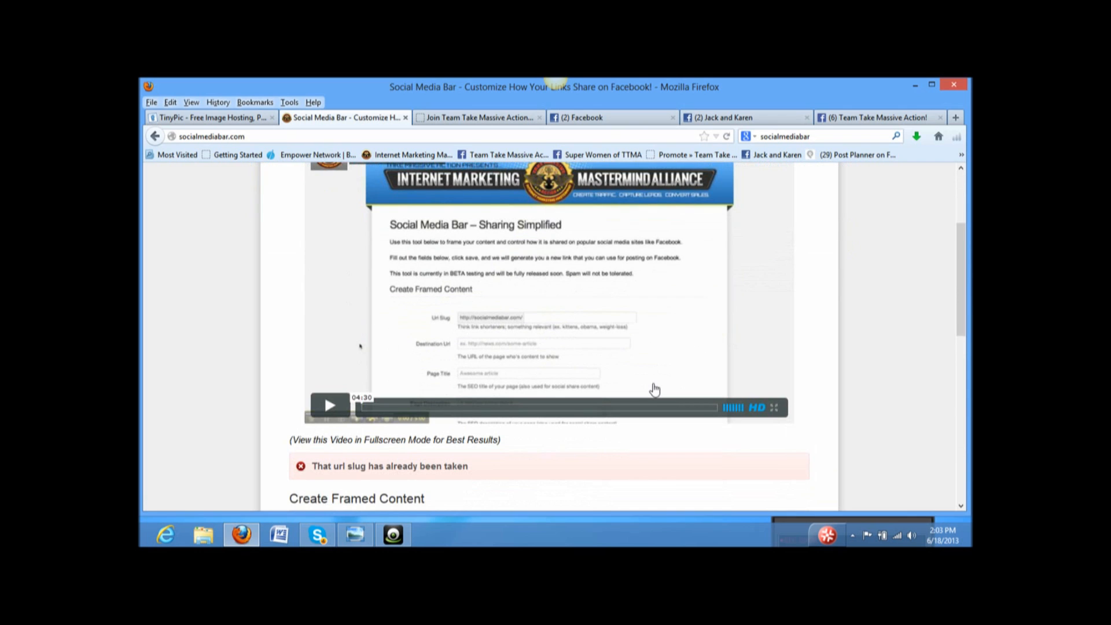
pyautogui.scroll(-3)
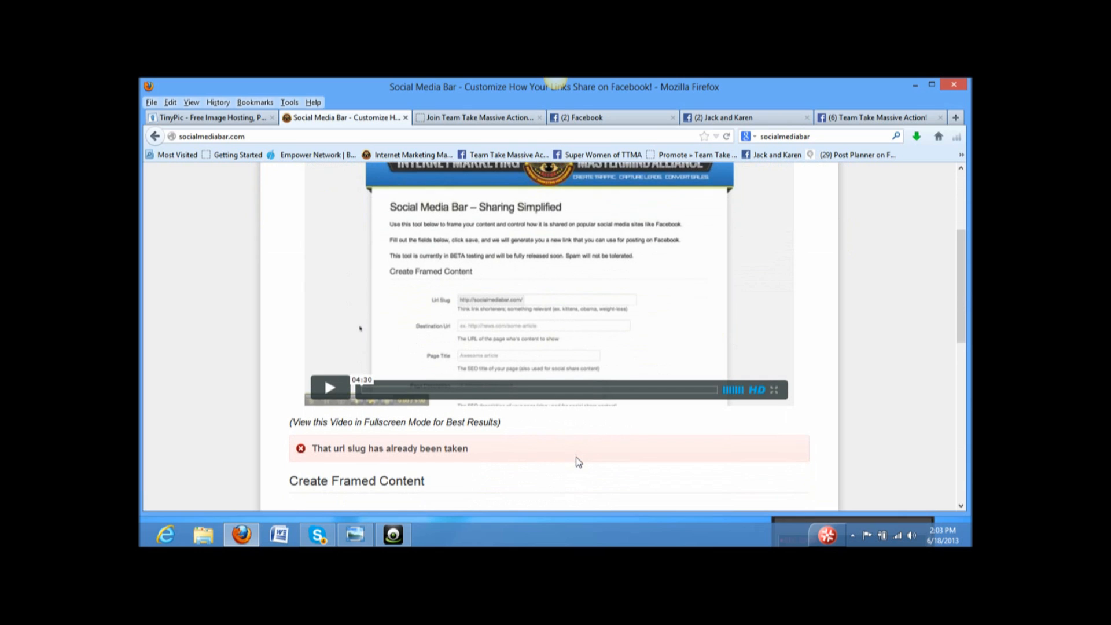
pyautogui.scroll(-3)
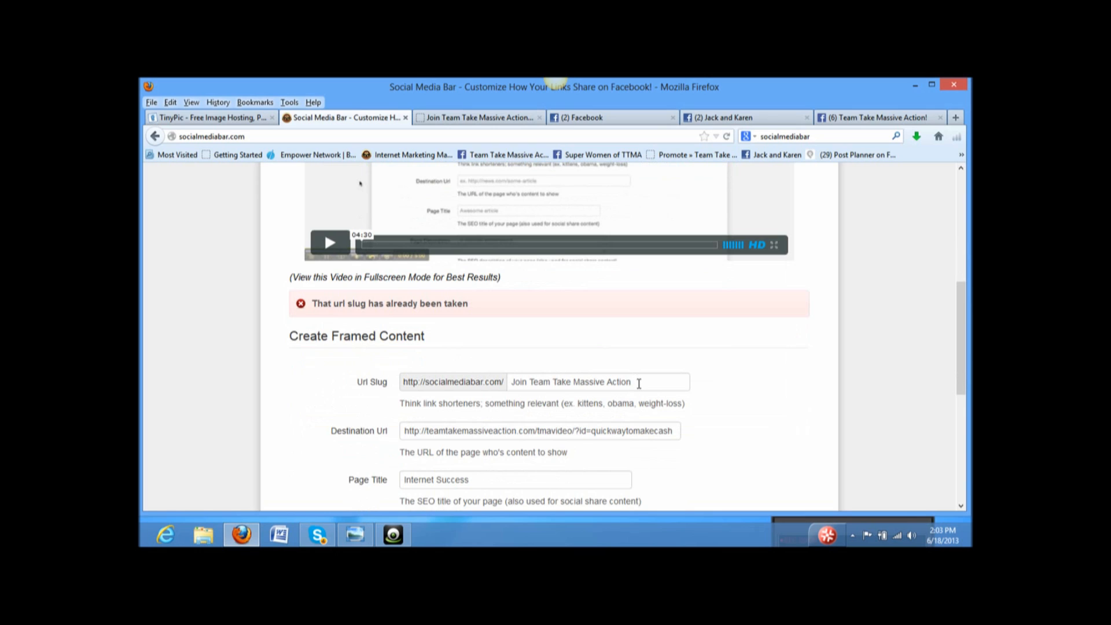
# - Replace the taken Url Slug with 'Join Jack and Karen'
pyautogui.moveTo(527, 382); pyautogui.dragTo(629, 382)
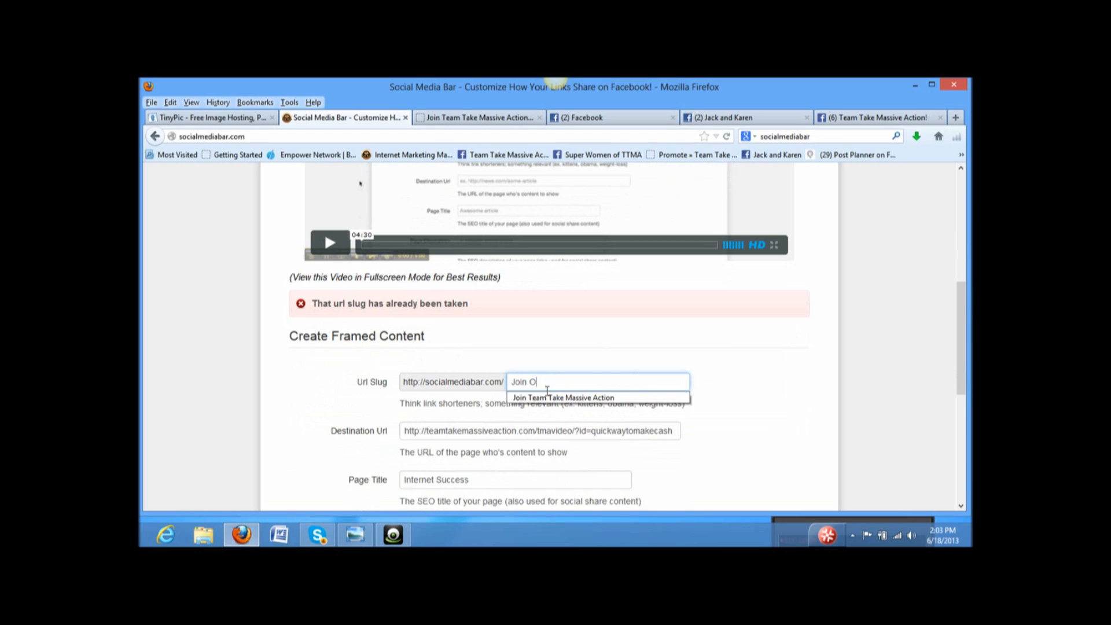
pyautogui.write('ur')
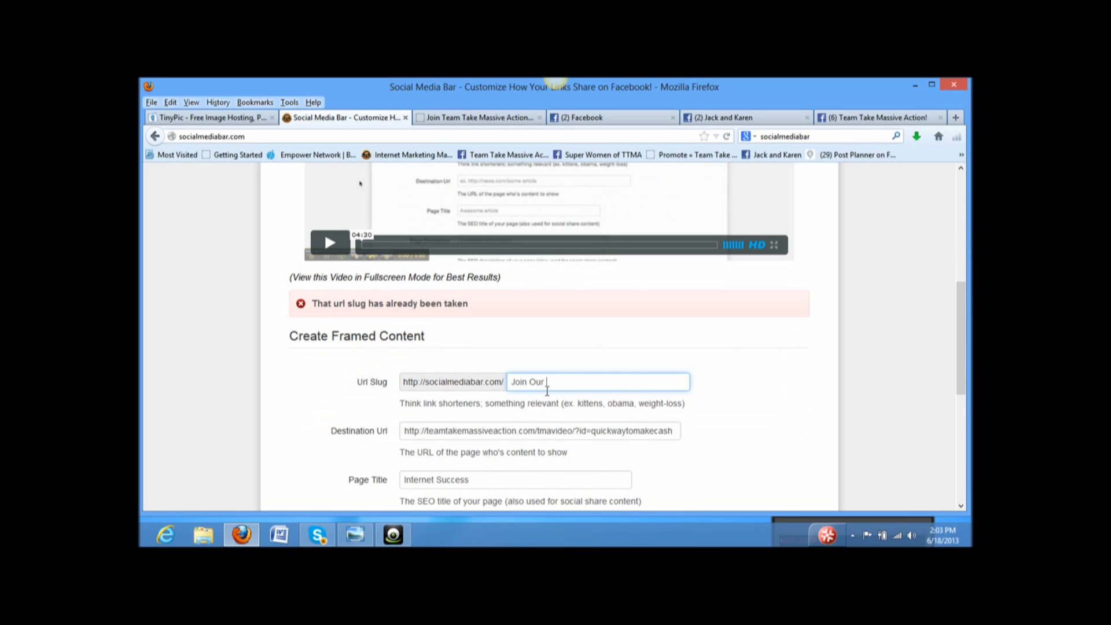
pyautogui.press('Backspace')
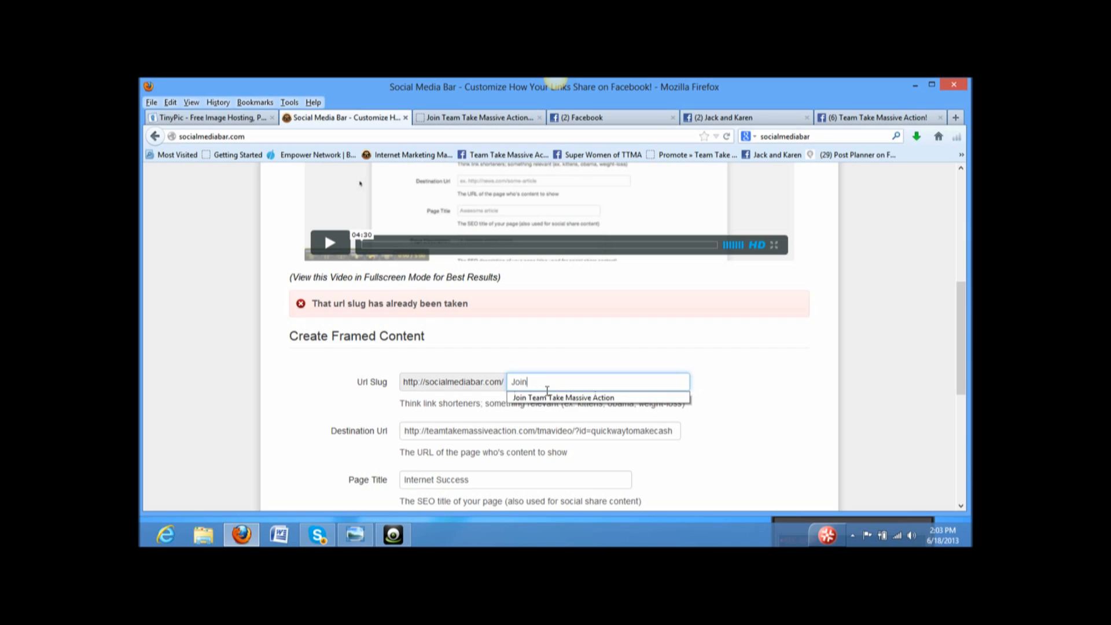
pyautogui.press('Backspace')
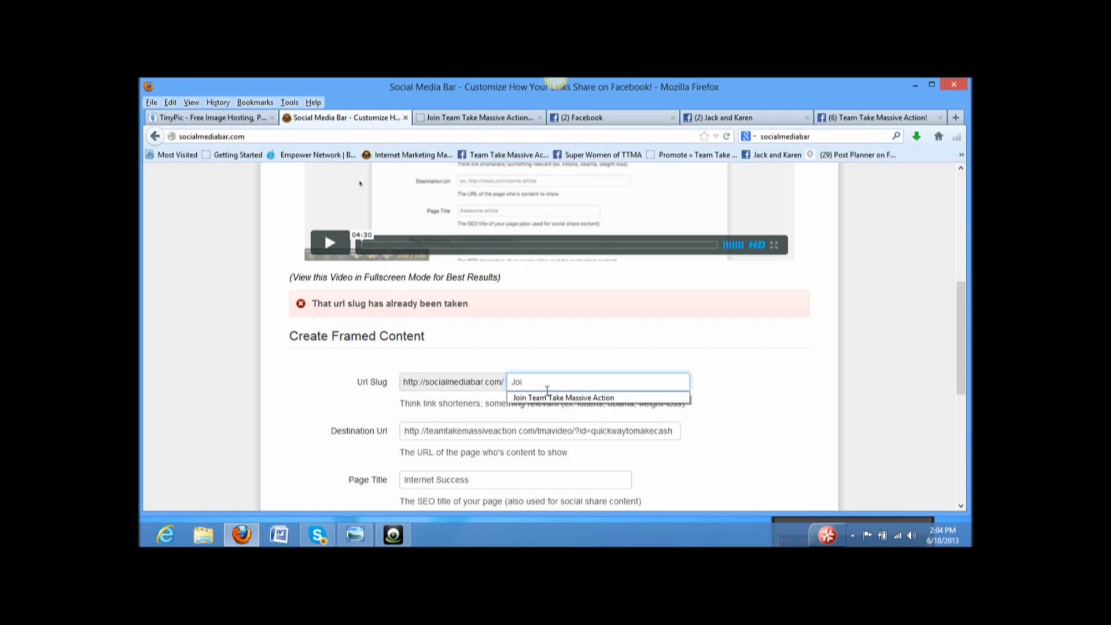
pyautogui.press('BackSpace')
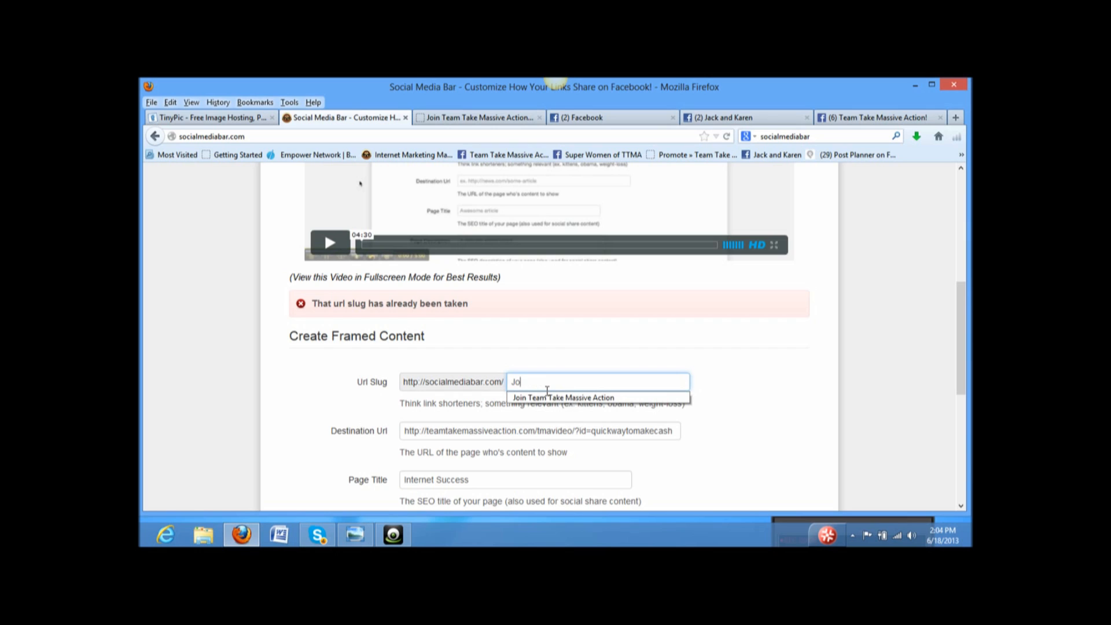
pyautogui.write('in Jack and Karen')
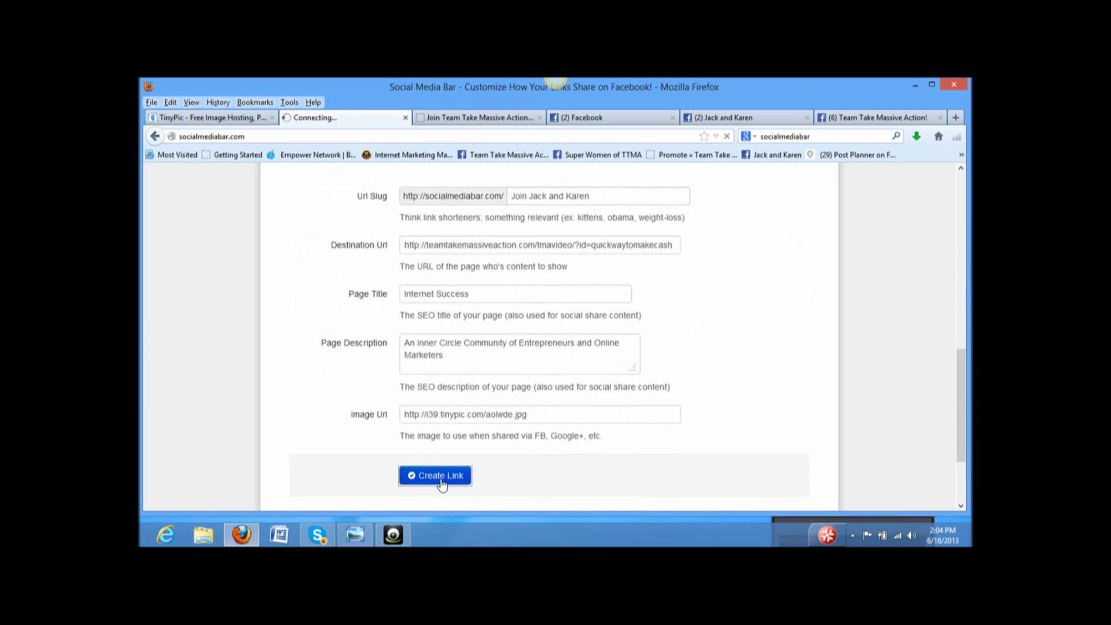
# - Submit the framed link and select its address socialmediabar.com/join-jack-and-karen for copying
pyautogui.click(435, 476)
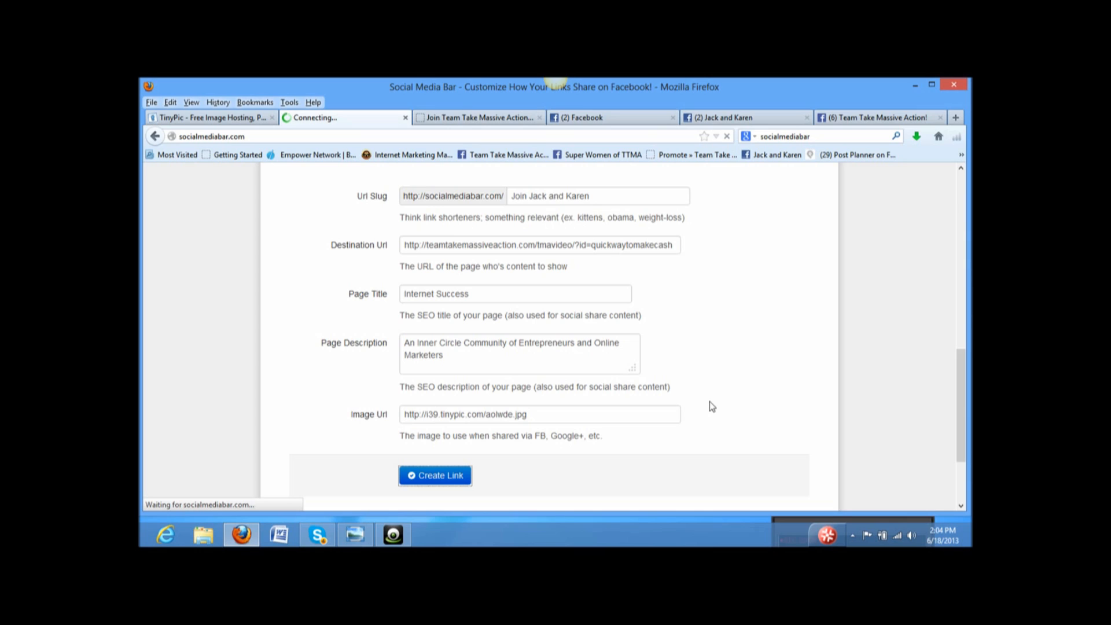
pyautogui.click(435, 474)
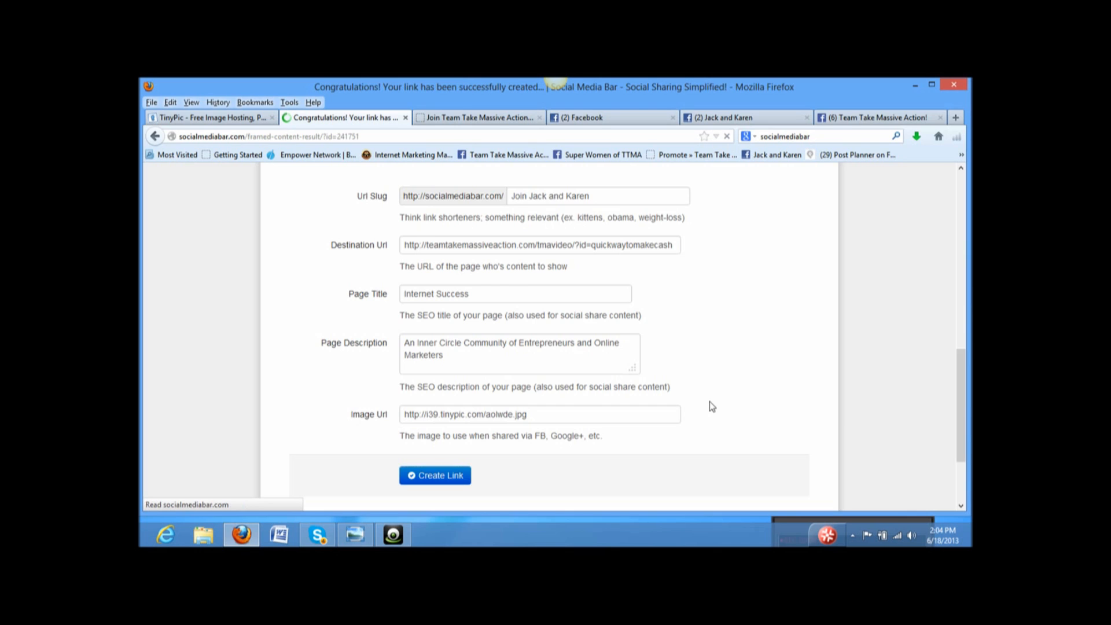
pyautogui.click(434, 475)
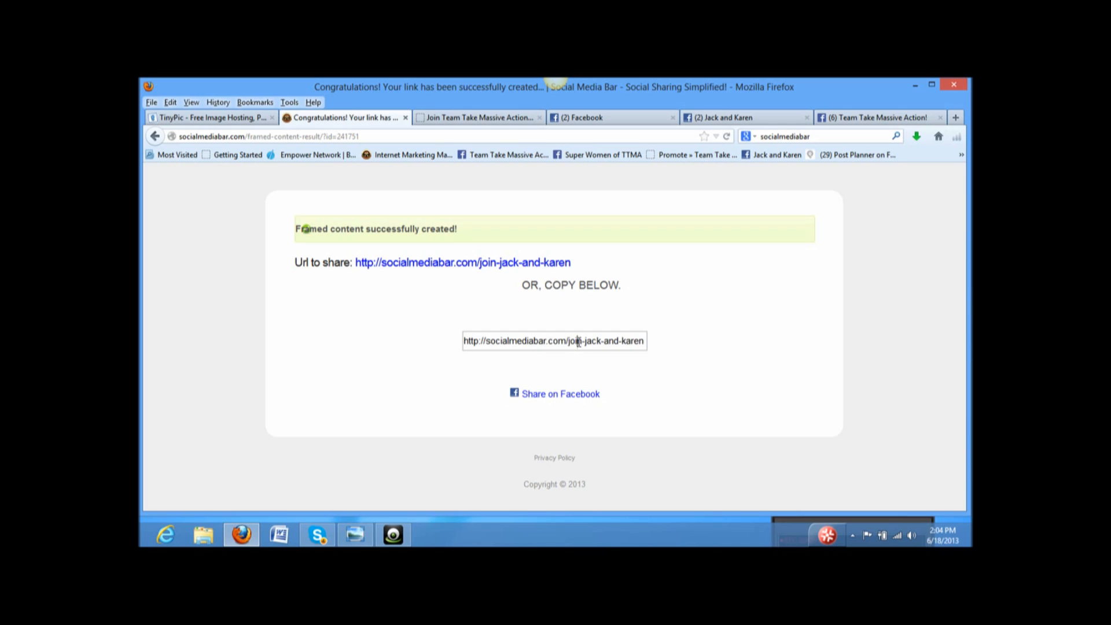
pyautogui.tripleClick(555, 341)
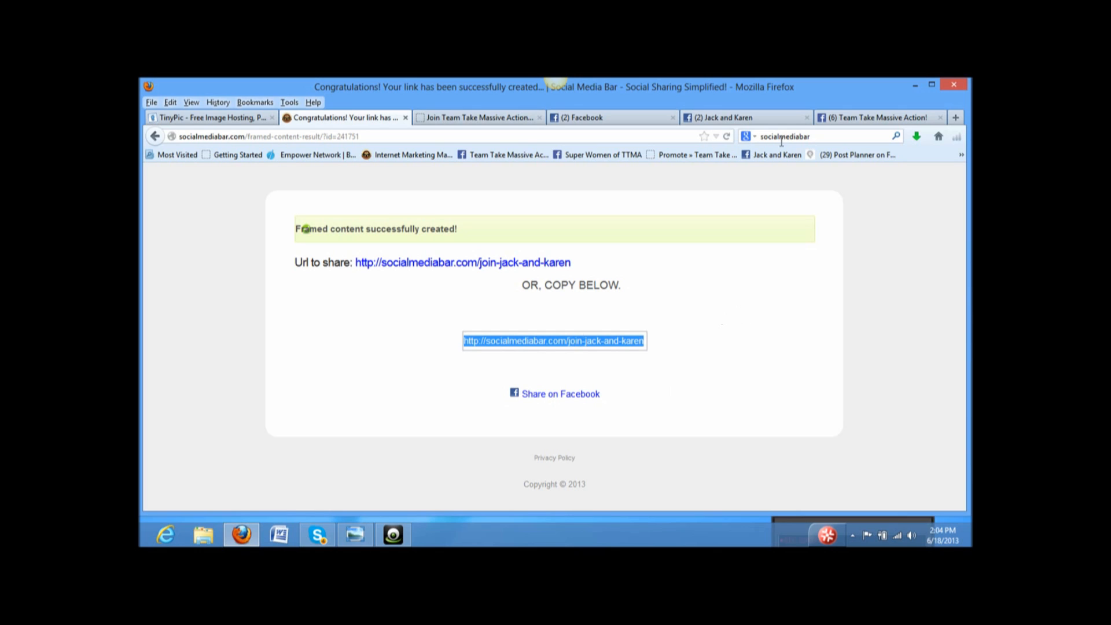
pyautogui.click(716, 118)
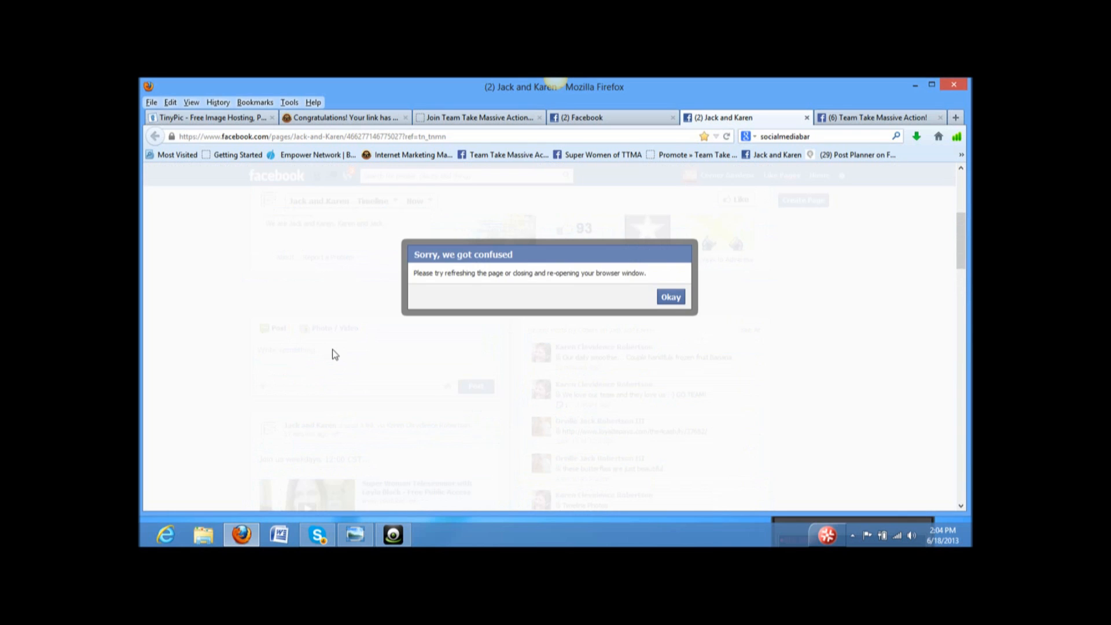
pyautogui.moveTo(293, 353)
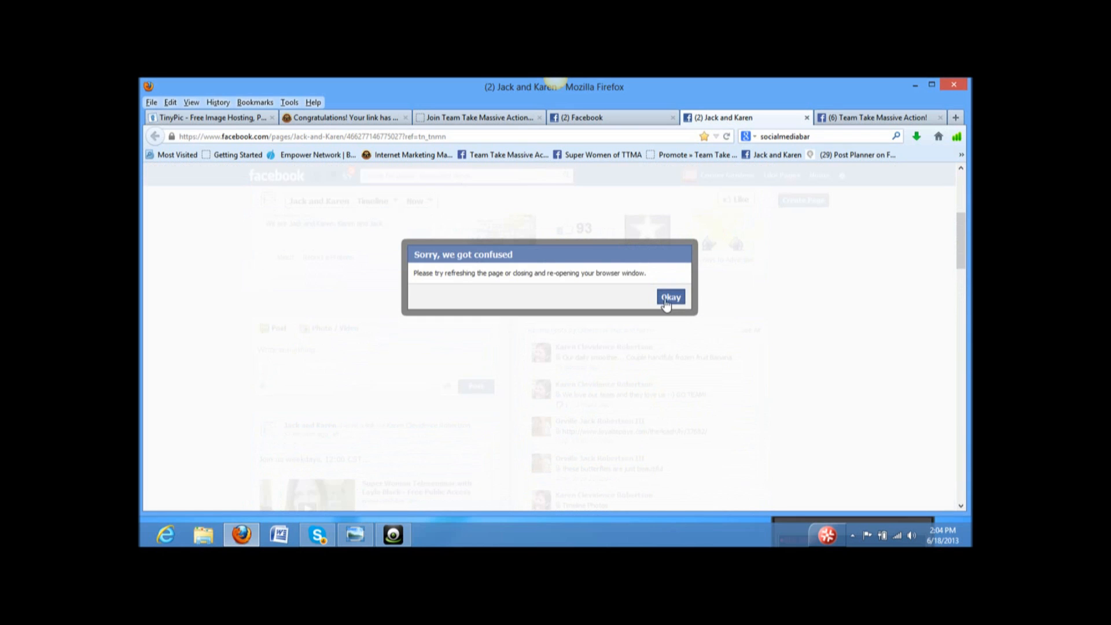
pyautogui.moveTo(670, 290)
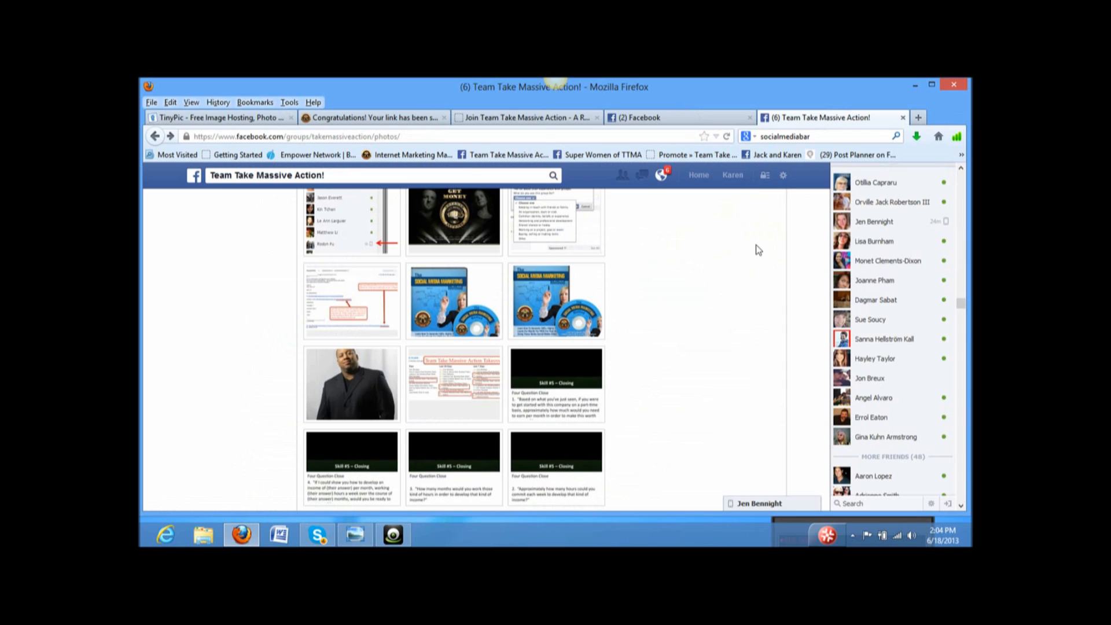
# - Switch Facebook to act as the Jack and Karen page and scroll to its status box
pyautogui.click(783, 175)
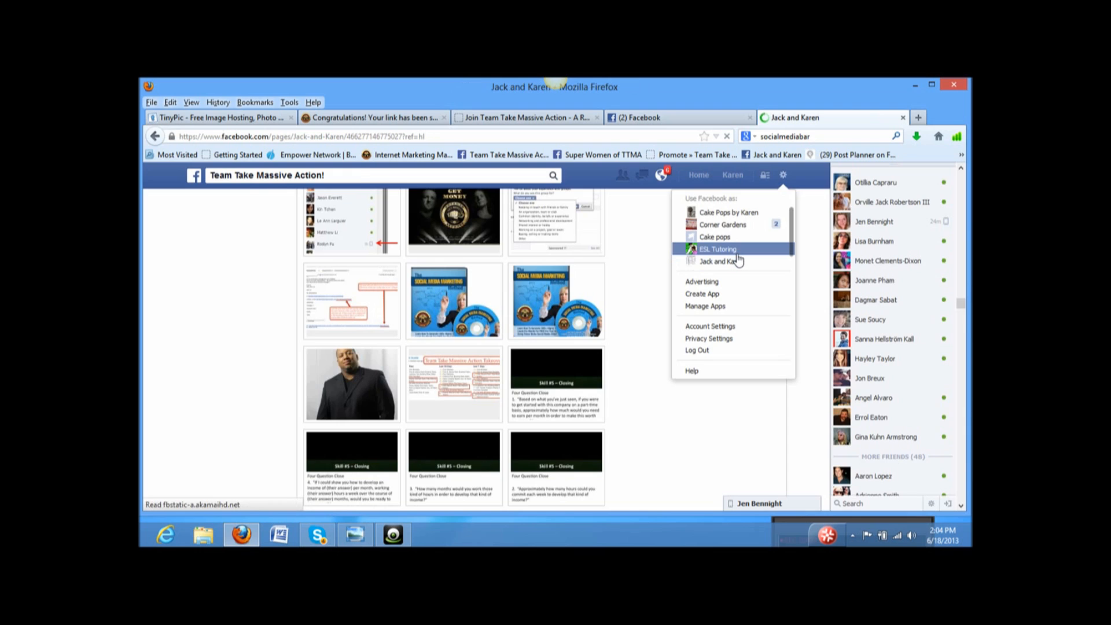
pyautogui.click(716, 261)
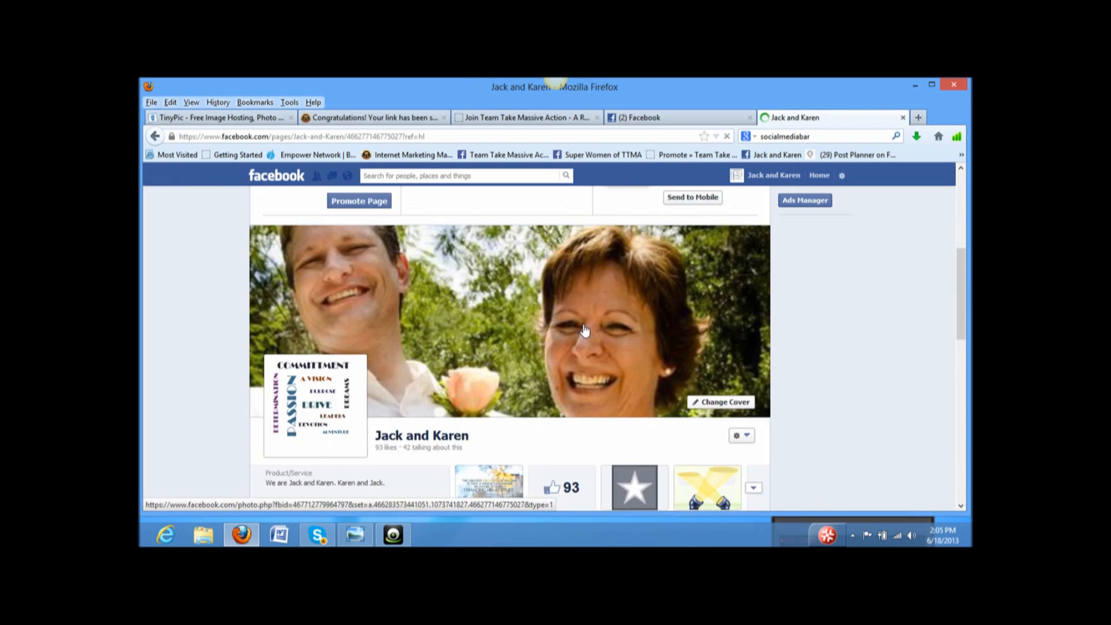
pyautogui.scroll(-3)
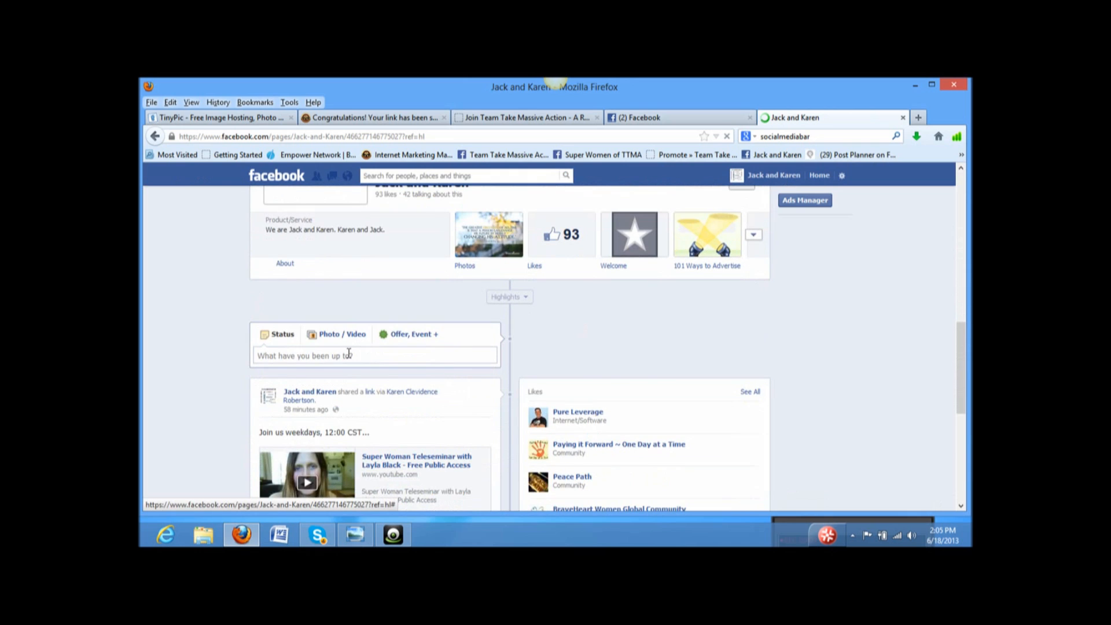
pyautogui.click(347, 354)
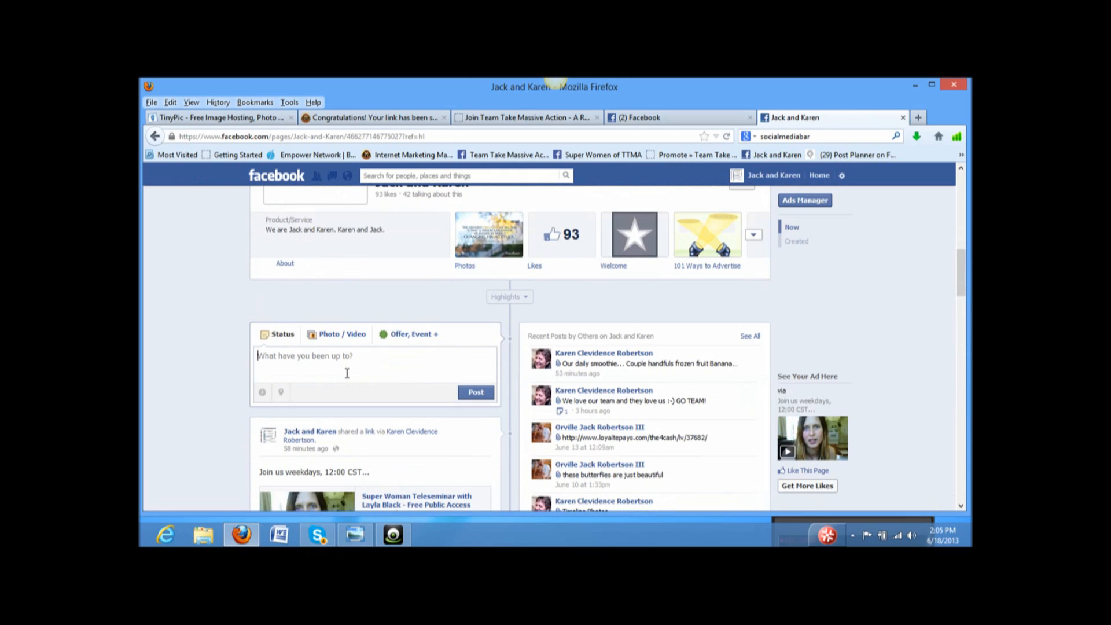
pyautogui.write('http://socialmediabar.com/join-jack-and-karen')
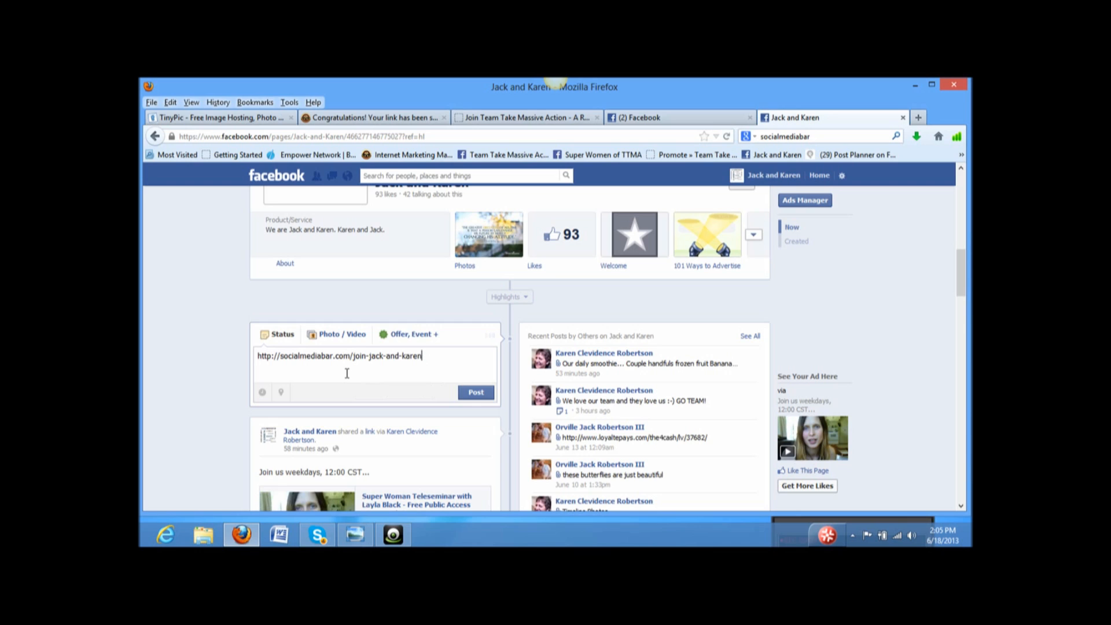
pyautogui.moveTo(467, 361)
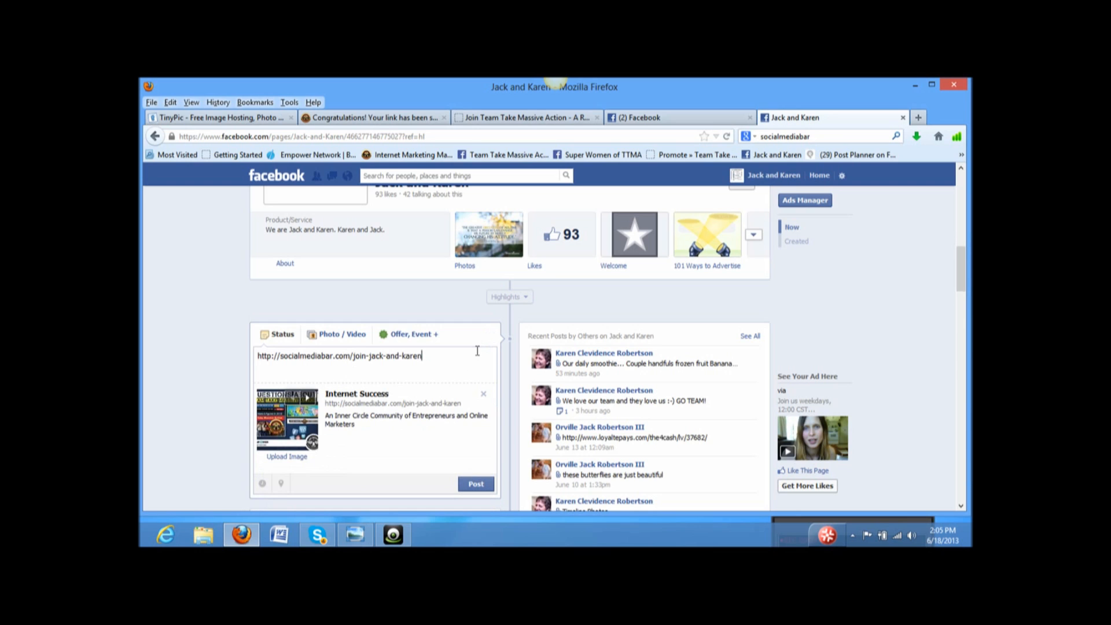
pyautogui.moveTo(423, 458)
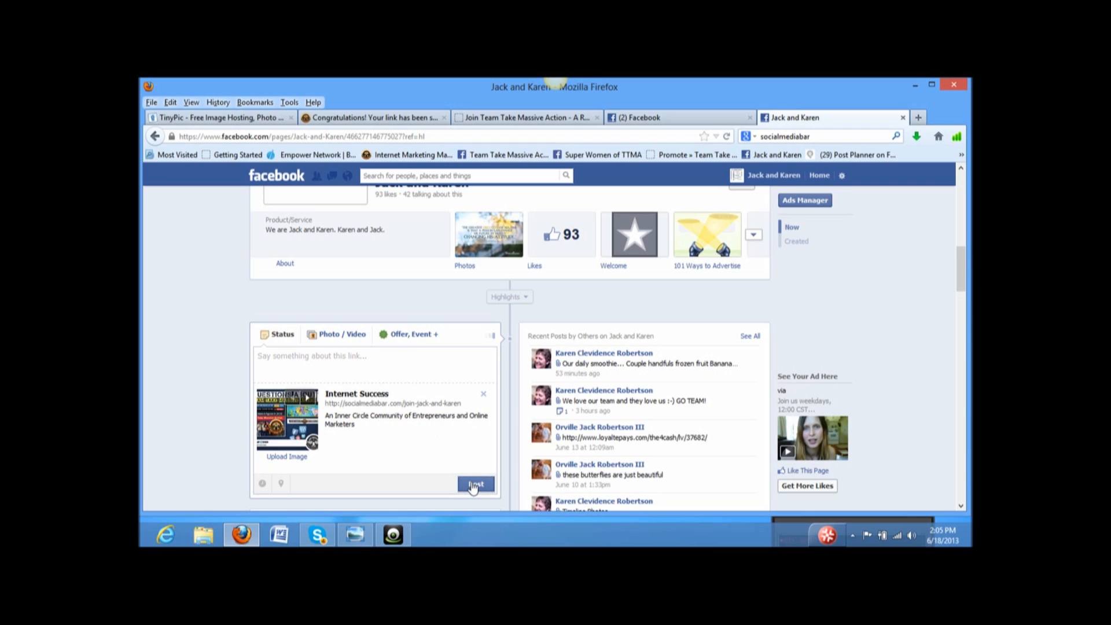
pyautogui.click(476, 483)
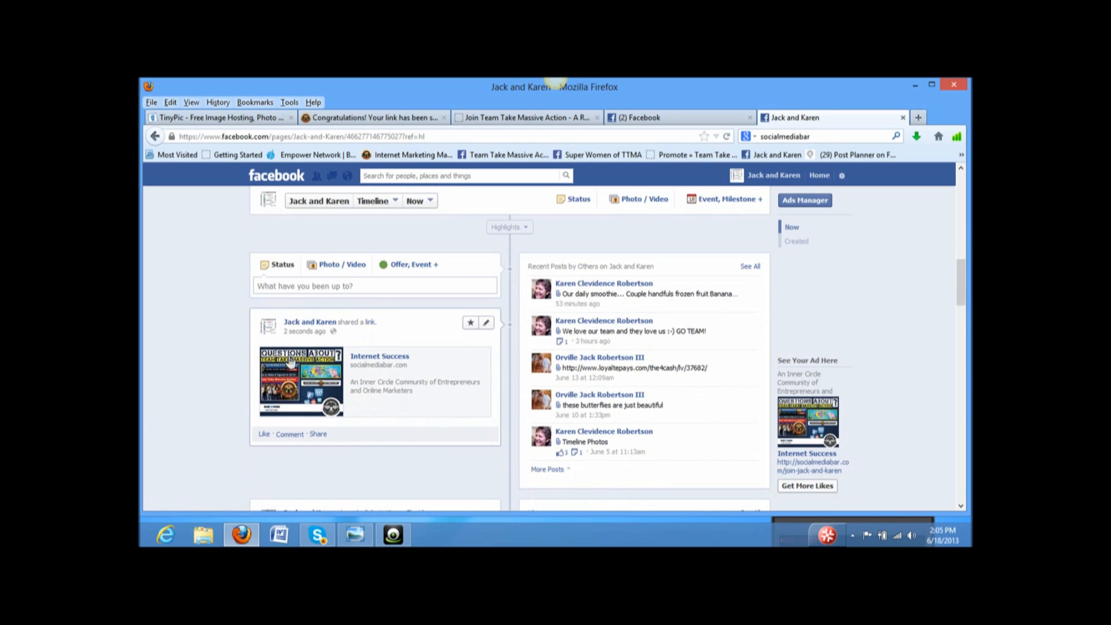
pyautogui.moveTo(304, 379)
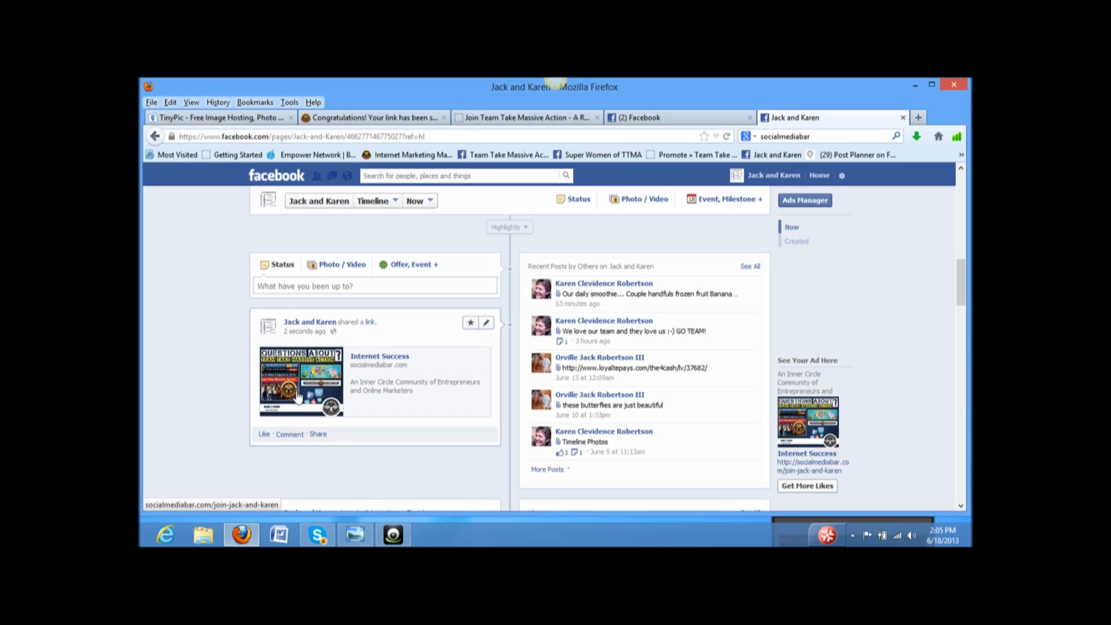
pyautogui.moveTo(389, 447)
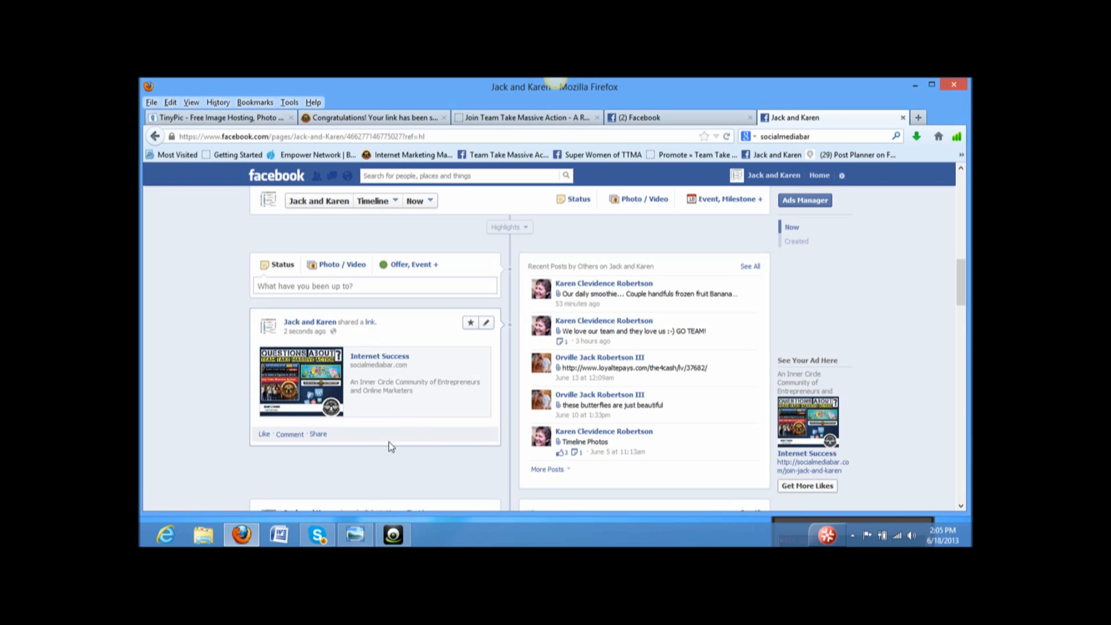
pyautogui.moveTo(255, 389)
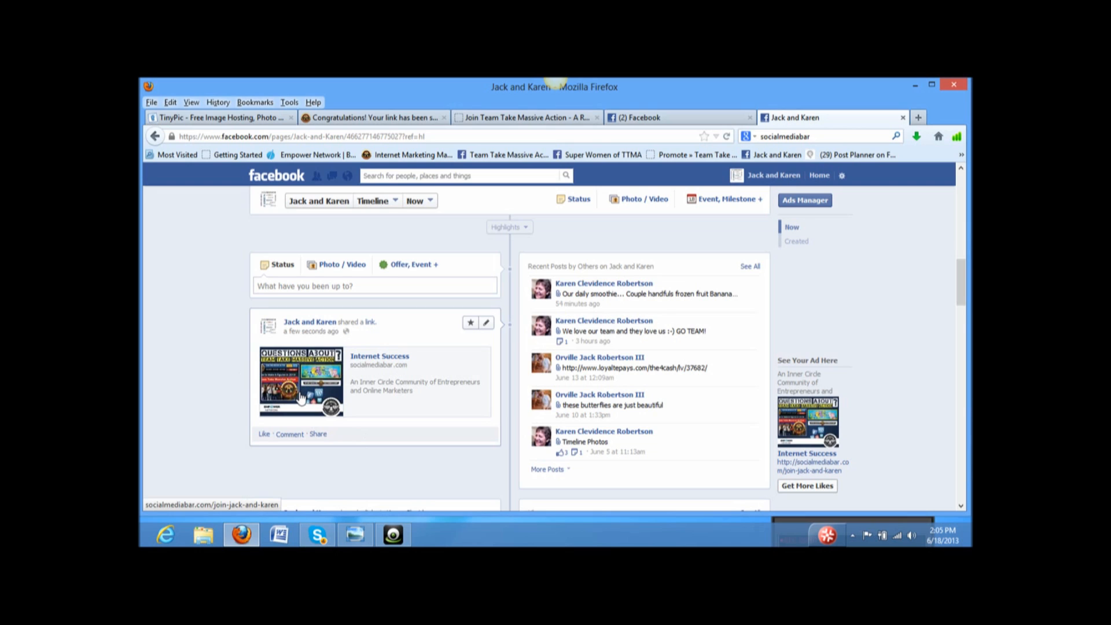
pyautogui.moveTo(299, 382)
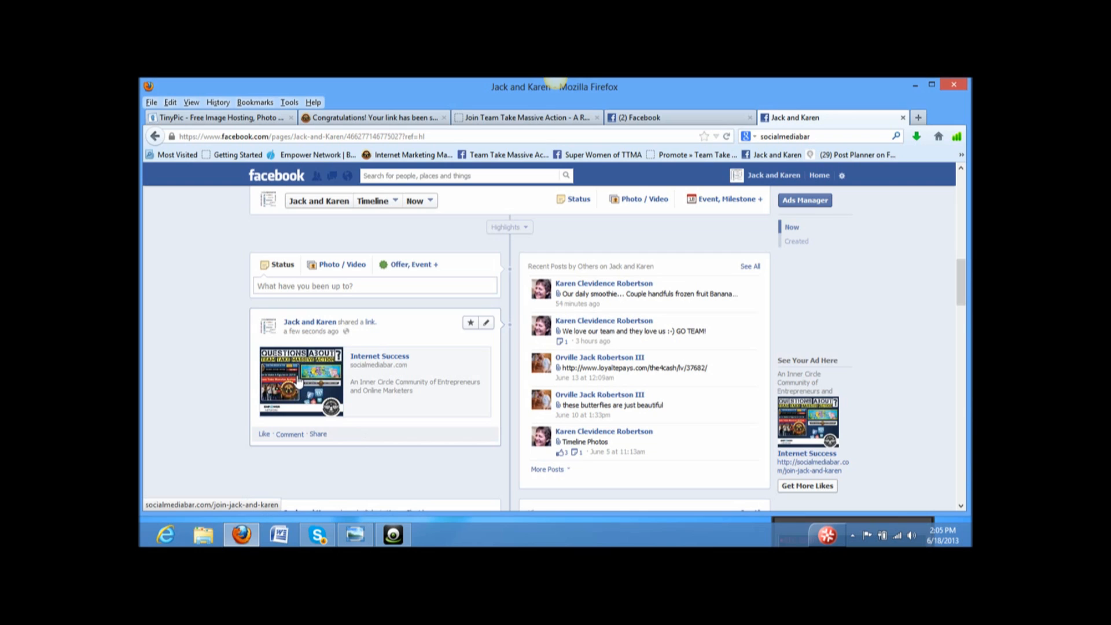
pyautogui.moveTo(395, 434)
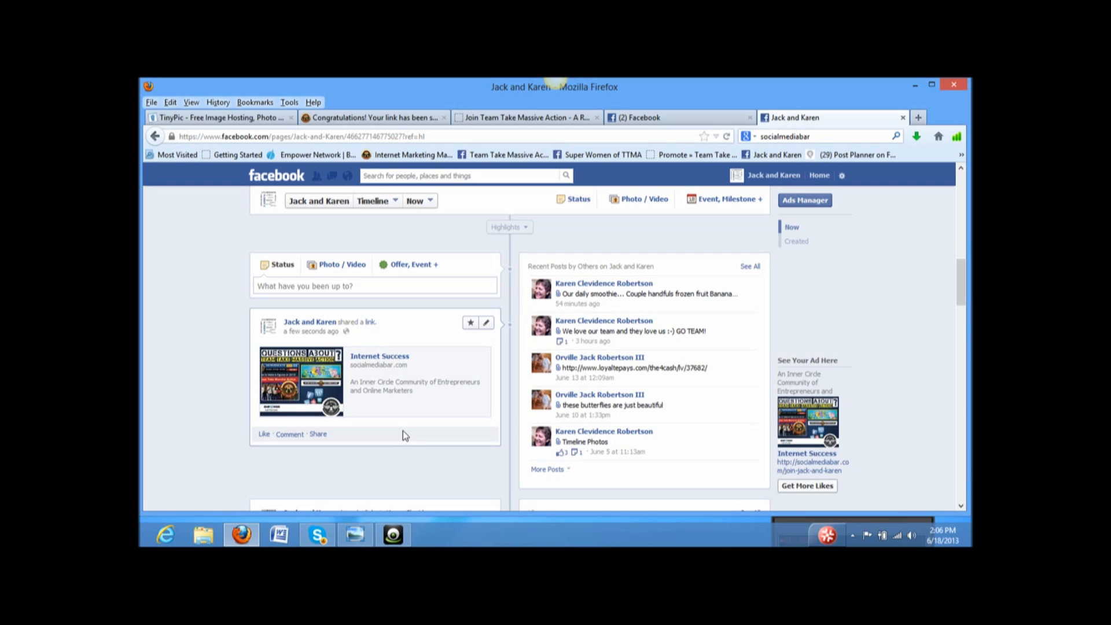
pyautogui.moveTo(306, 382)
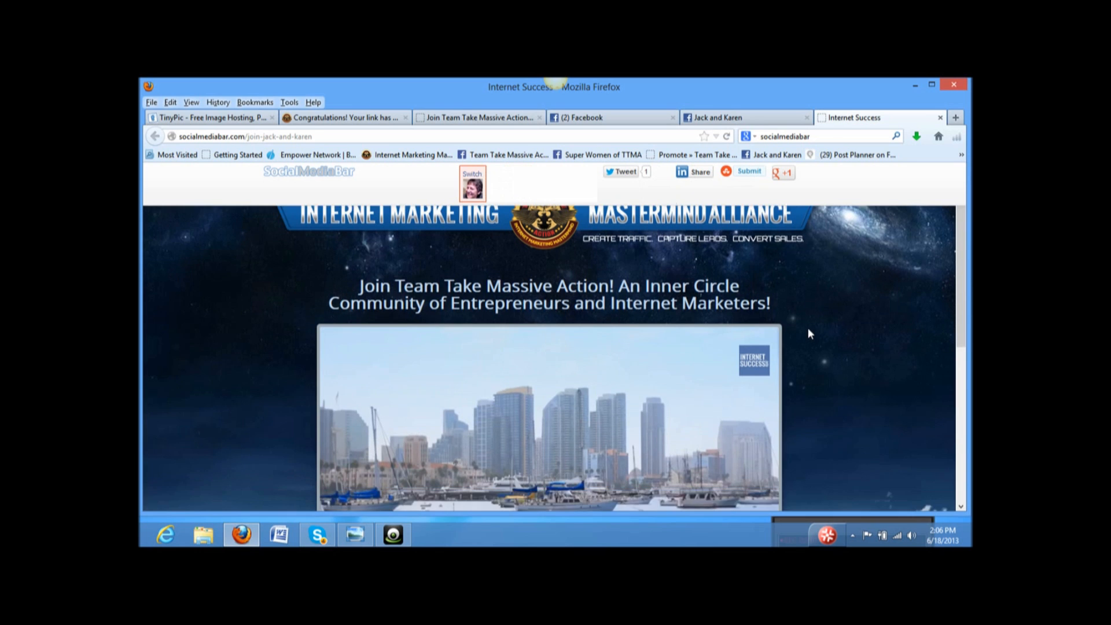
pyautogui.scroll(-3)
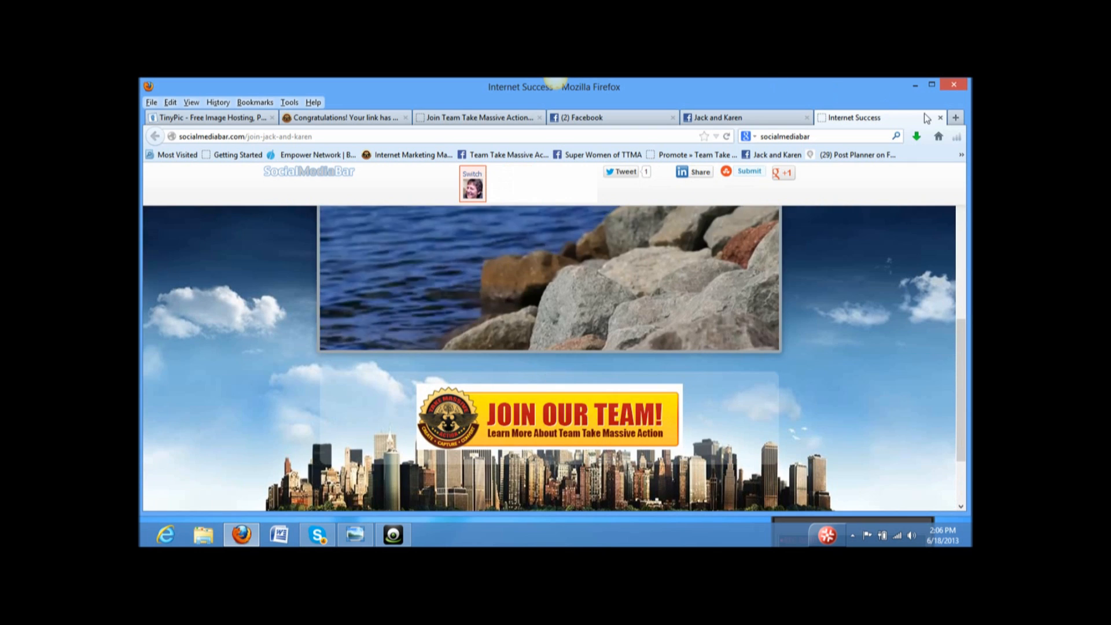
pyautogui.click(745, 117)
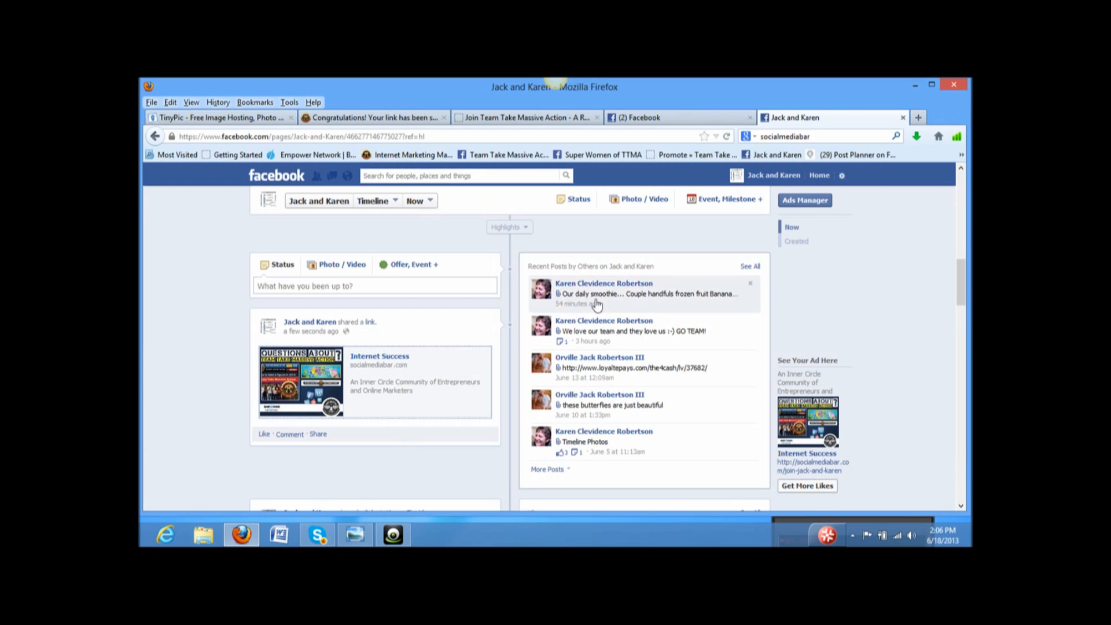